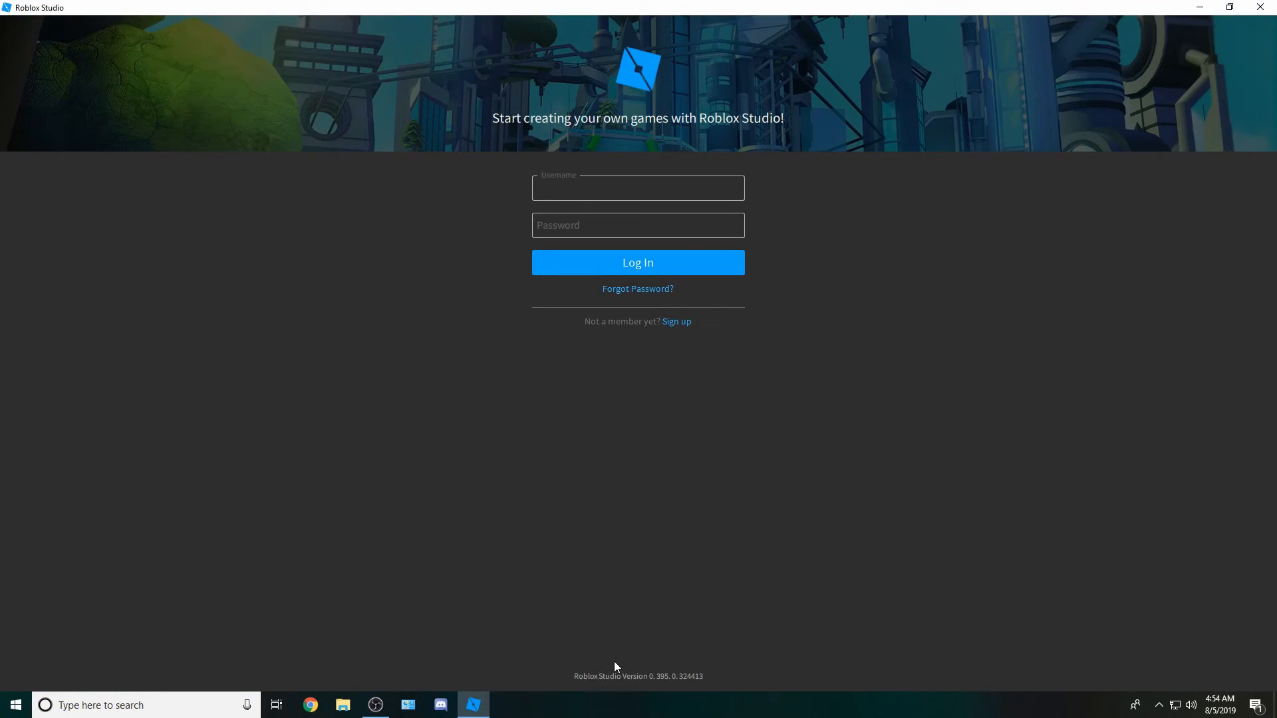
Enter the username 'mrcamsaki' and the masked password in the Studio login form
text(mrca)
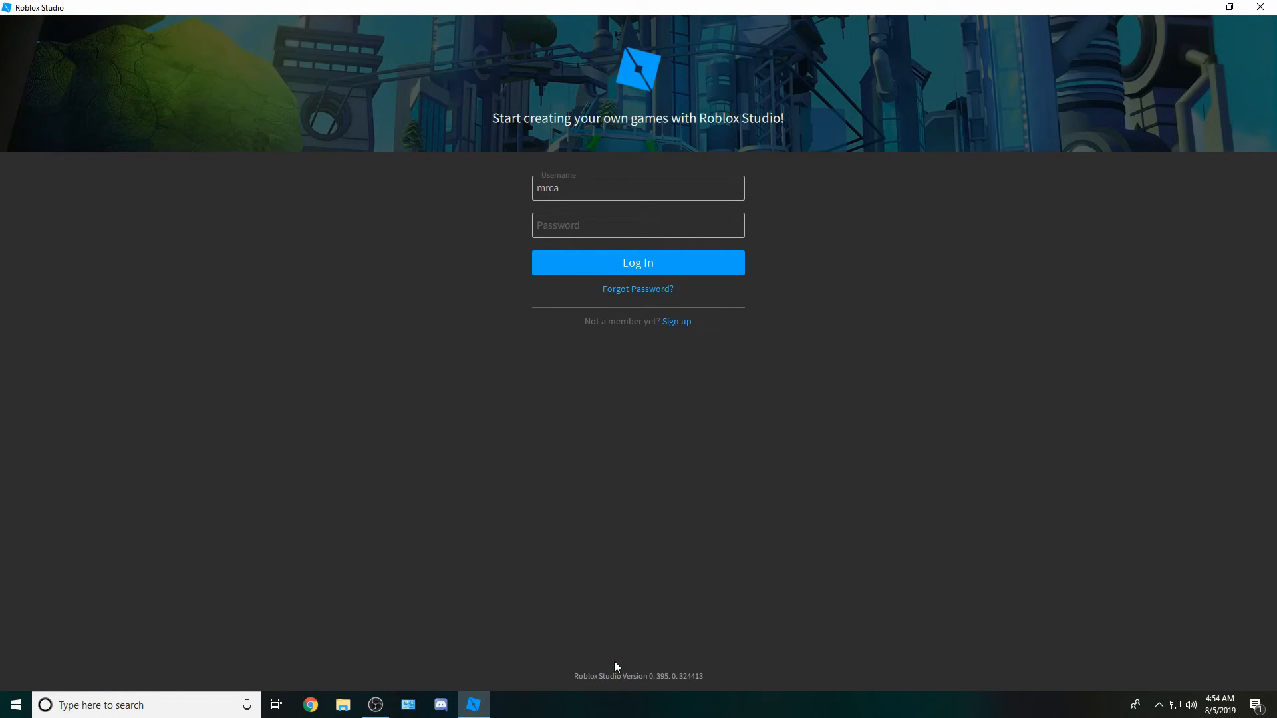
text(msaki)
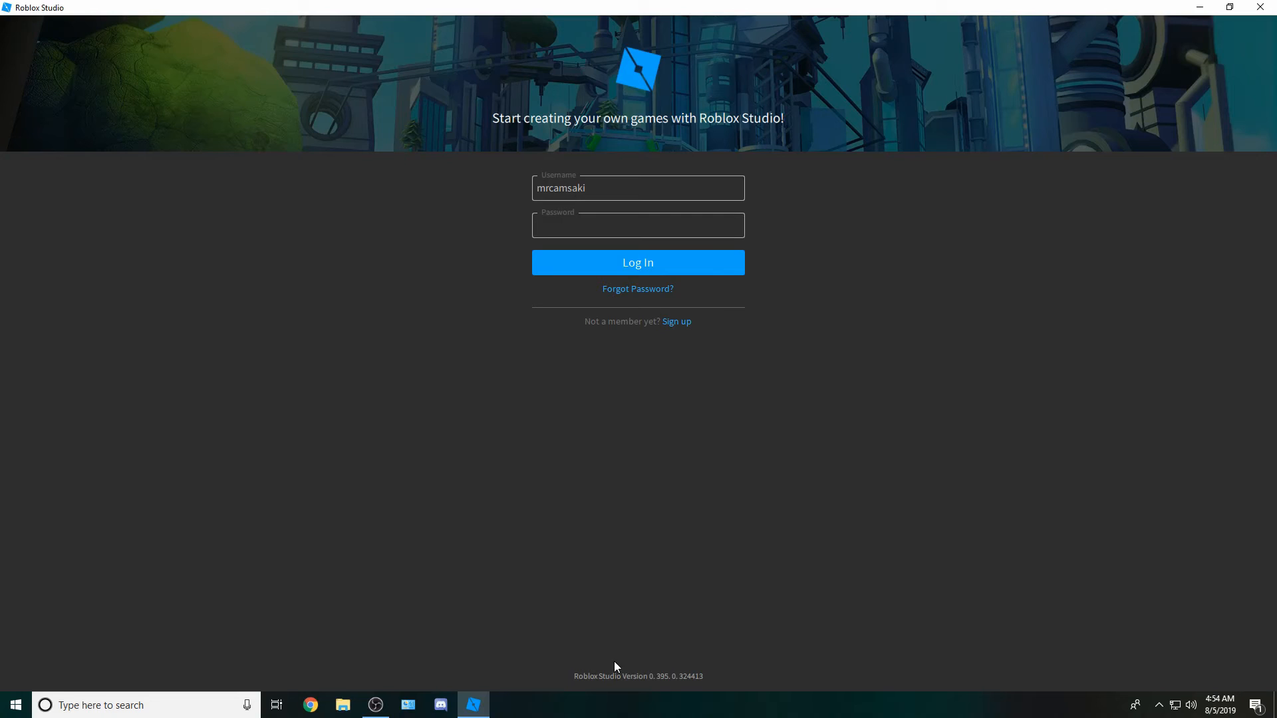
click(637, 226)
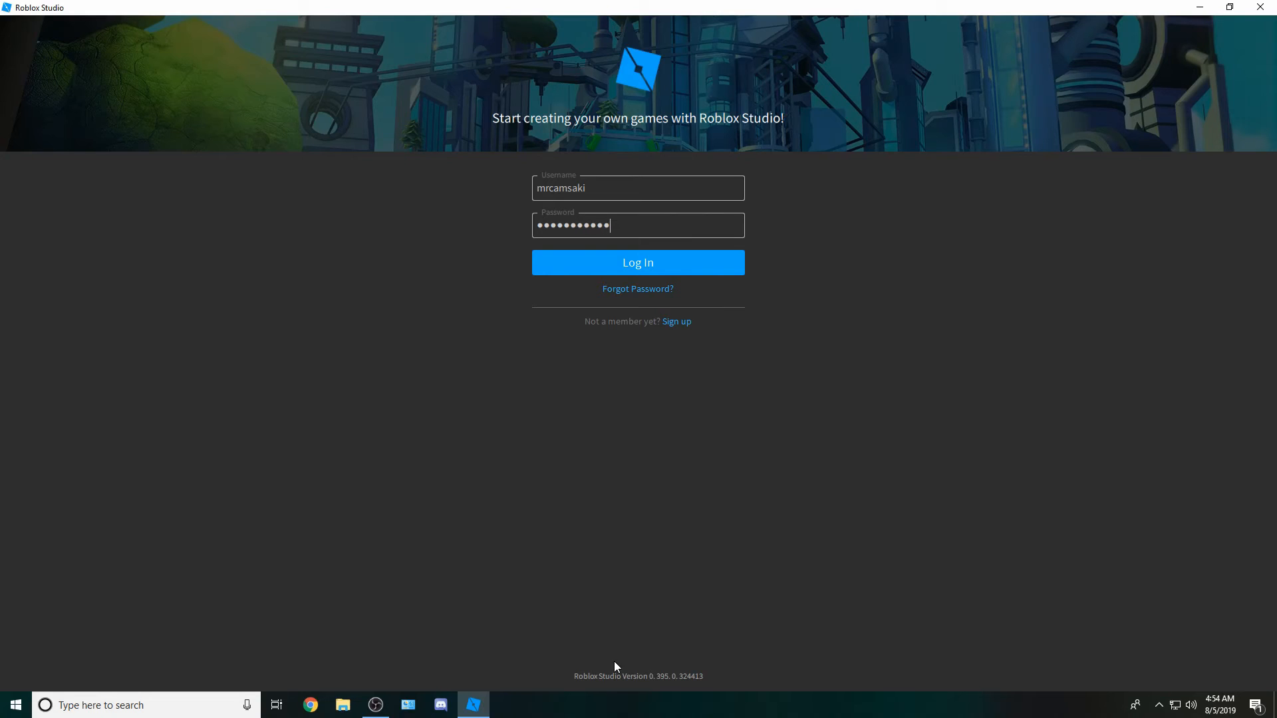
Submit the Studio and website logins and start the human verification challenge
click(637, 262)
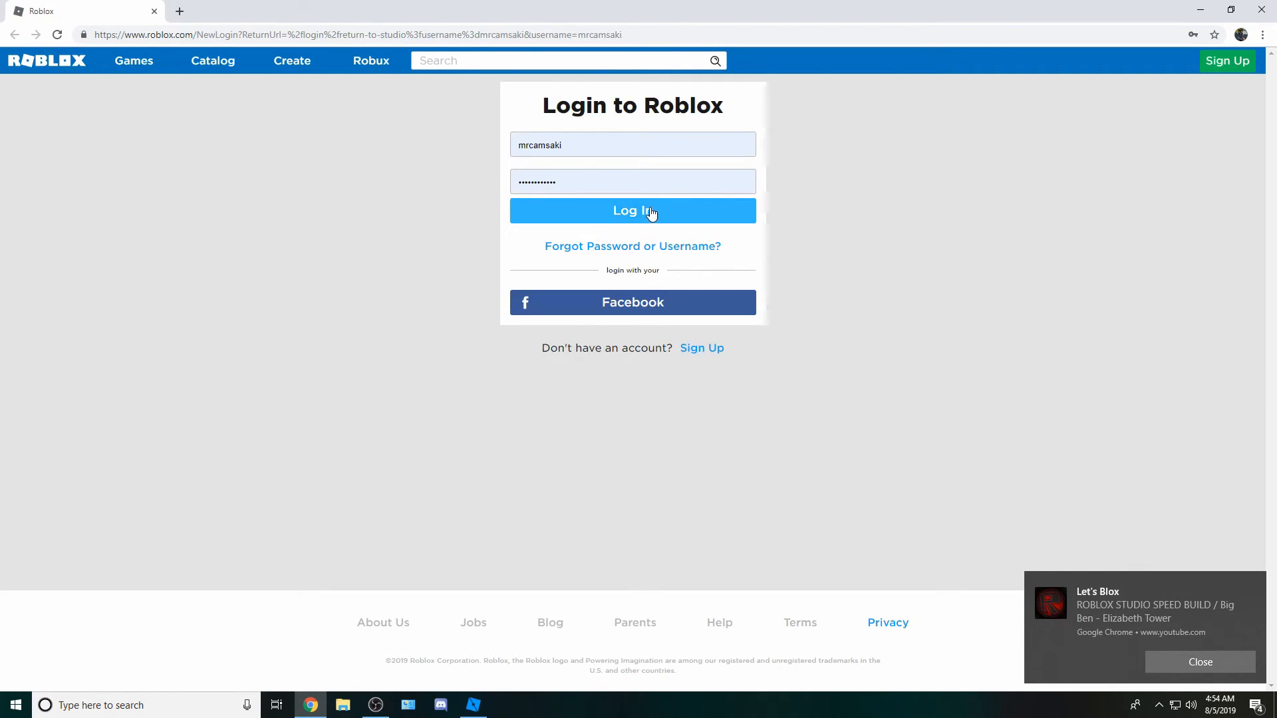
click(632, 211)
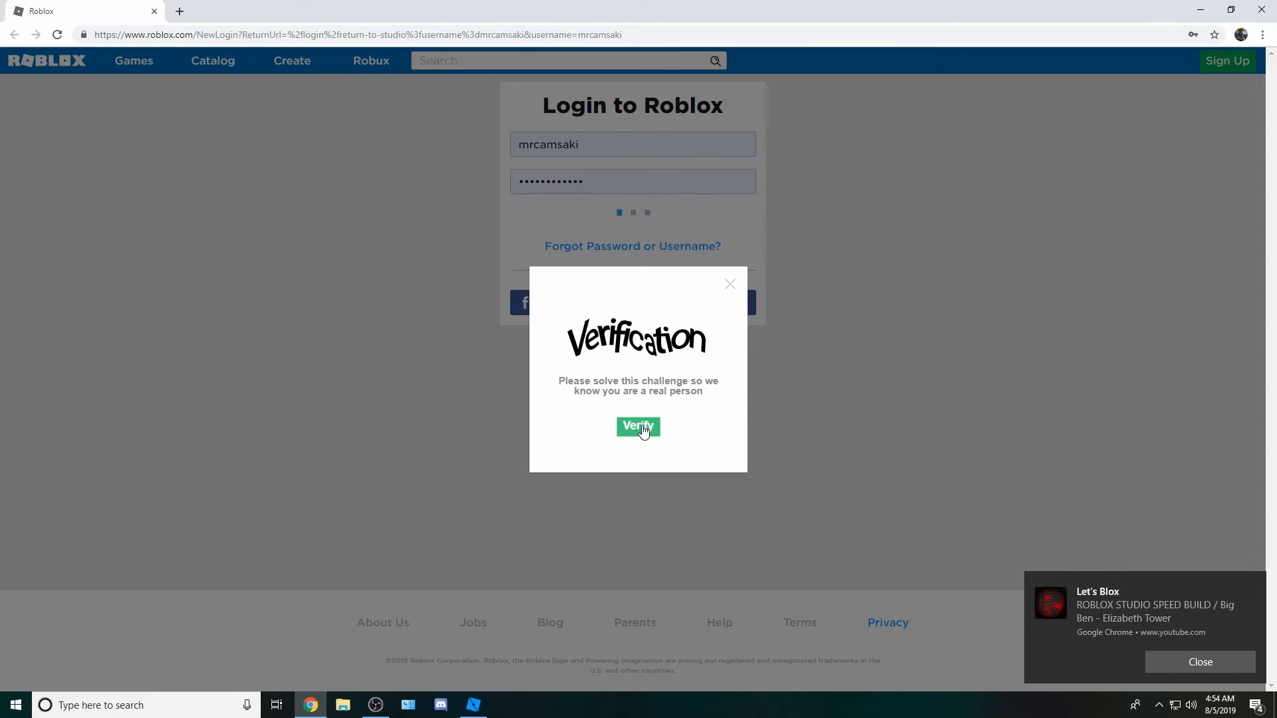
click(637, 427)
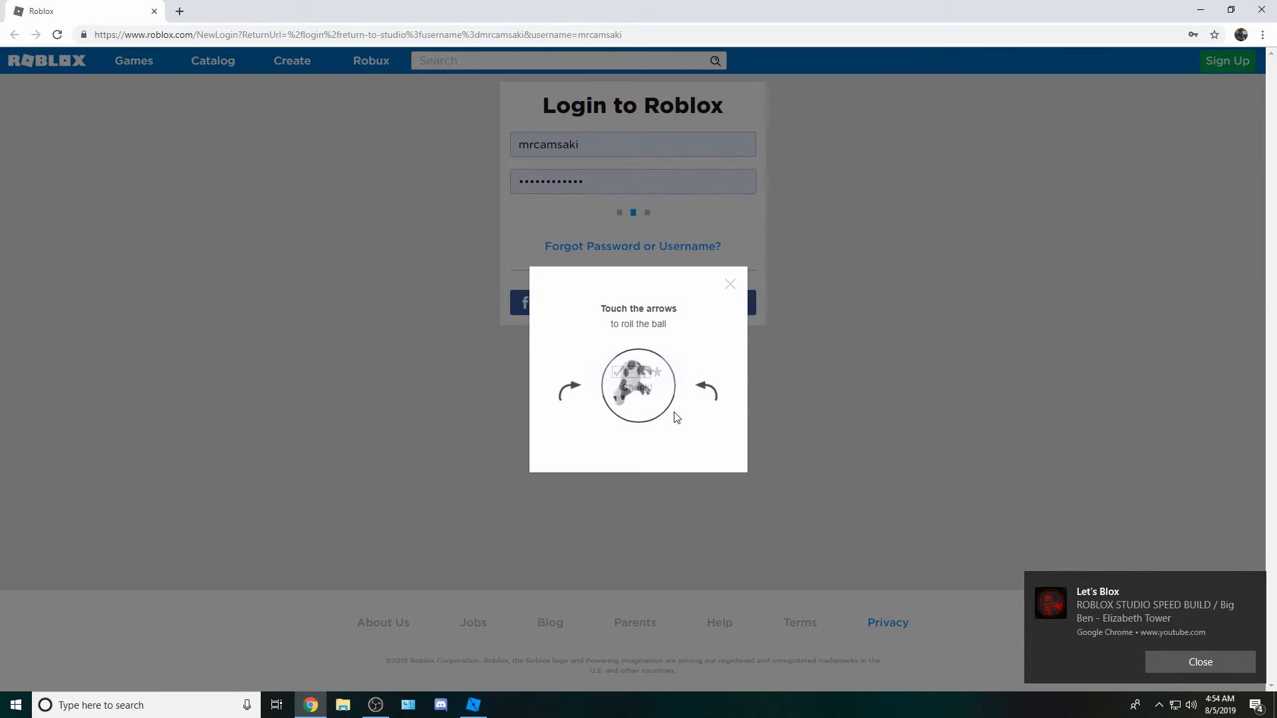
Rotate the challenge images upright and confirm each one as done
click(570, 387)
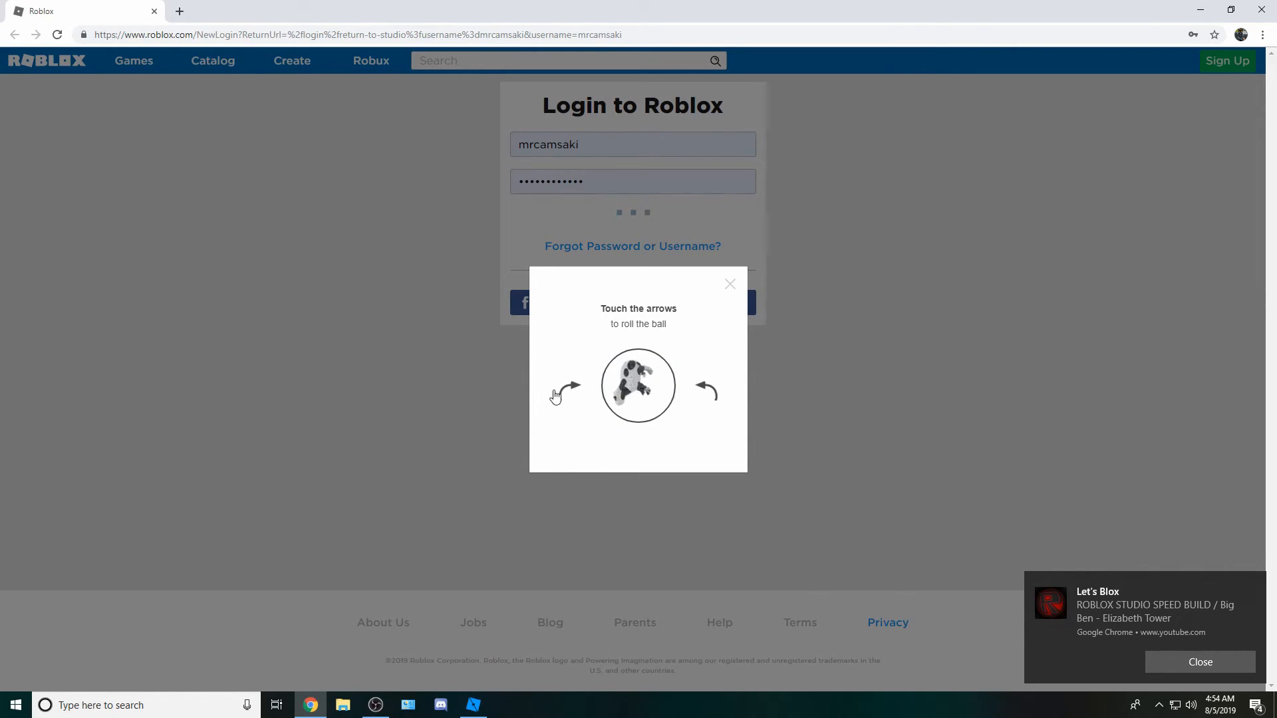
click(568, 389)
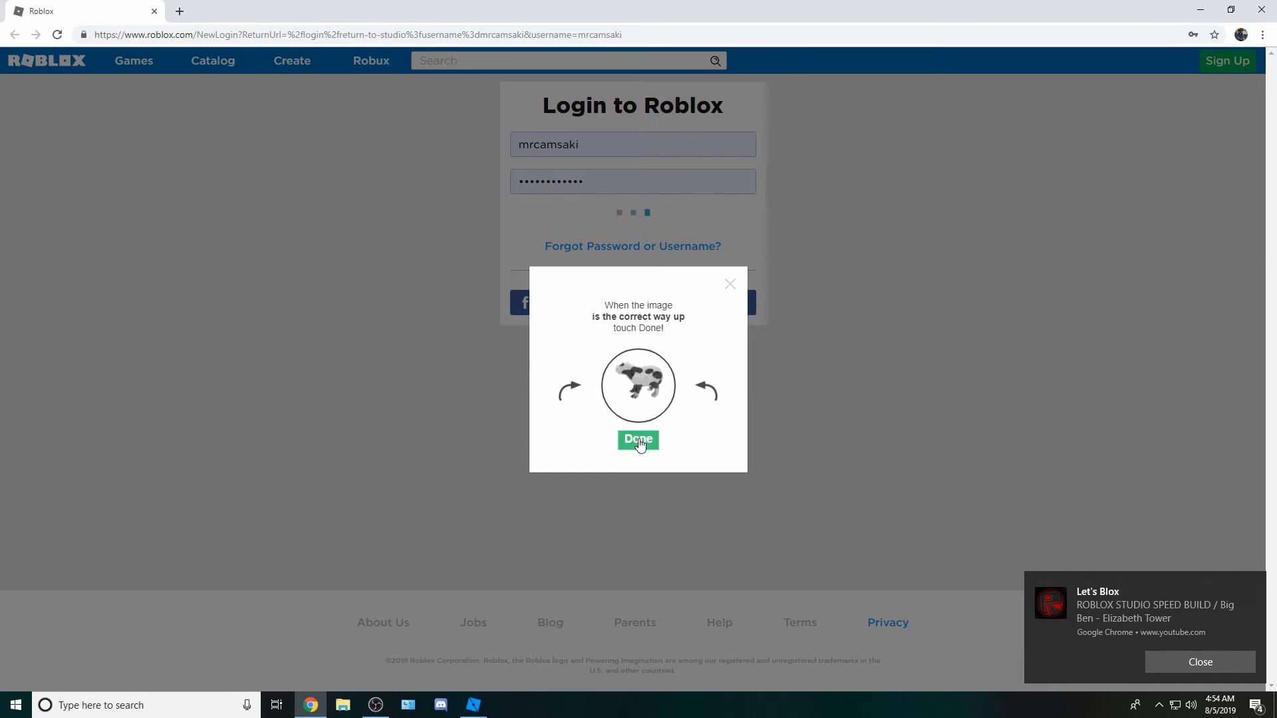
click(637, 441)
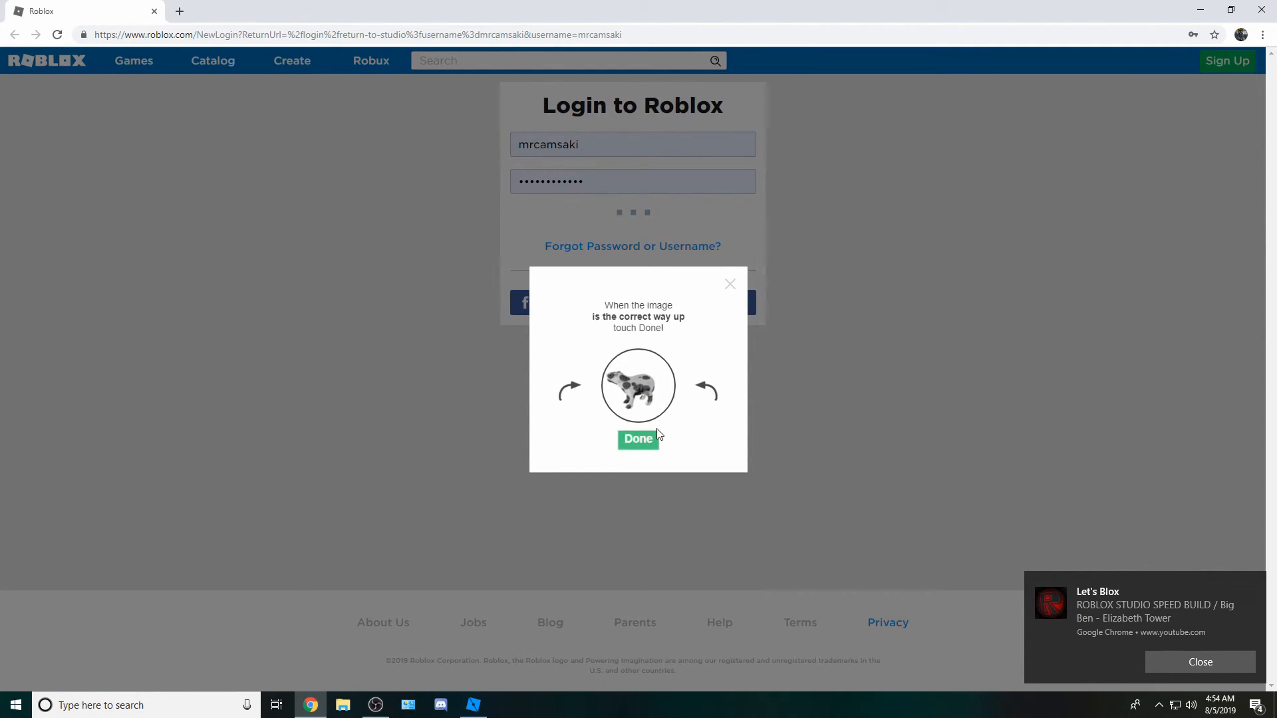
click(637, 439)
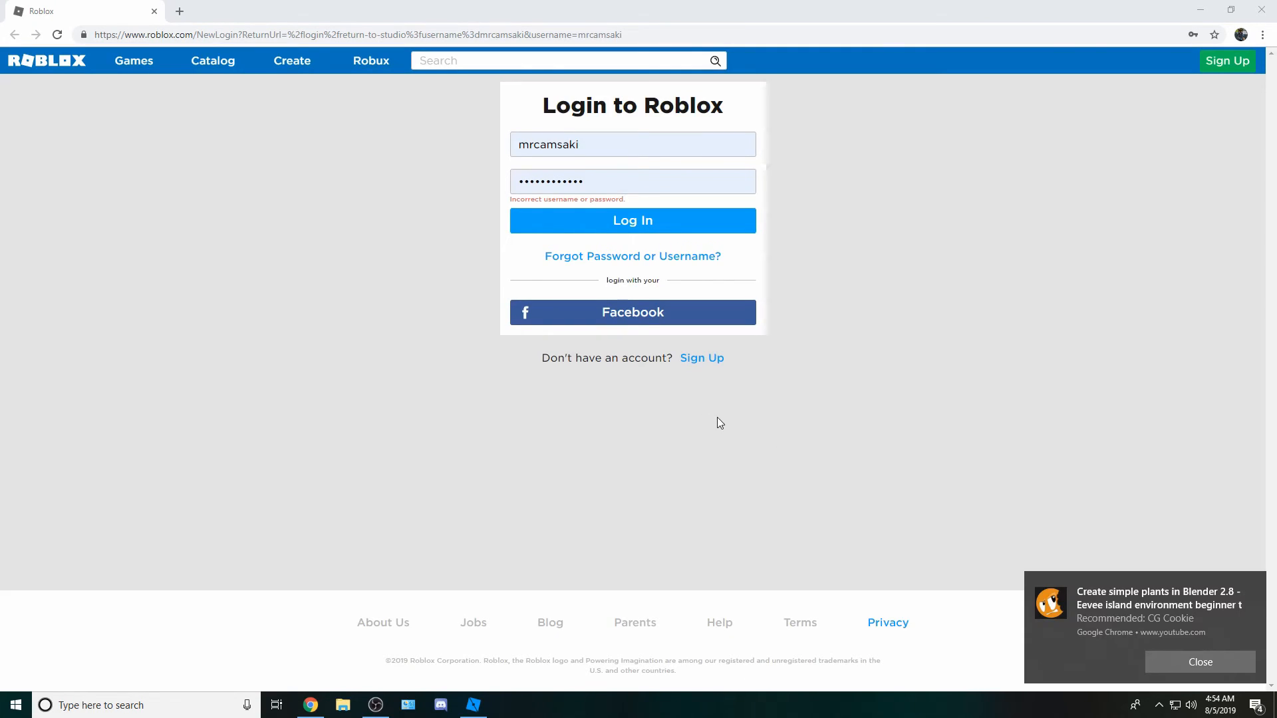
mouse_move(1221, 576)
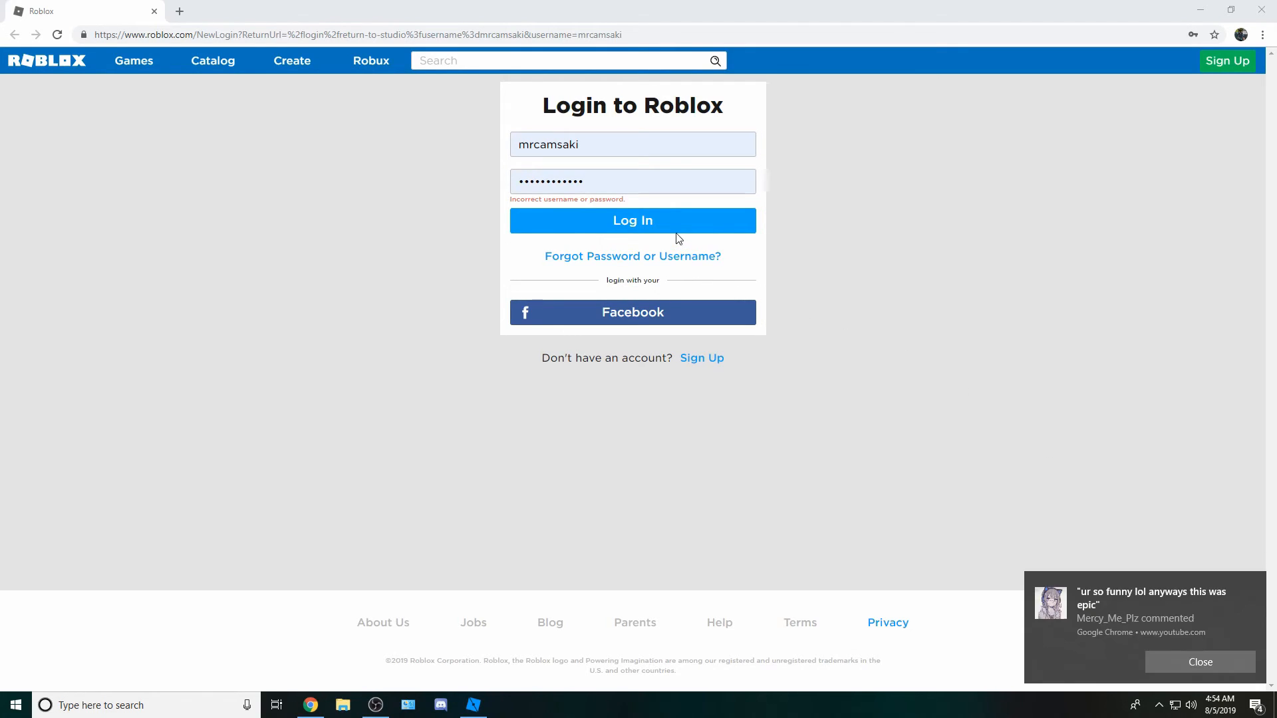
Dismiss the saved-password suggestions and the video notification, returning to the password field
click(632, 181)
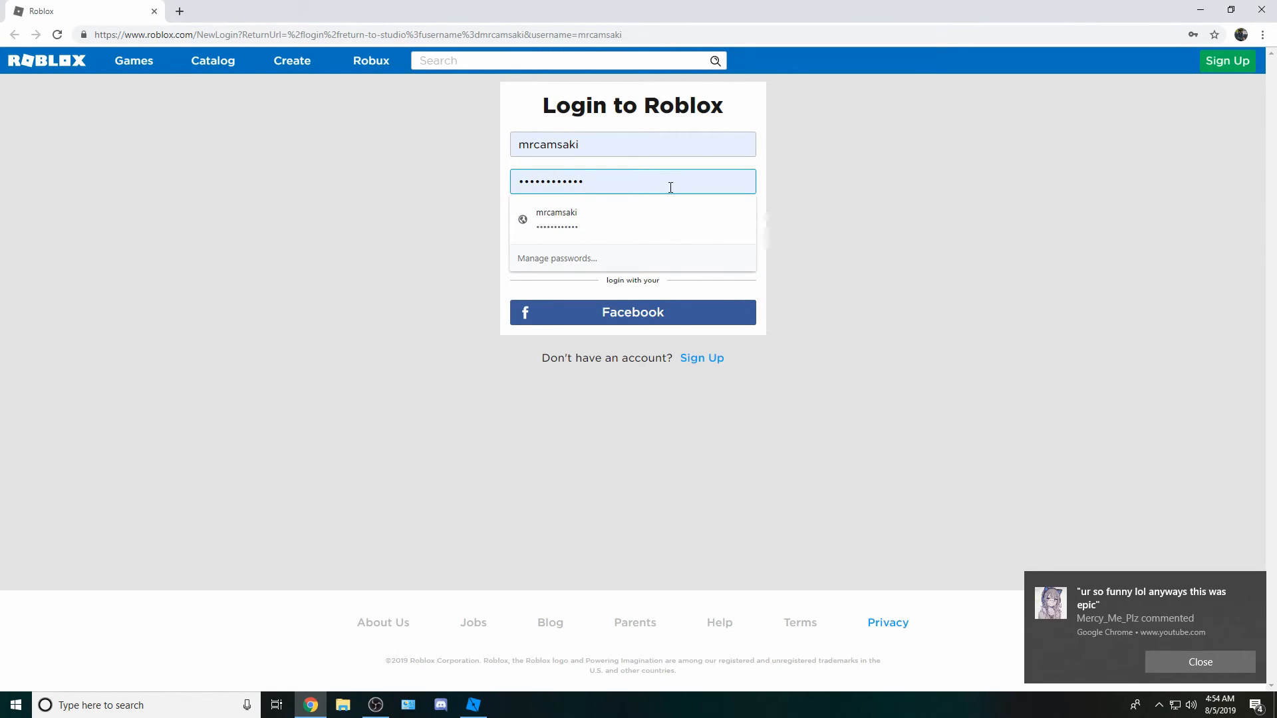
click(632, 219)
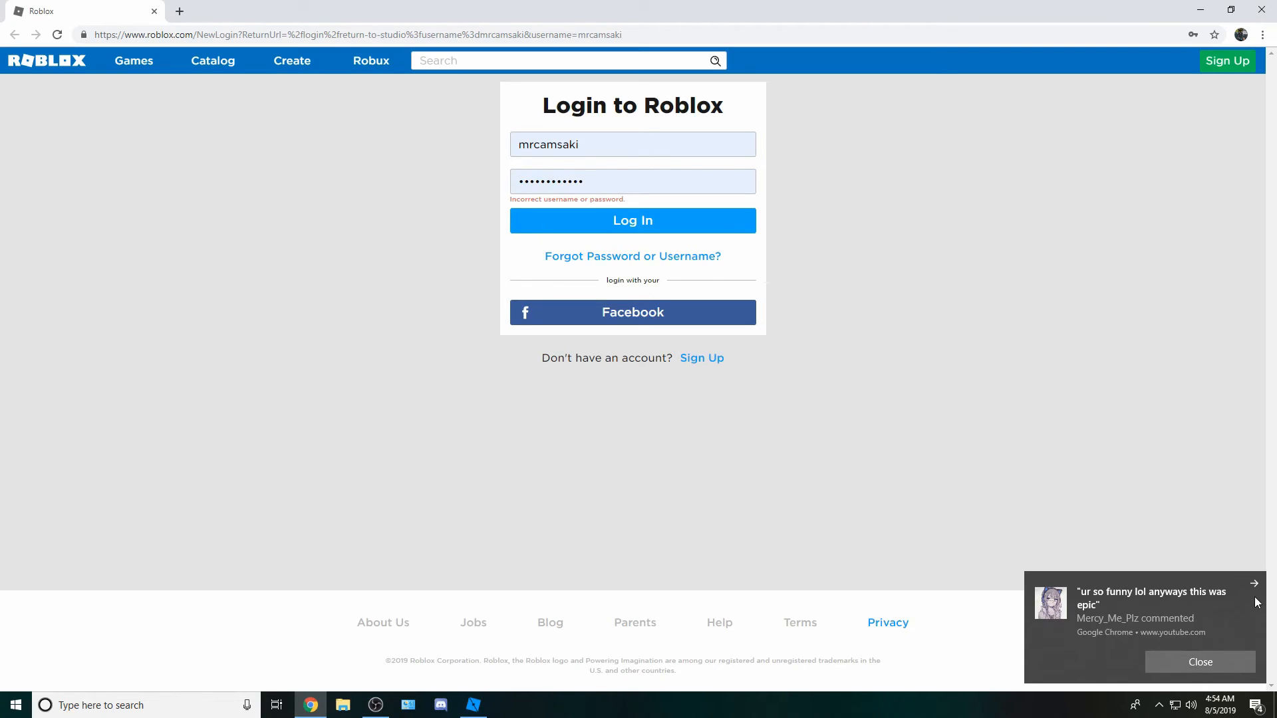
click(1198, 661)
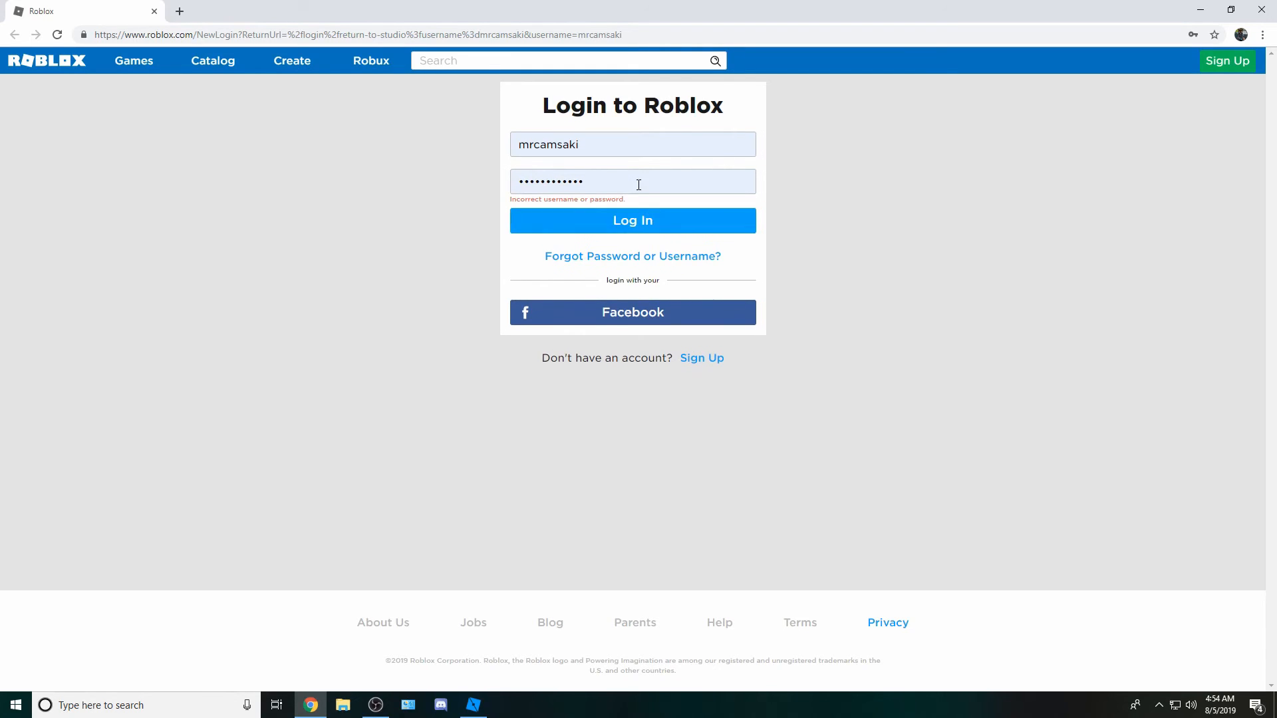
click(631, 181)
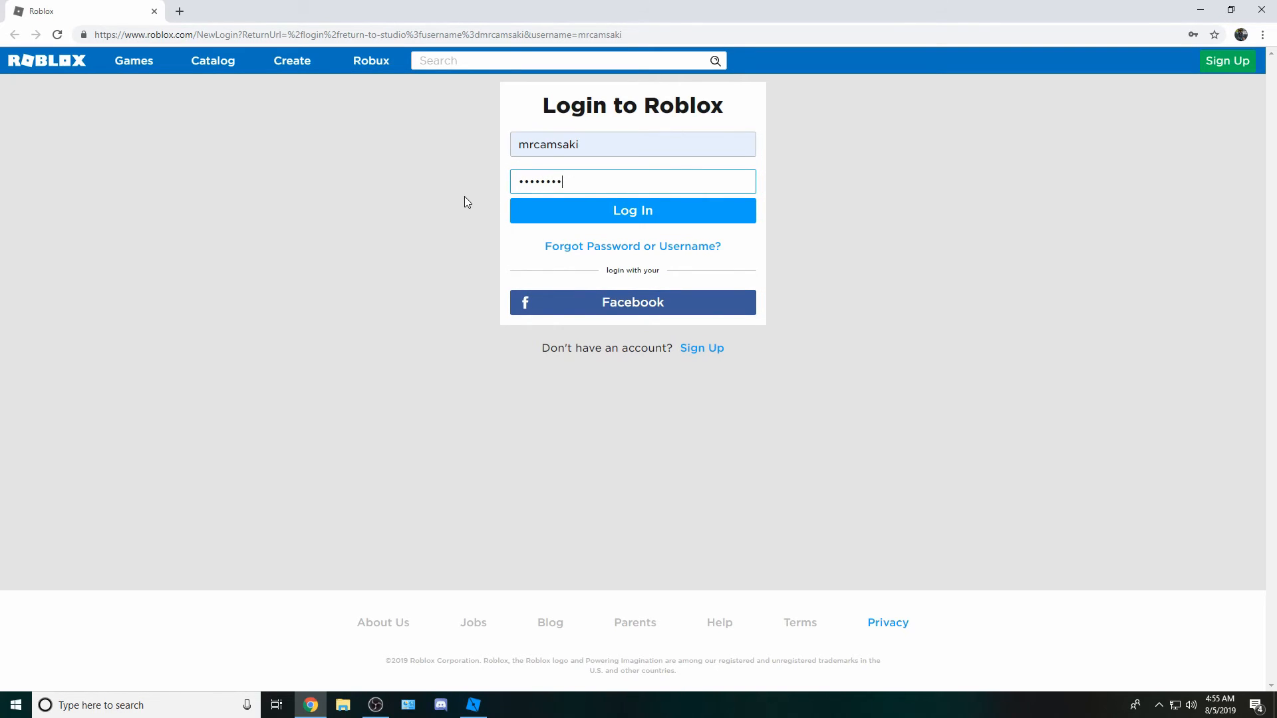
Clear the password field and re-enter the password, correcting a mistyped character
click(632, 210)
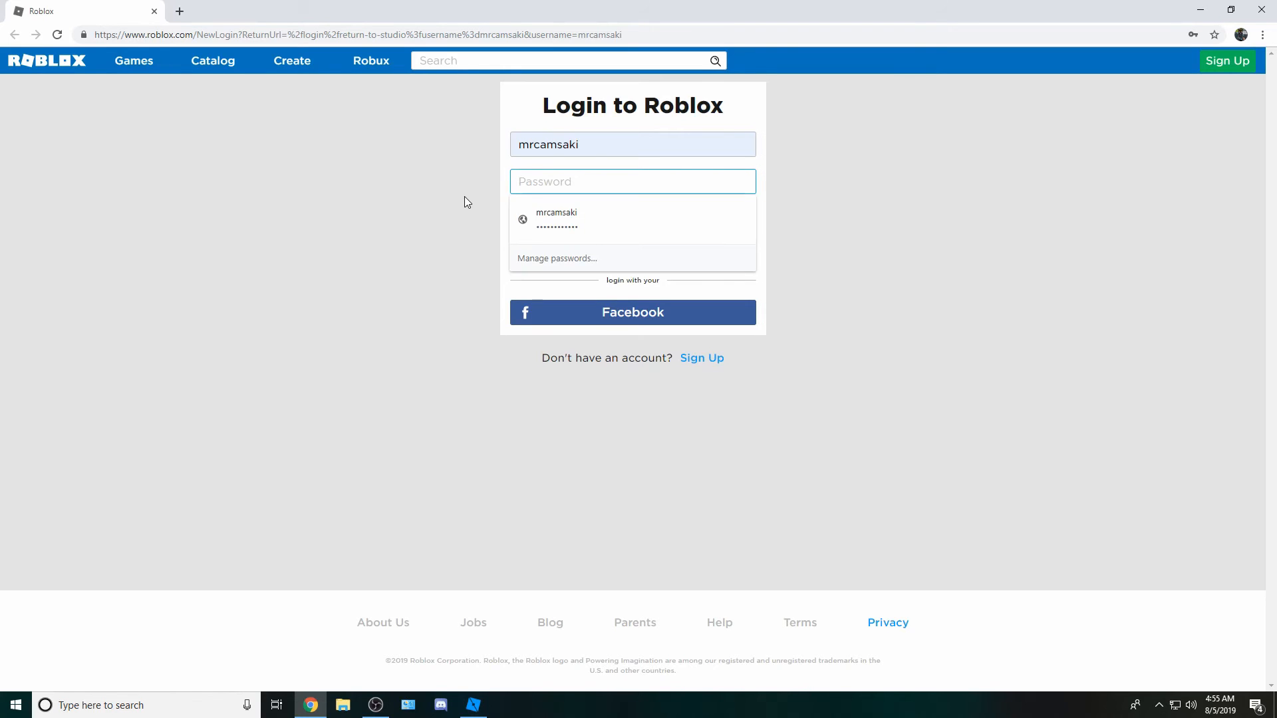
text(password)
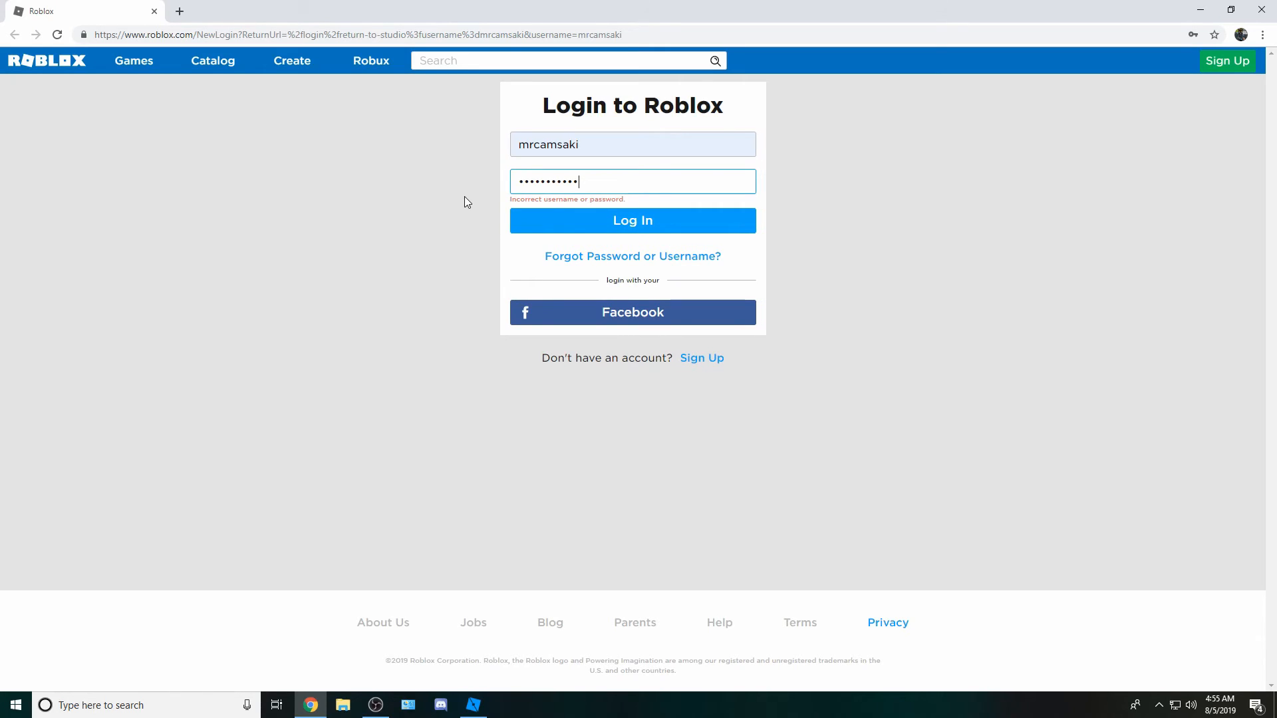
key(Backspace)
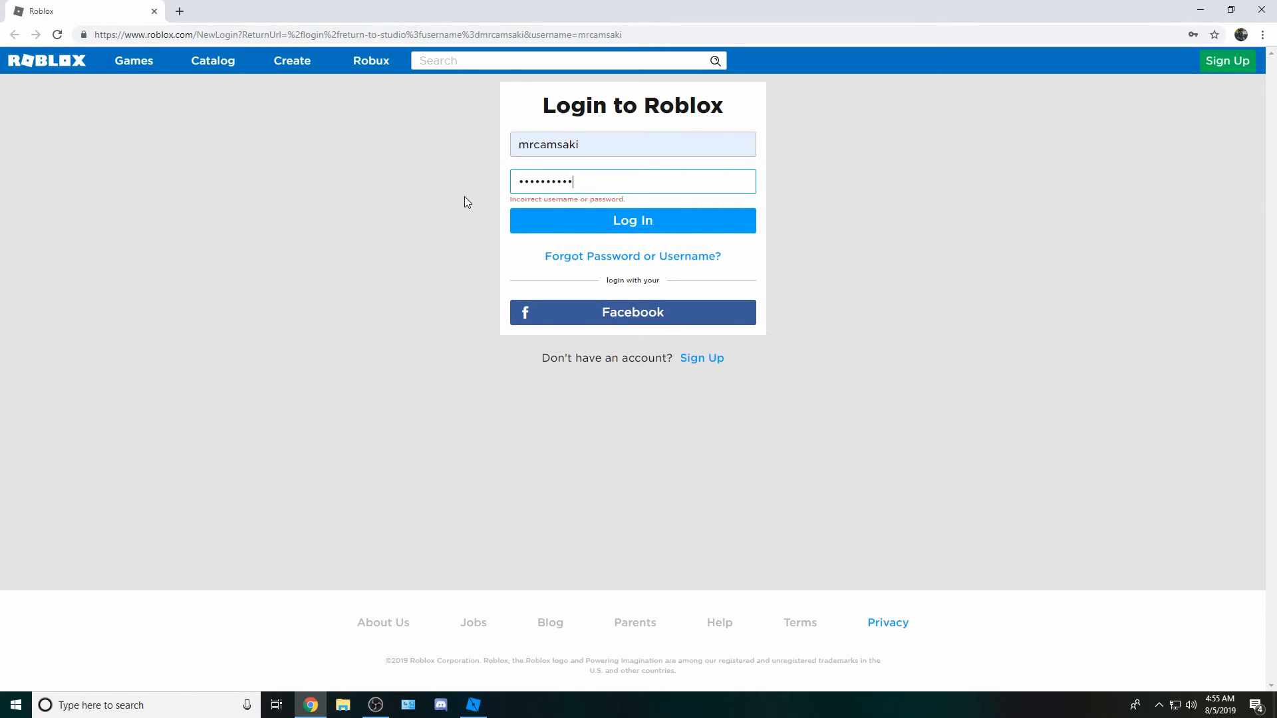
click(632, 181)
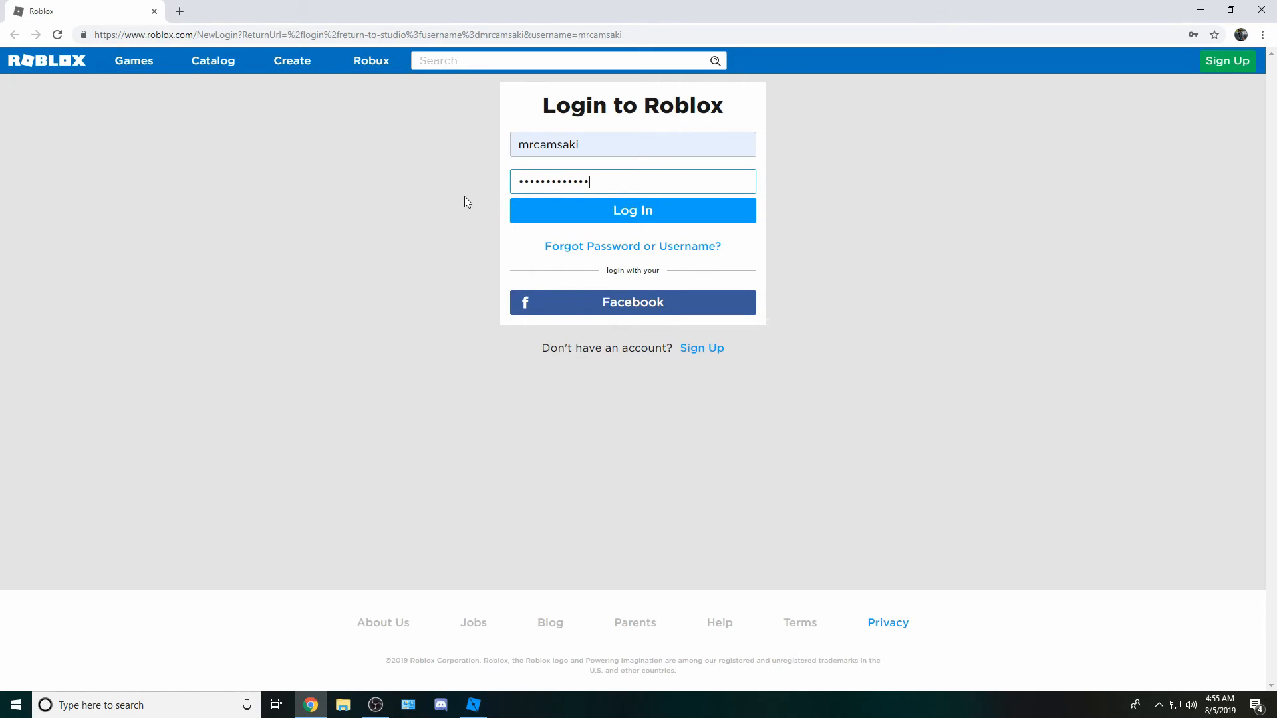
Submit the corrected login, save the password in the browser and trust this device for 30 days
click(632, 210)
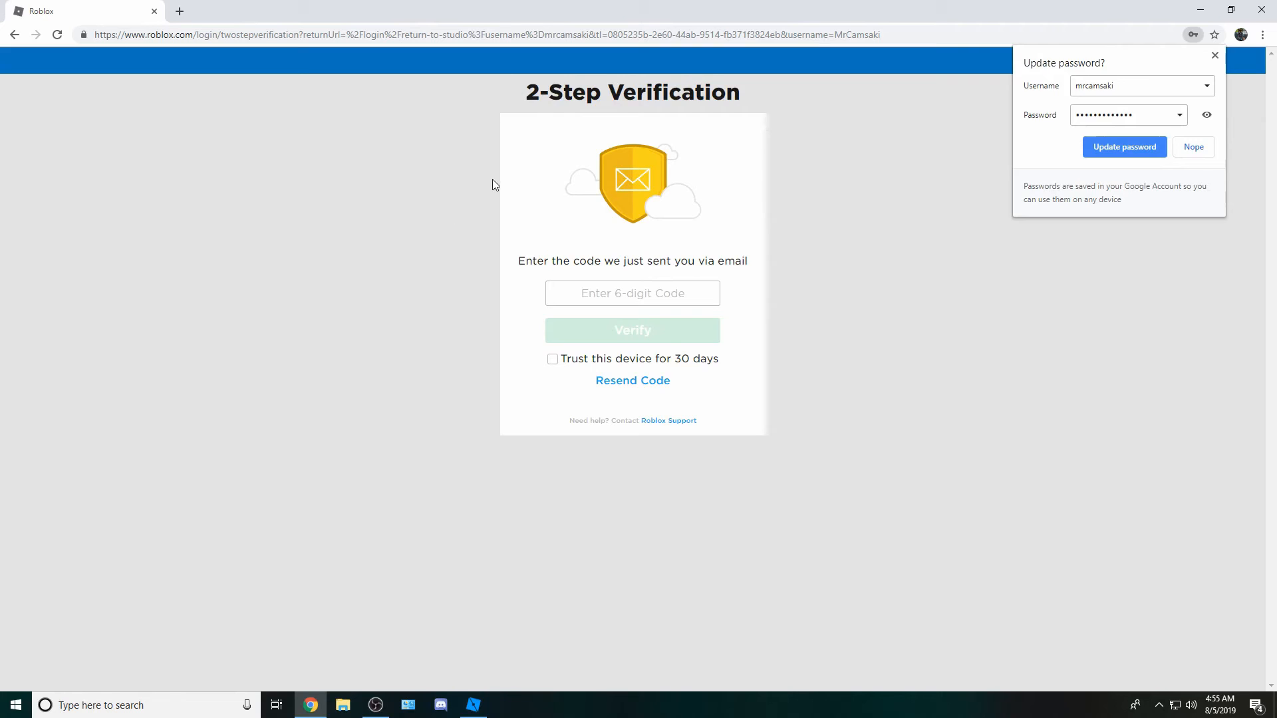
mouse_move(1124, 146)
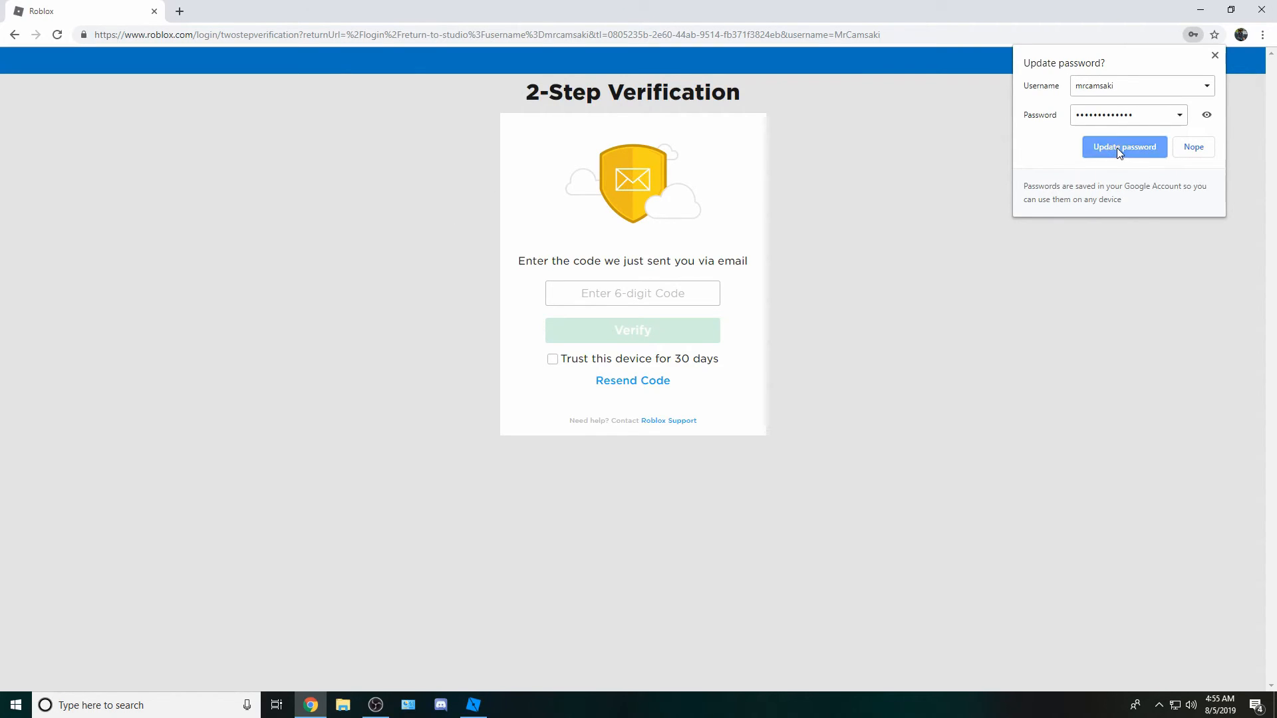
click(553, 358)
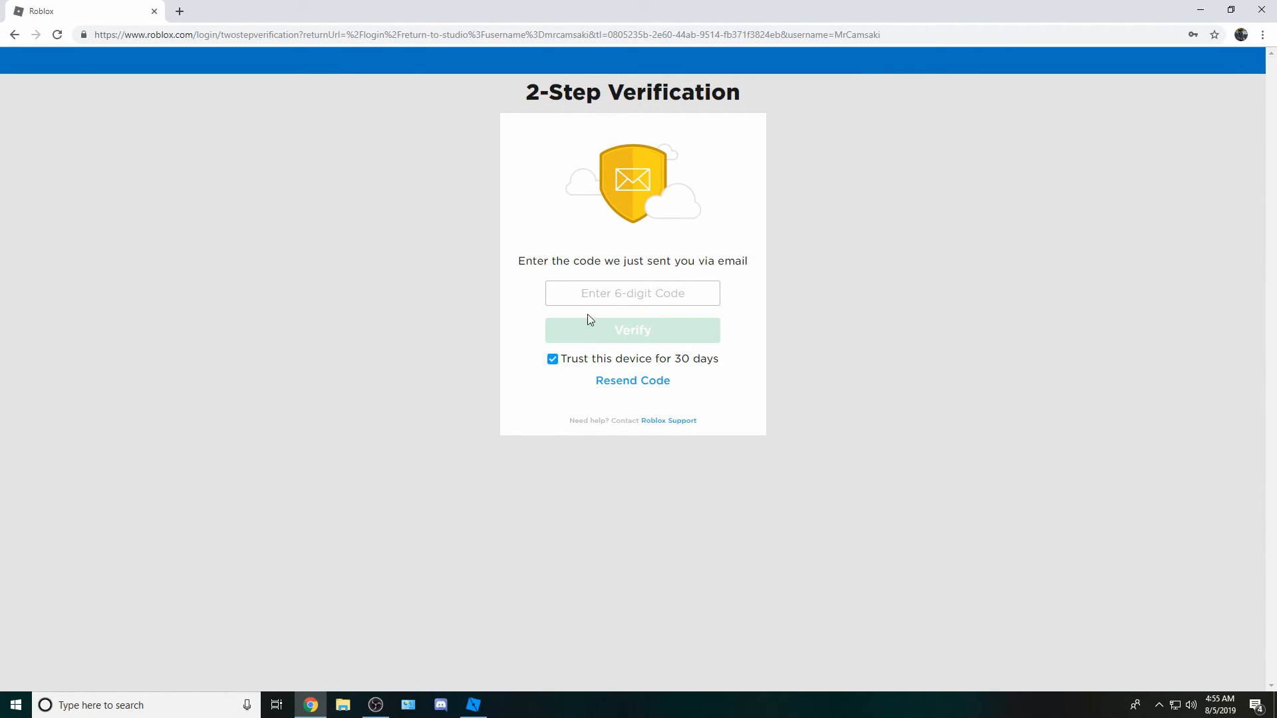
click(632, 292)
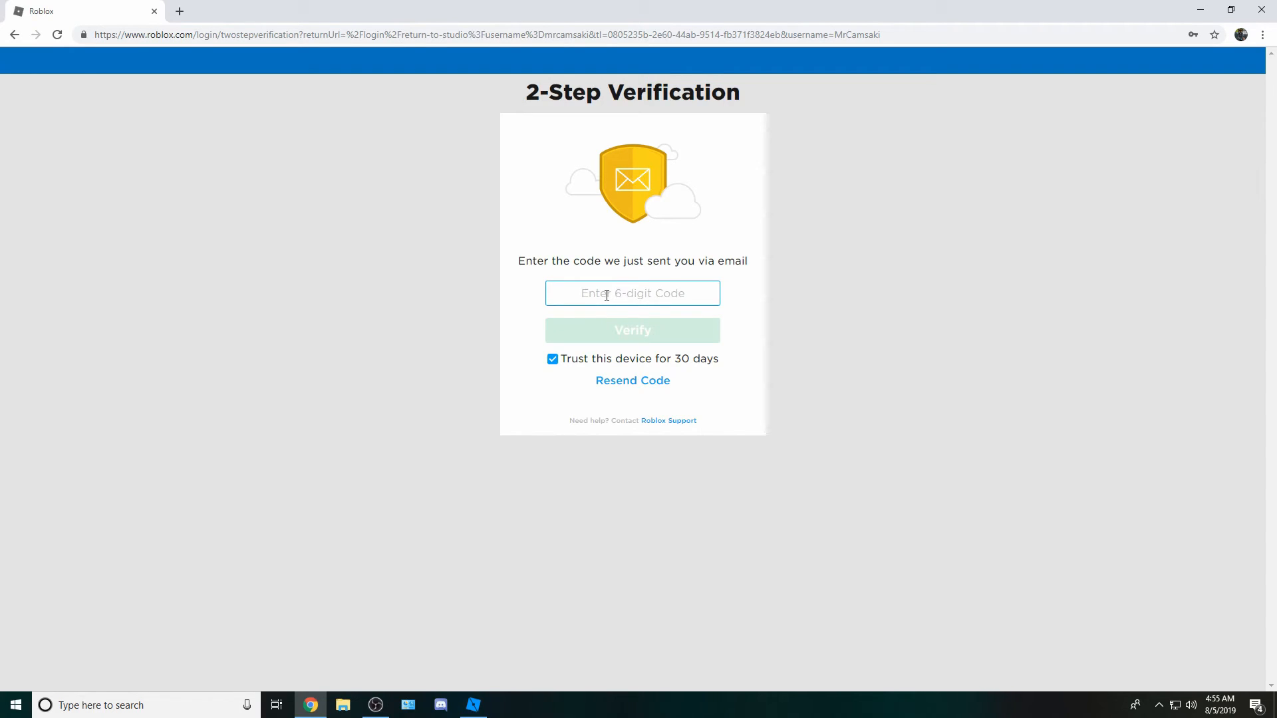
Enter the emailed six-digit verification code in the 2-Step Verification field
click(632, 293)
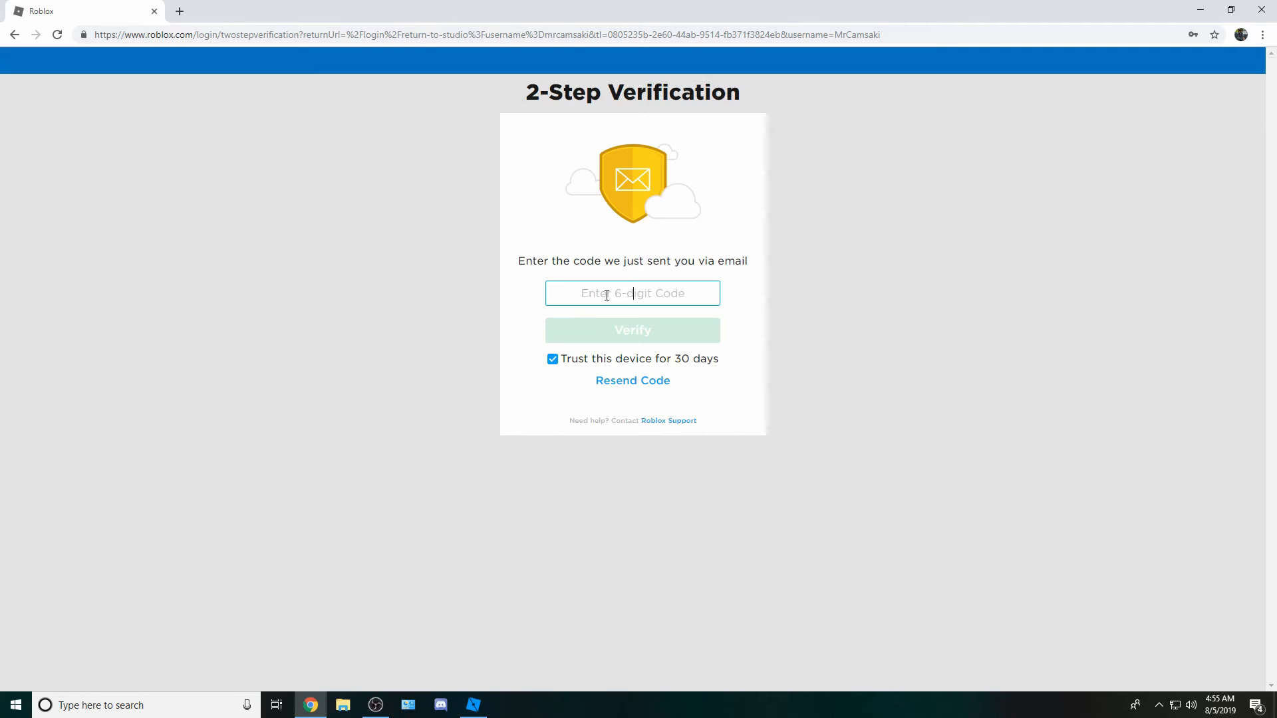
click(632, 293)
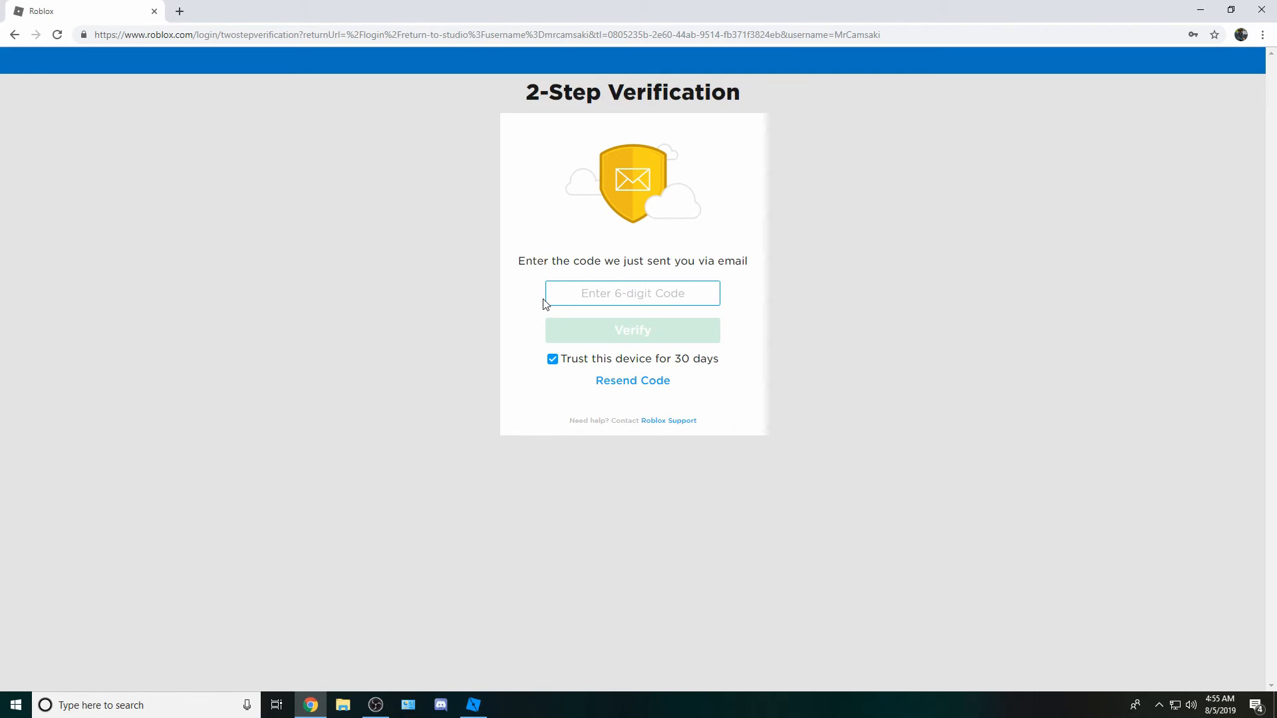
mouse_move(606, 293)
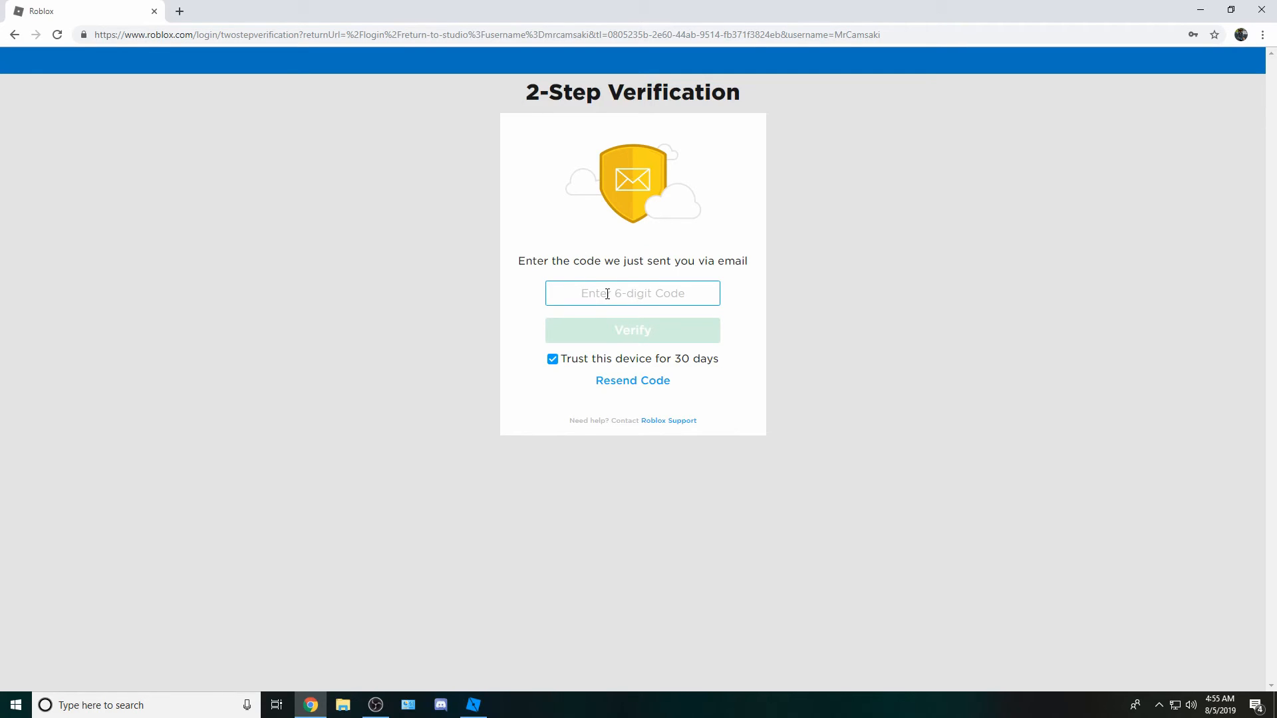
click(632, 292)
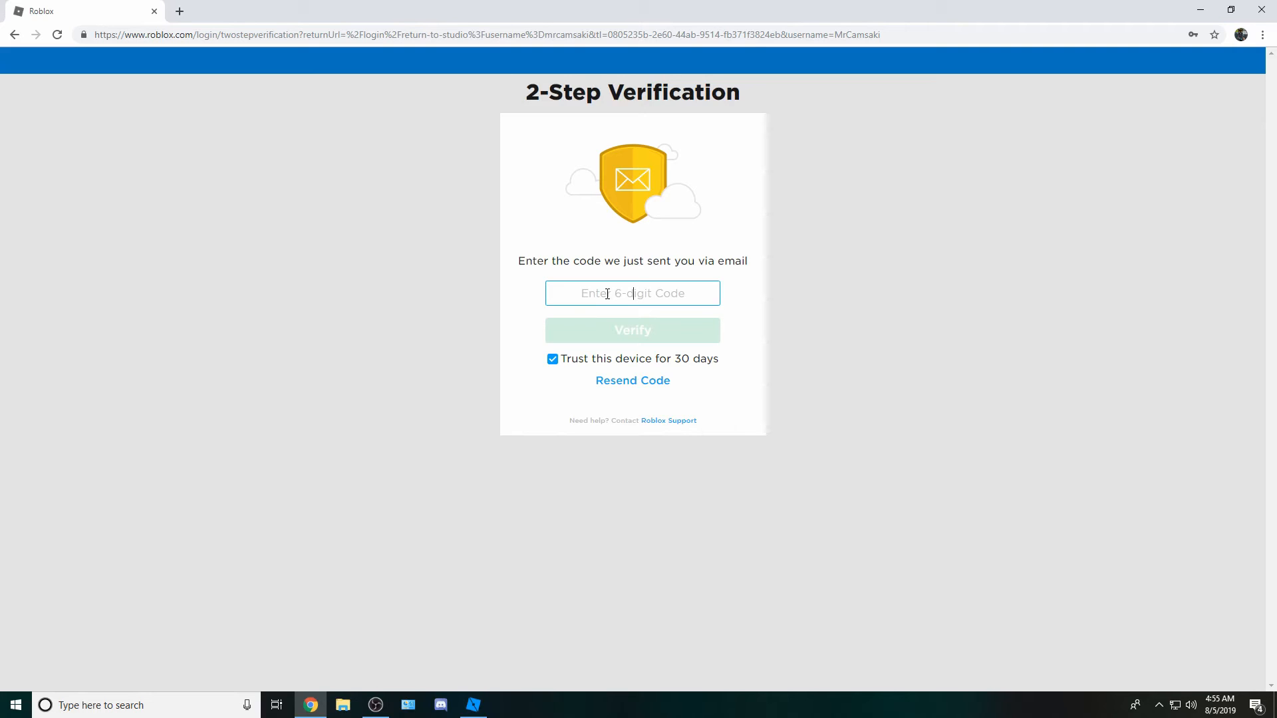
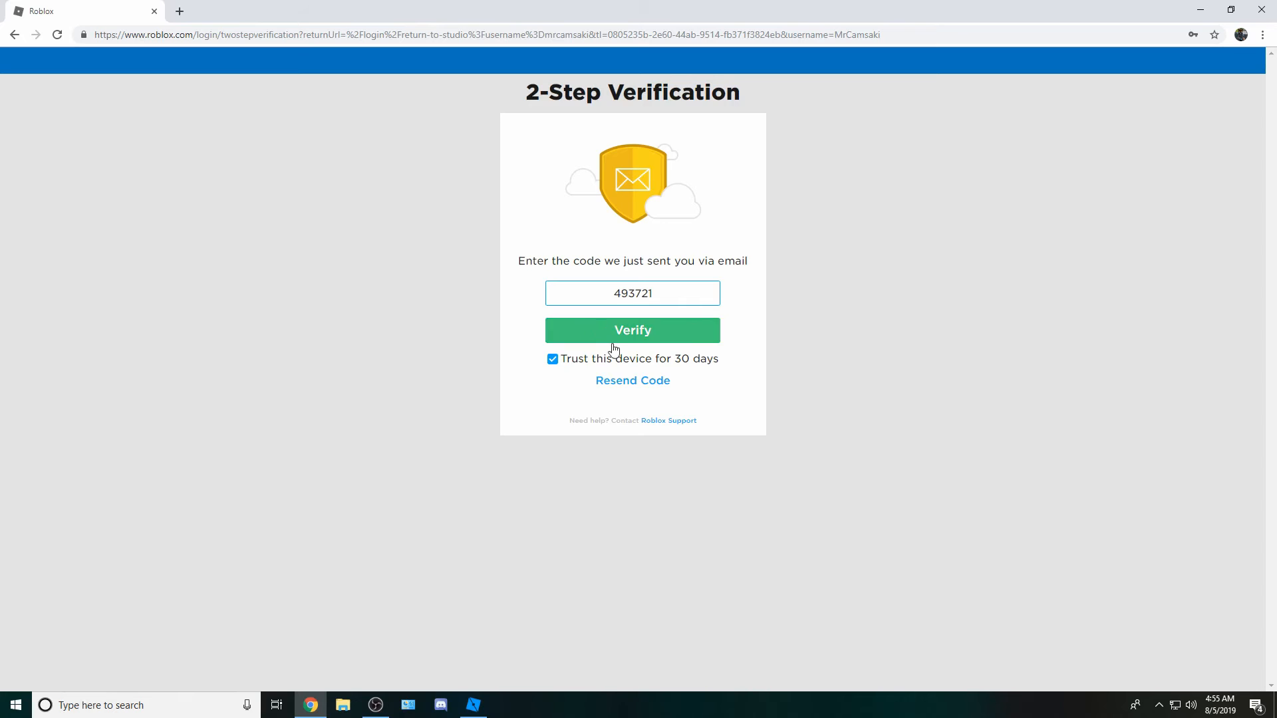
Verify the code, set Roblox links to always open the app, and launch Roblox Studio
click(632, 330)
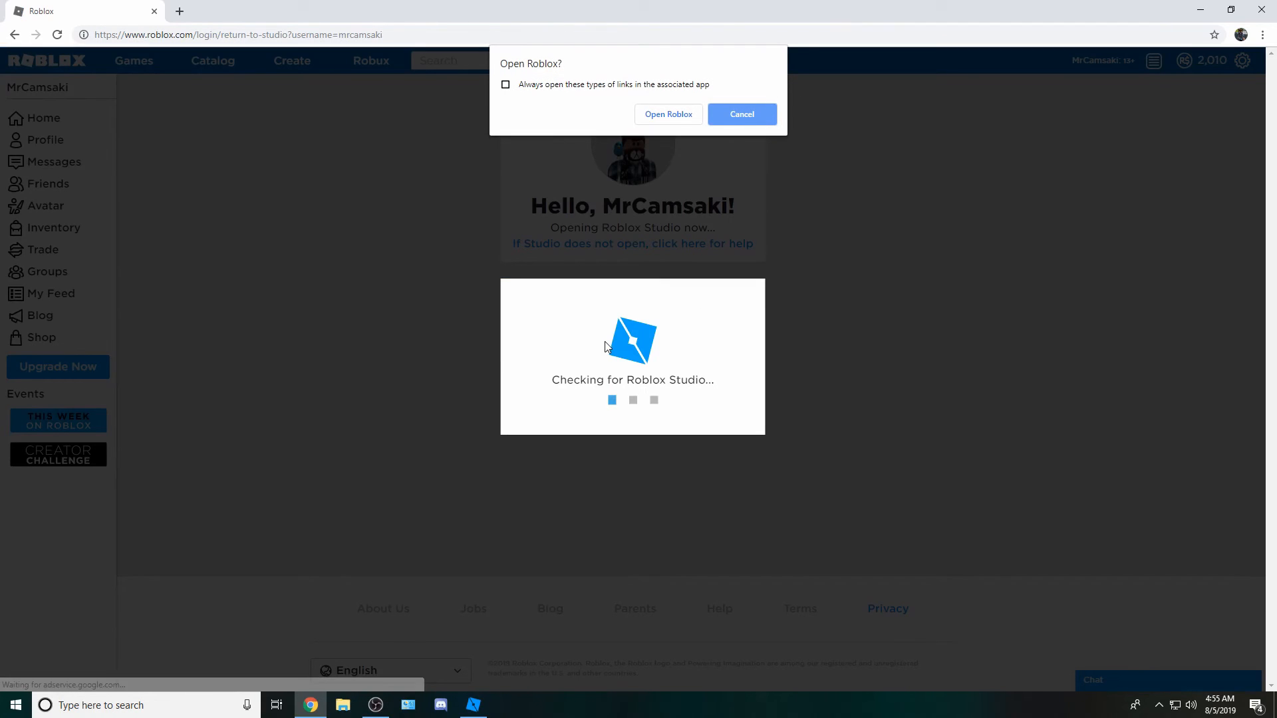
click(505, 85)
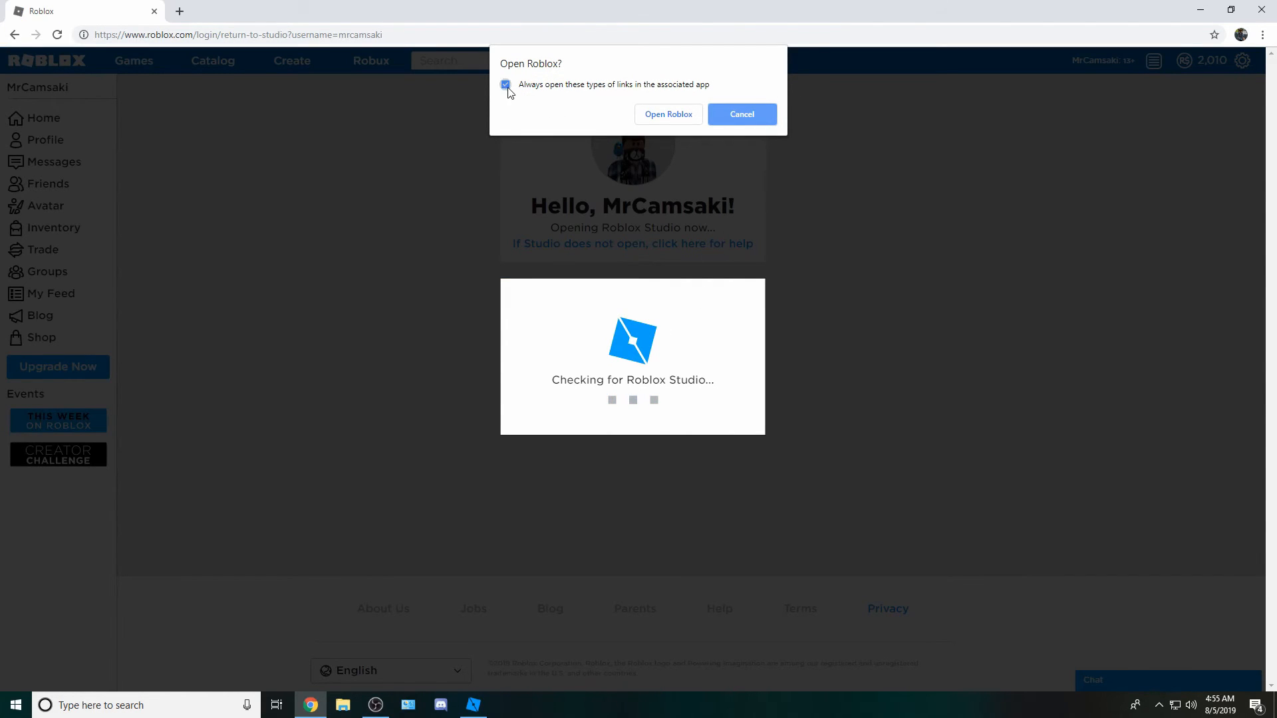
click(666, 114)
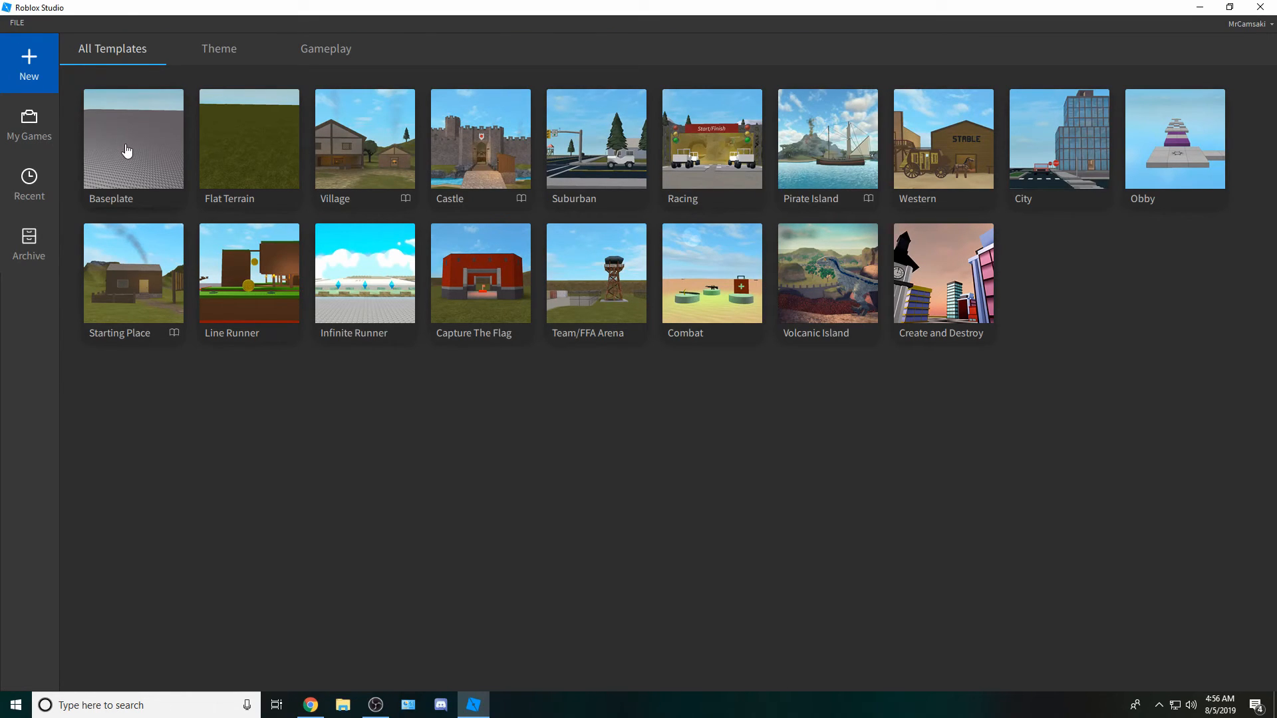
mouse_move(612, 191)
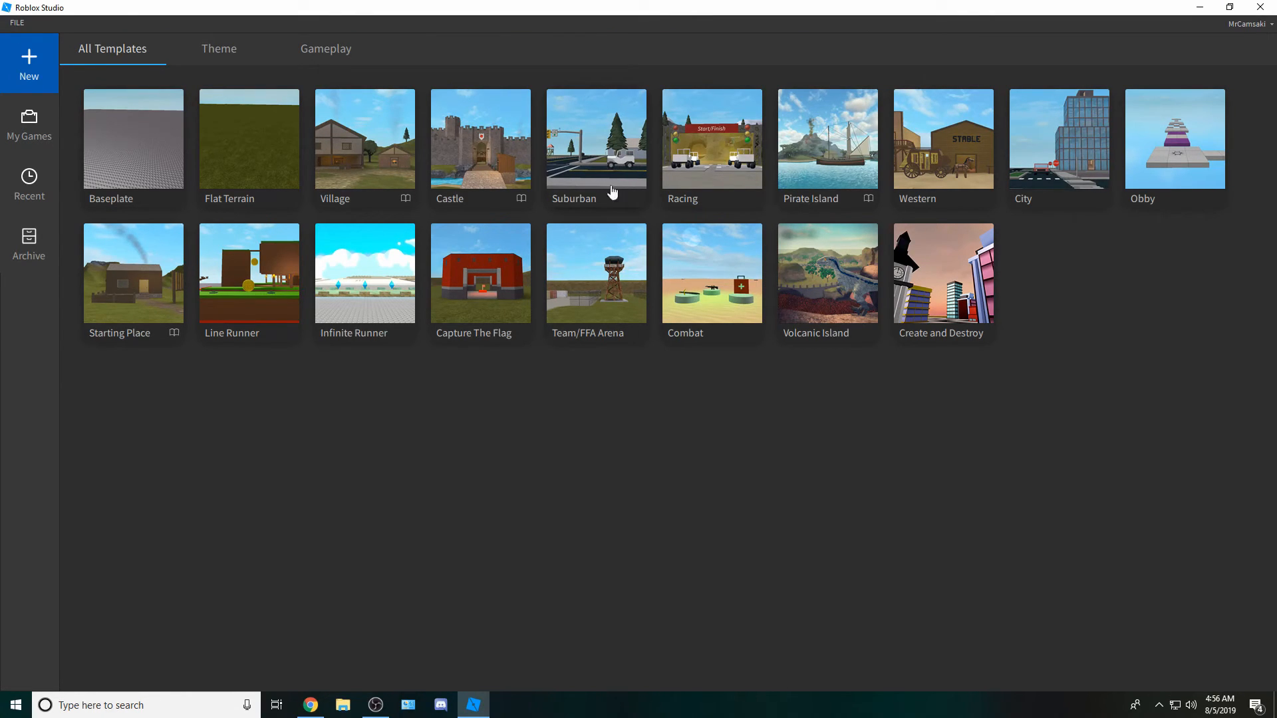
mouse_move(138, 153)
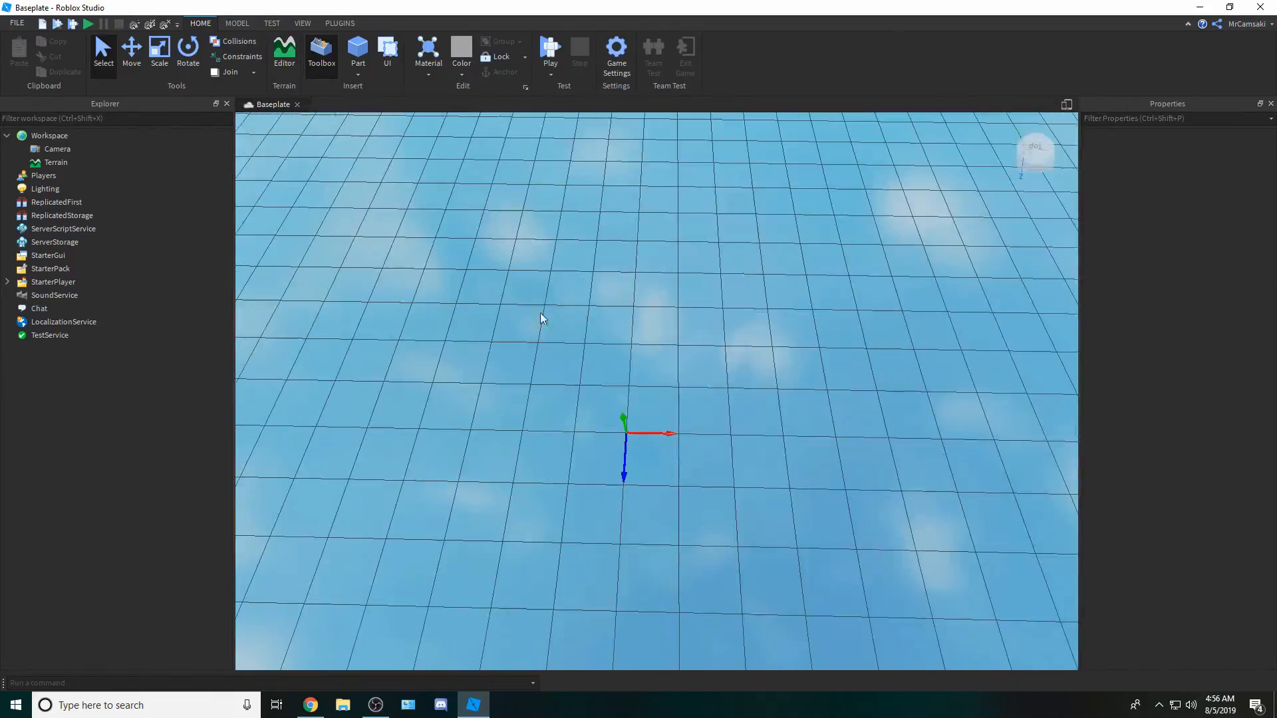
Insert a new block part into the Baseplate from the Model tools
click(237, 23)
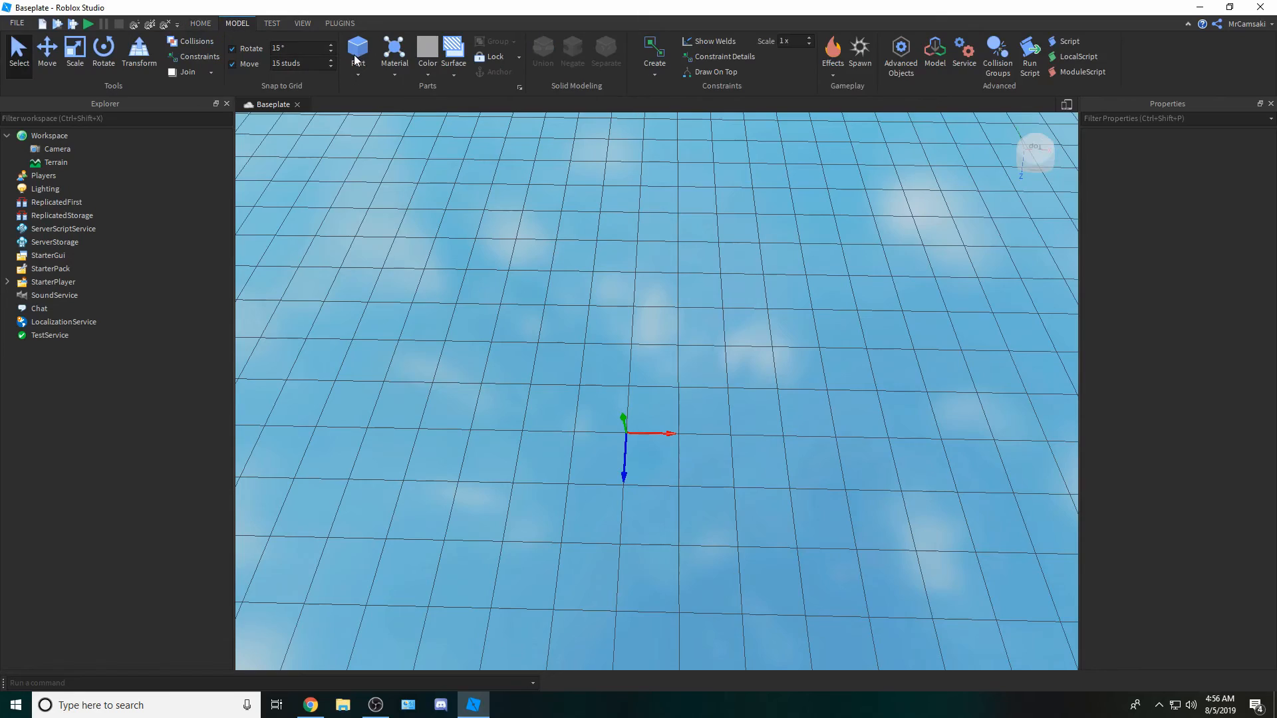
click(357, 50)
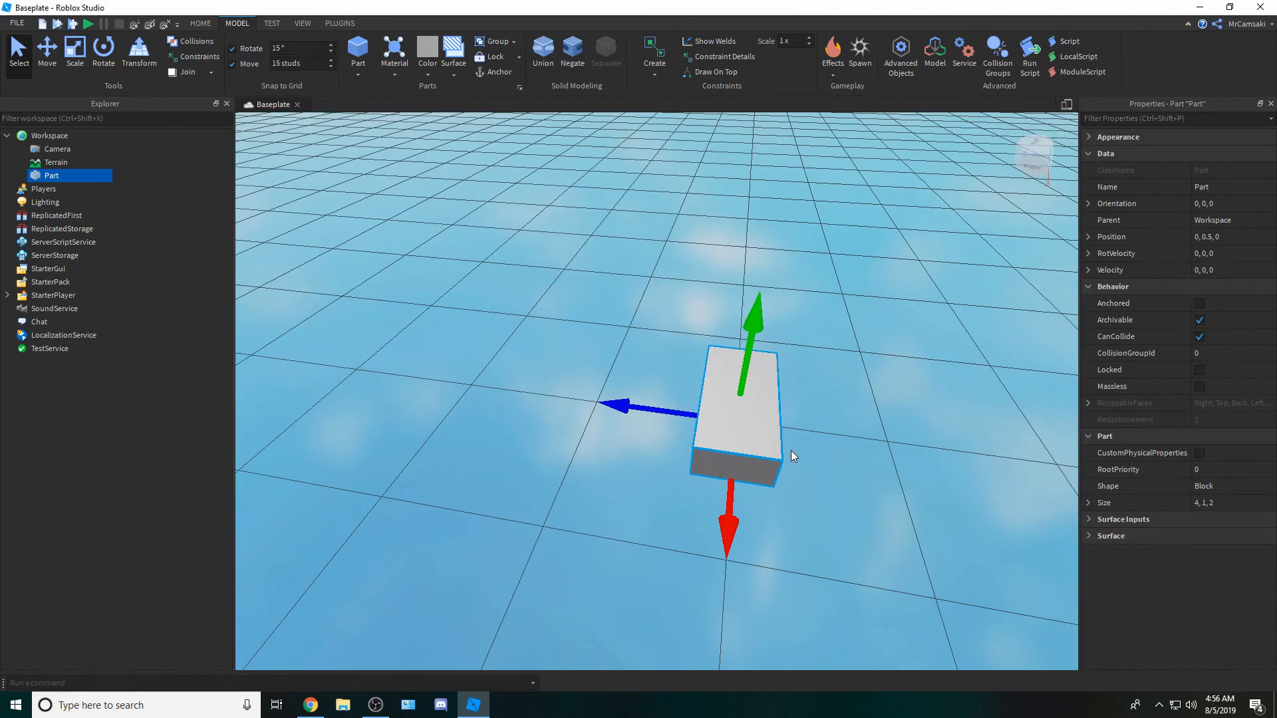
Set the rotation snap, then rotate and move duplicated blocks to start a curved arc
click(75, 53)
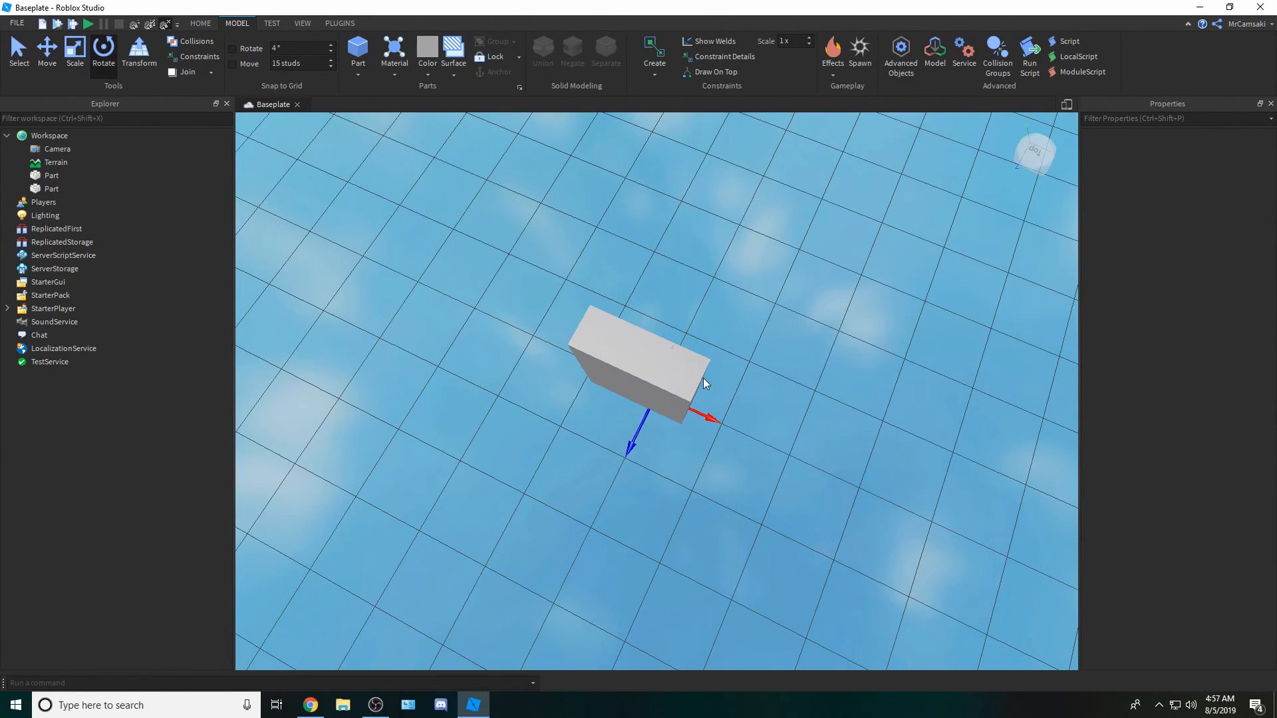
click(644, 367)
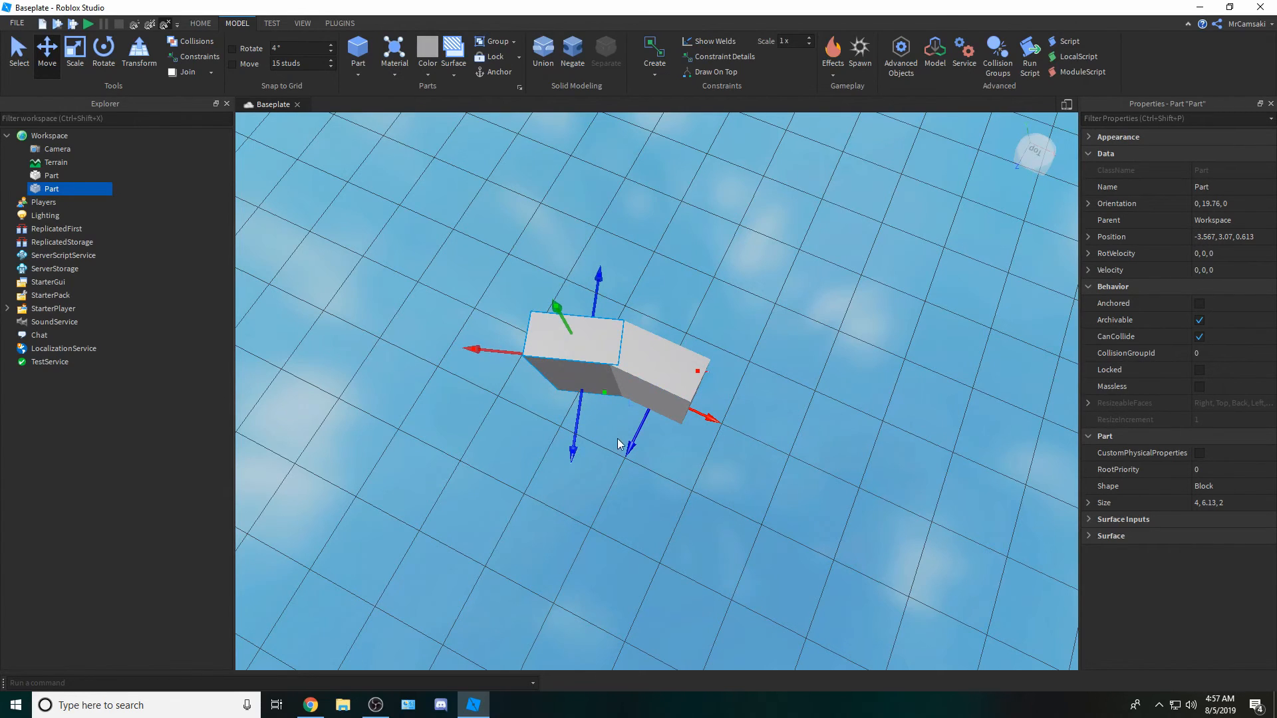
click(103, 52)
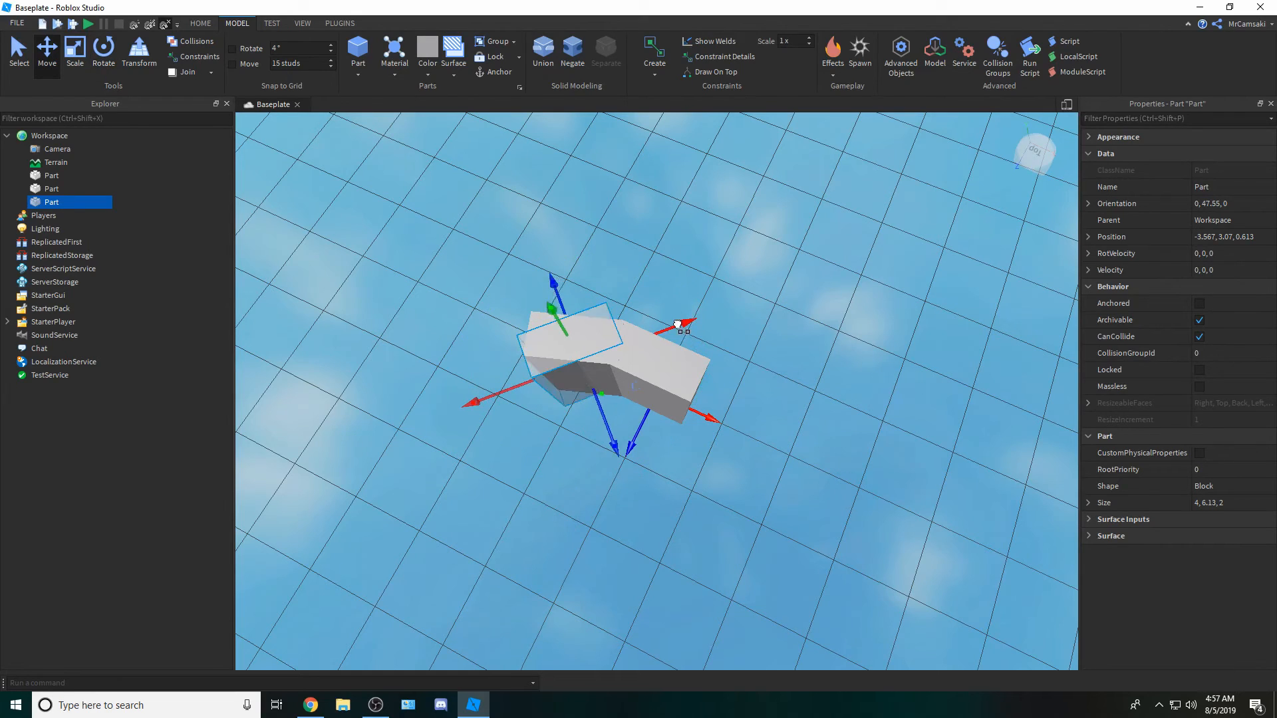
drag(675, 326, 528, 423)
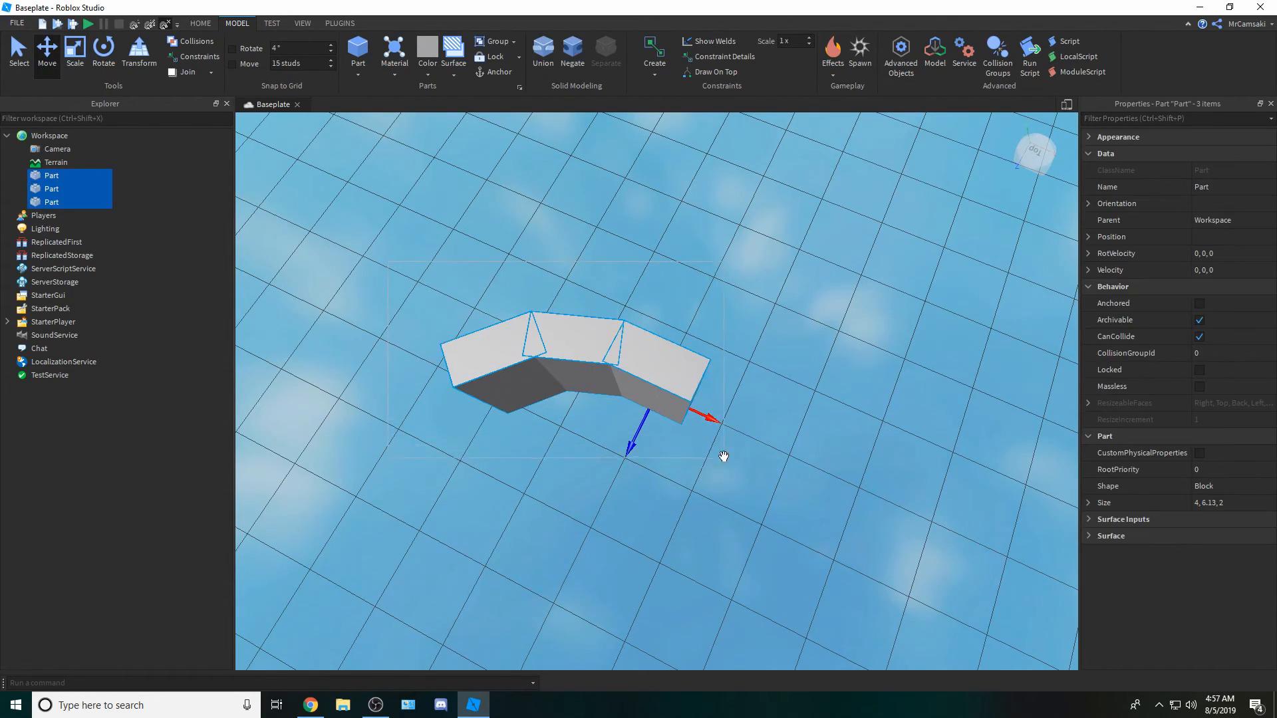
Group the three blocks into a model and turn a duplicated copy of the arc around
click(492, 41)
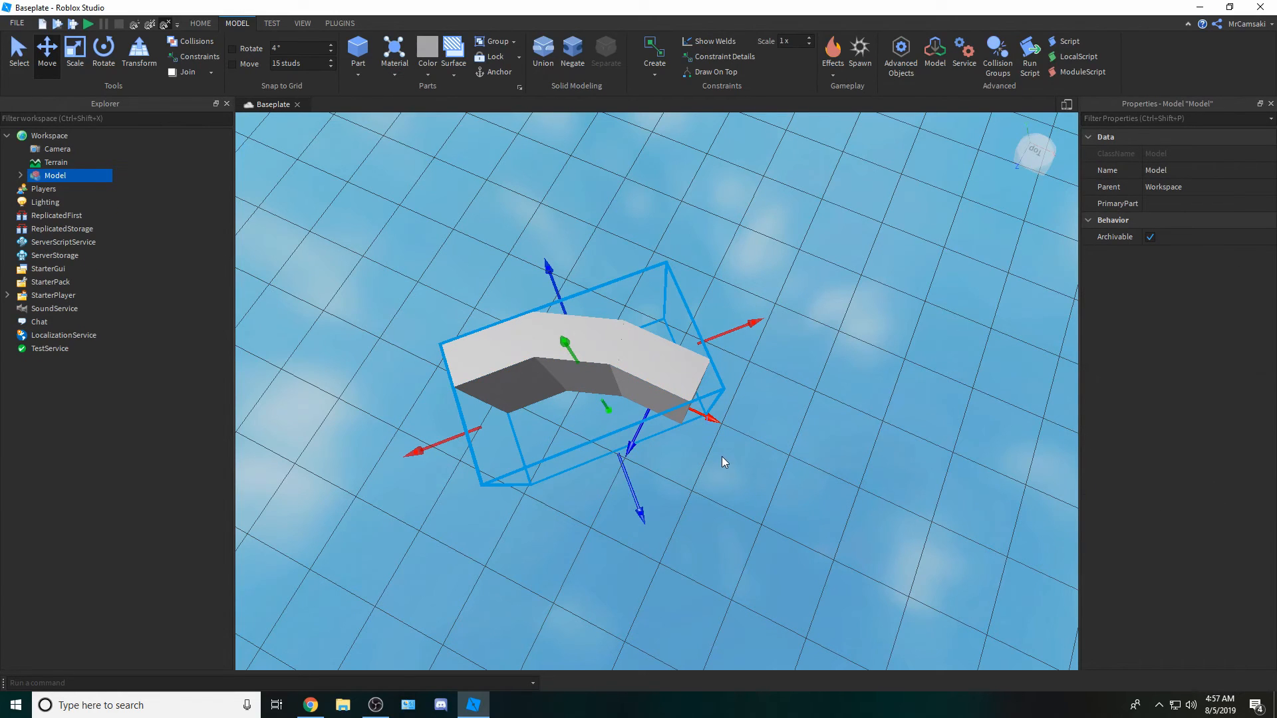
click(102, 52)
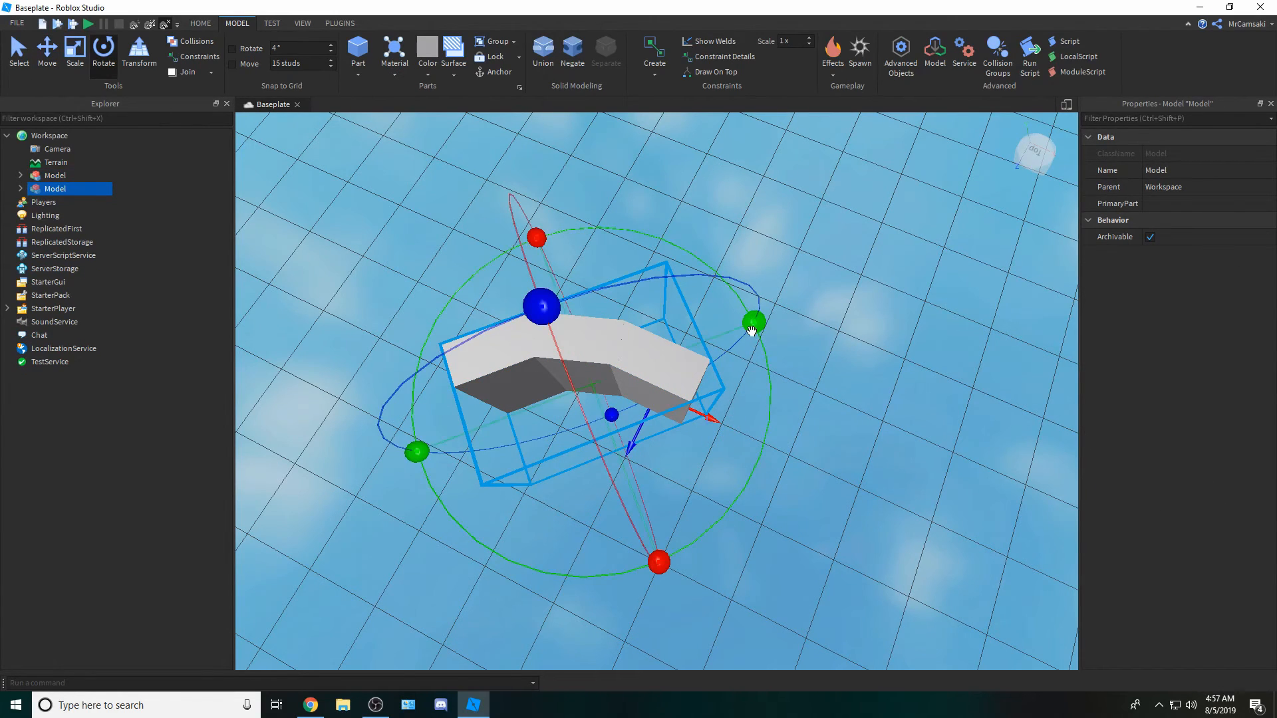
click(47, 54)
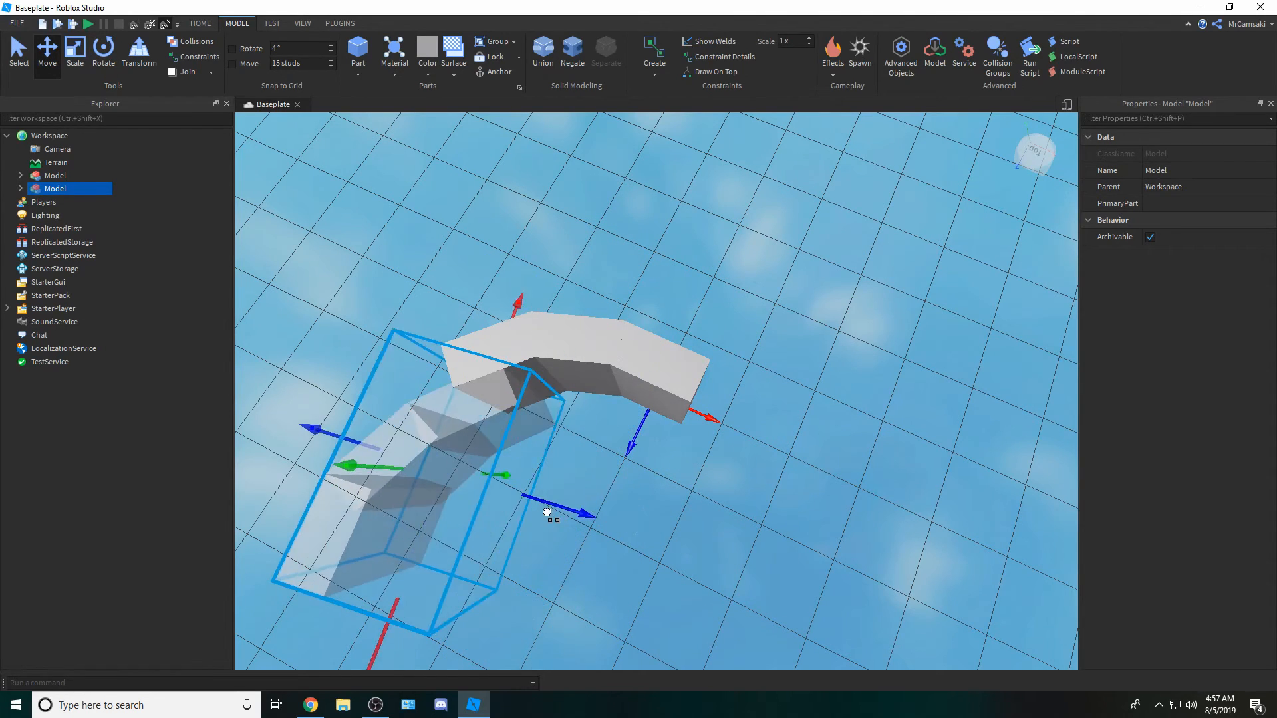
click(102, 50)
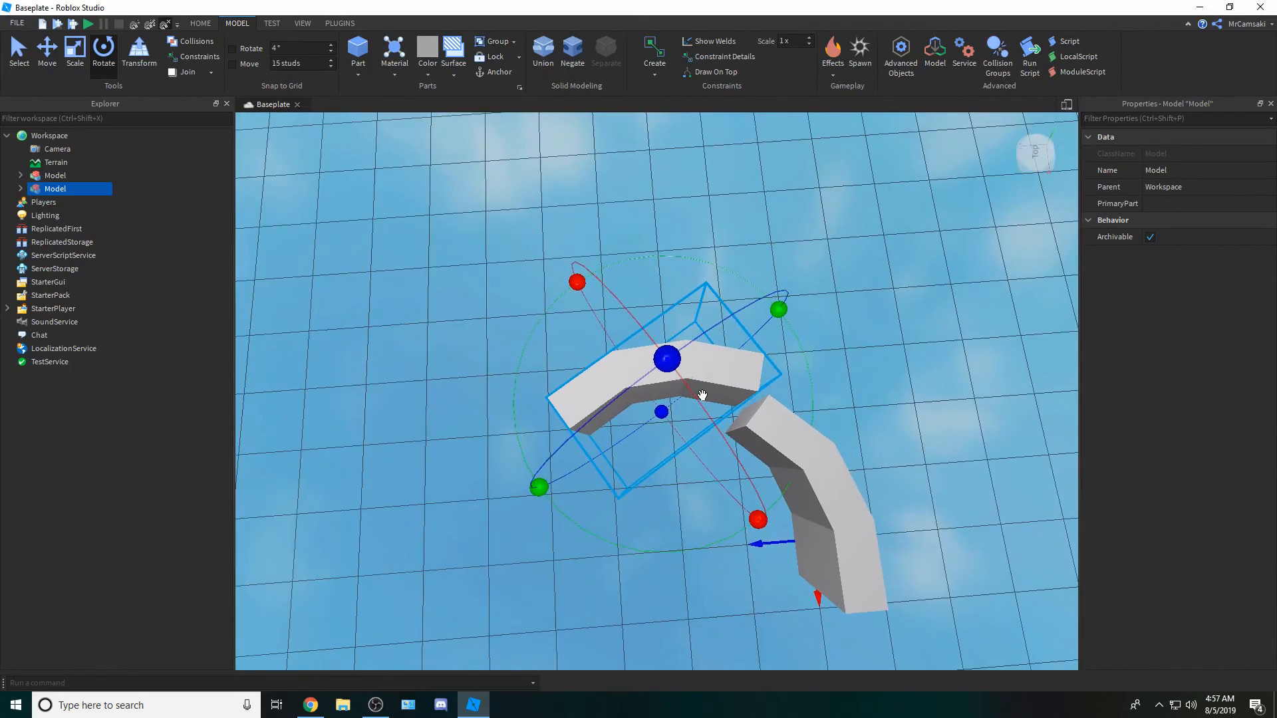
Rotate and move the copied arc onto the first arc's end, then select both joined pieces
click(47, 51)
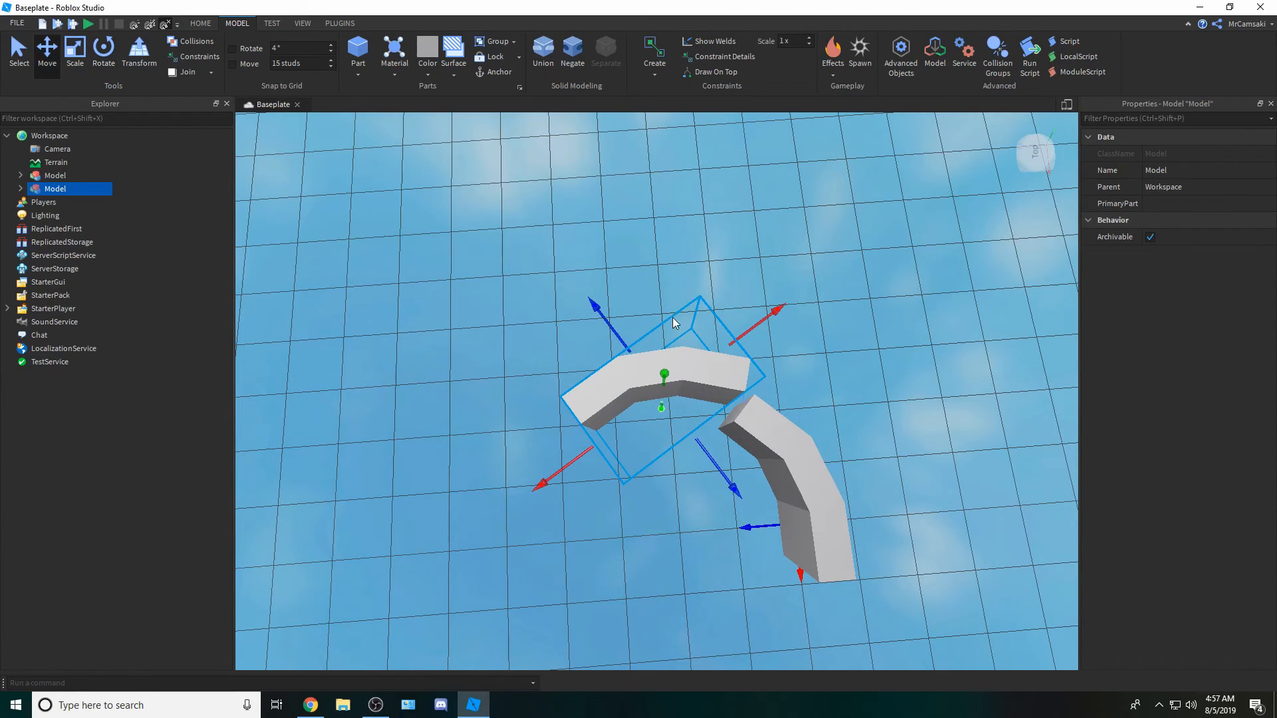
drag(664, 377, 602, 342)
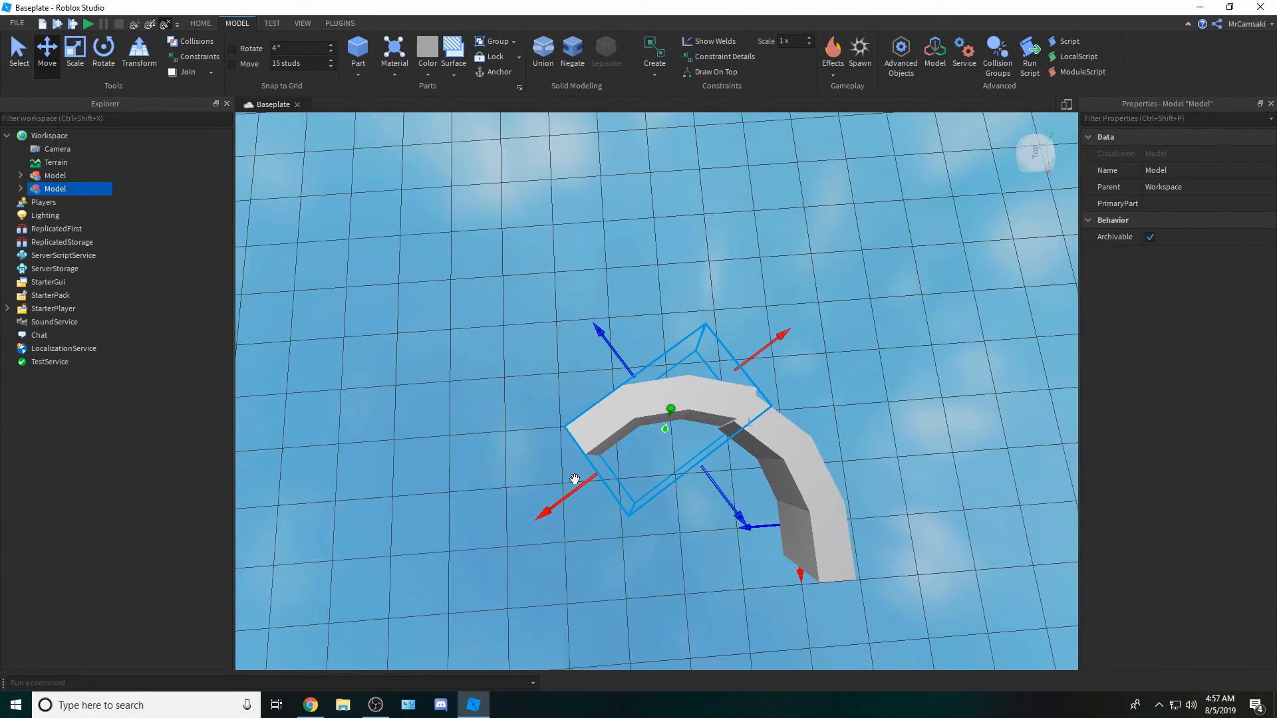
click(104, 50)
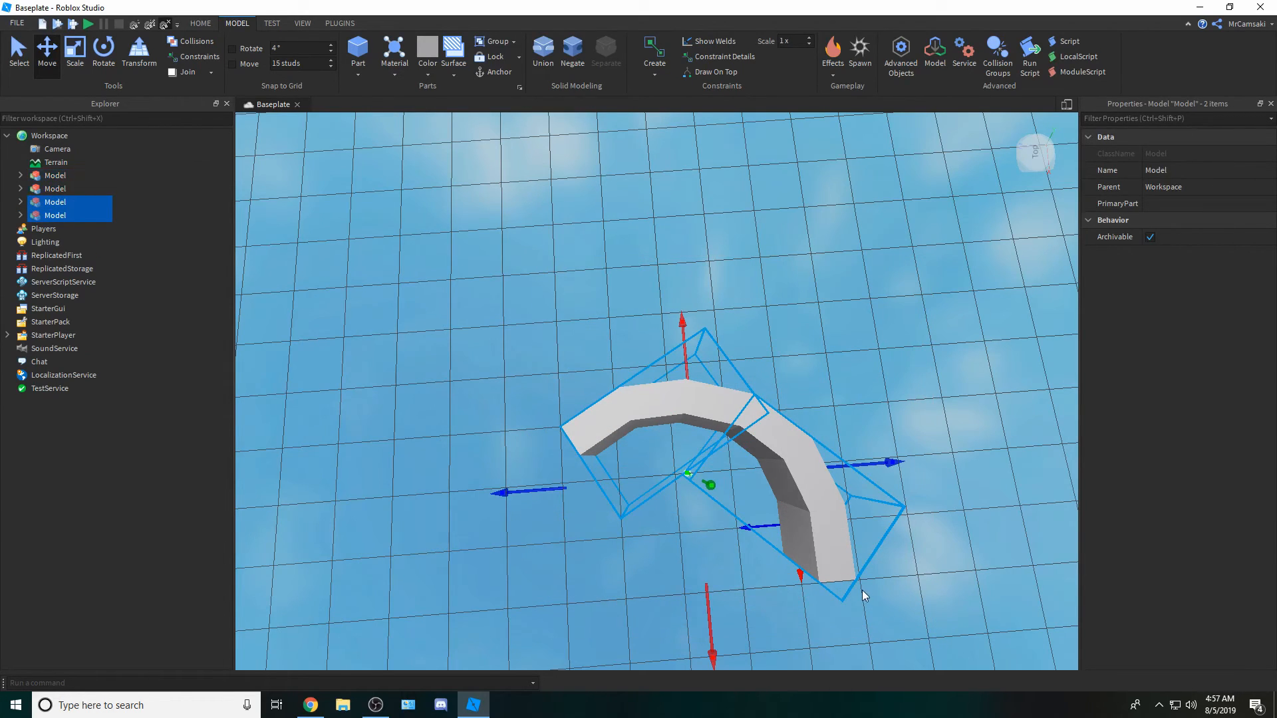
Turn the copied half-arc around and move it toward closing the ring
click(104, 50)
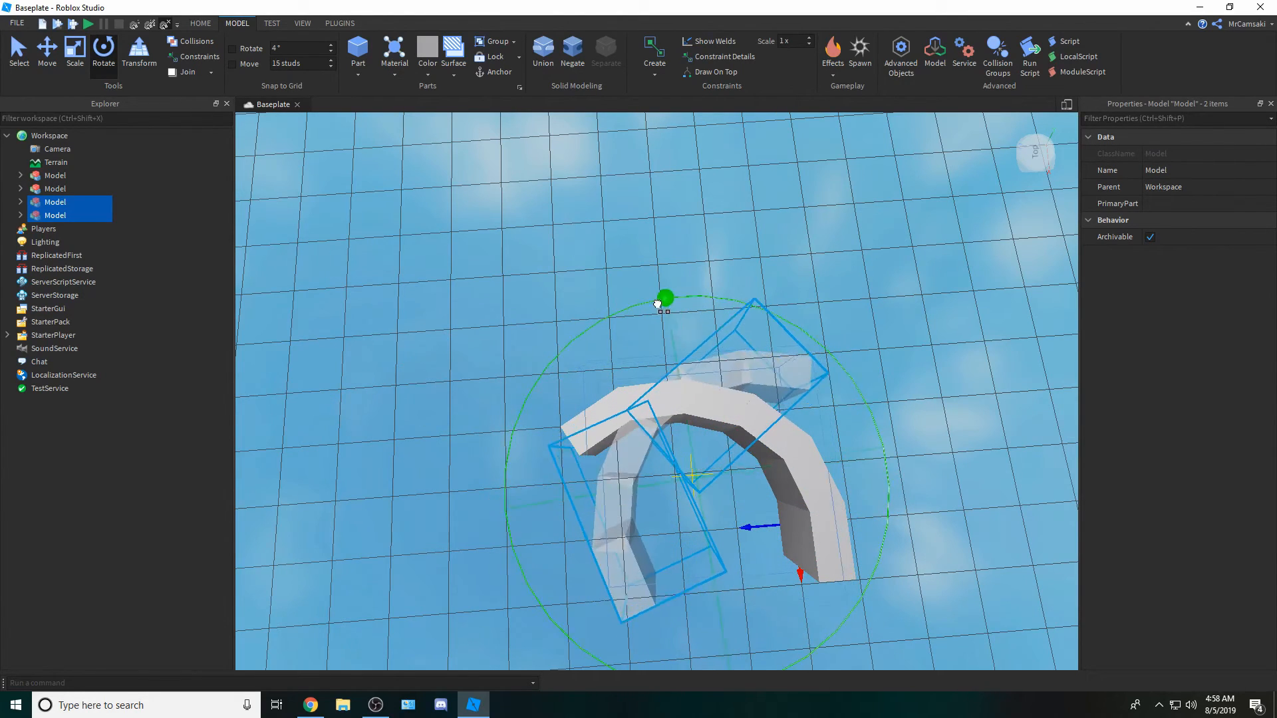
click(46, 52)
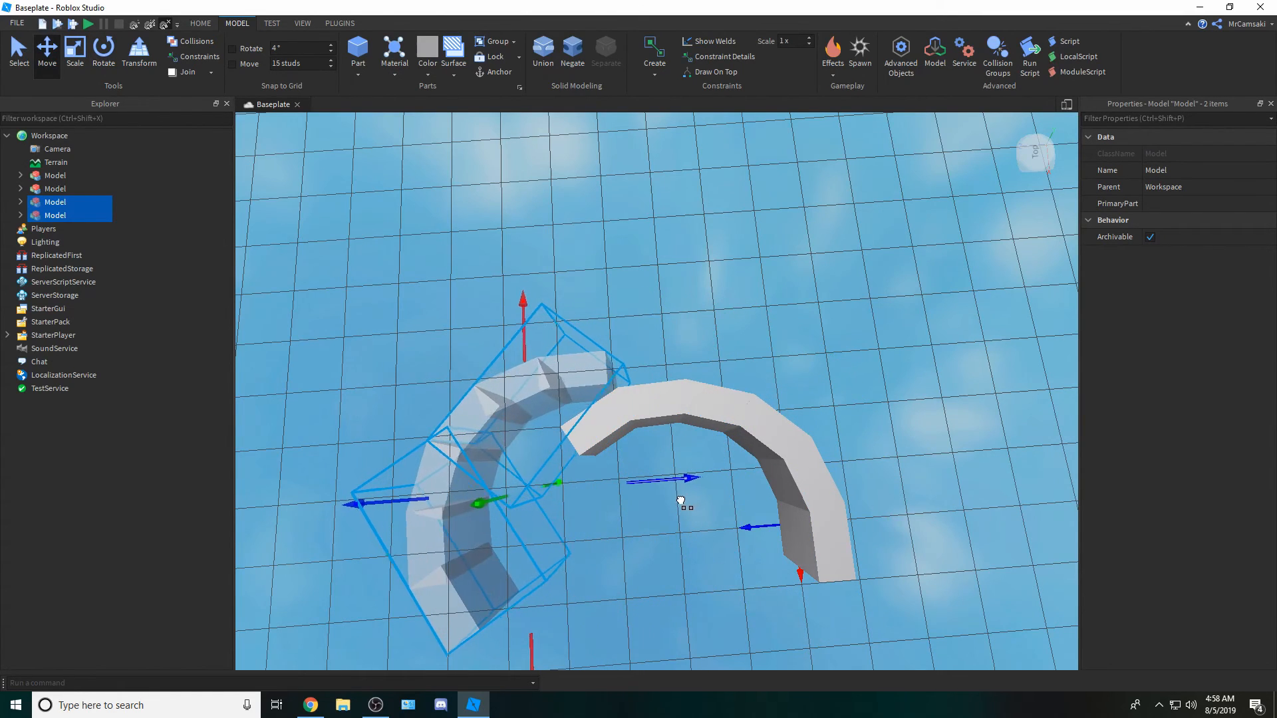
click(103, 53)
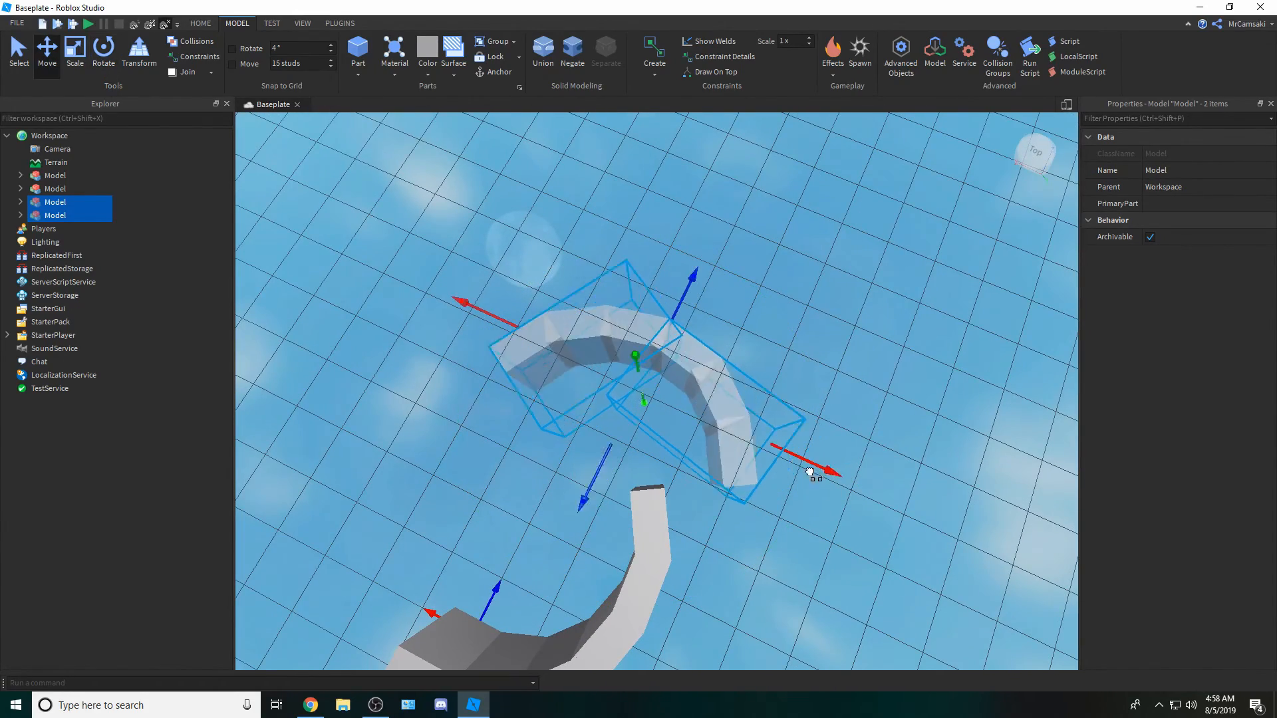
drag(814, 471, 611, 306)
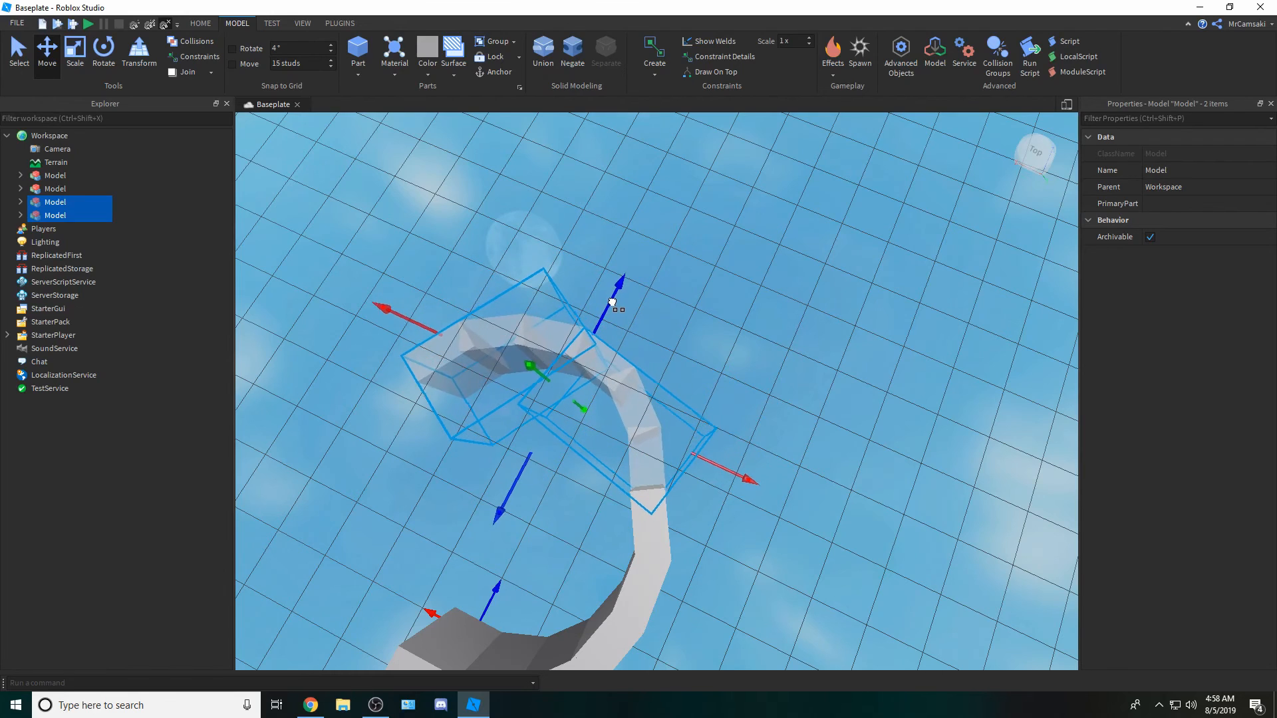
Rotate and nudge the copied section so it lines up and continues the ring
click(102, 52)
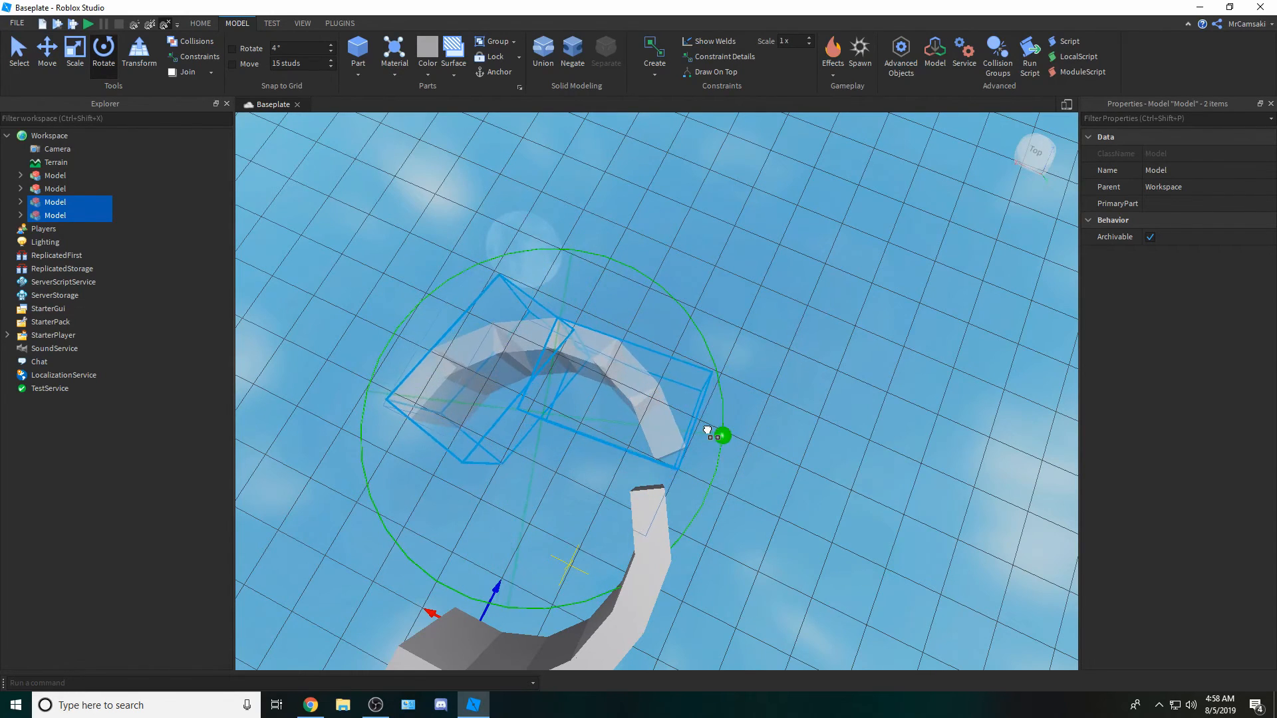
click(47, 53)
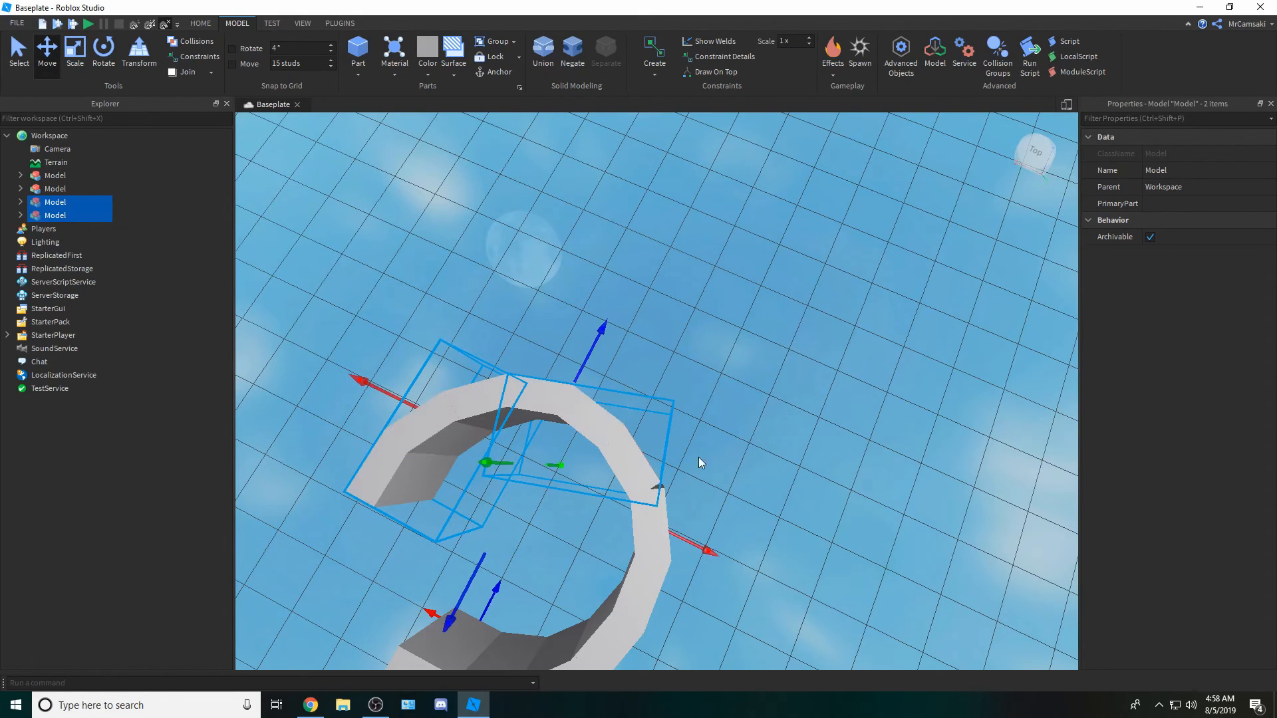
drag(706, 549, 705, 557)
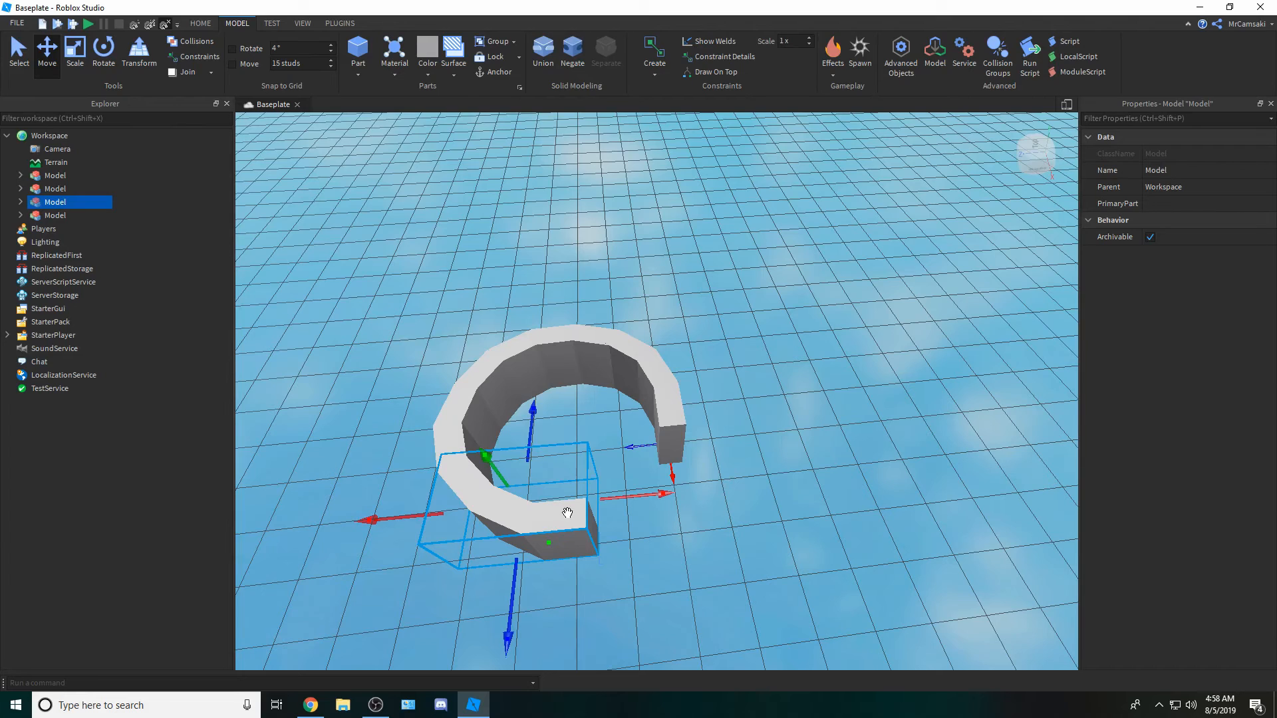
Fit a duplicated ring section into the gap and rotate it to follow the curve
click(103, 53)
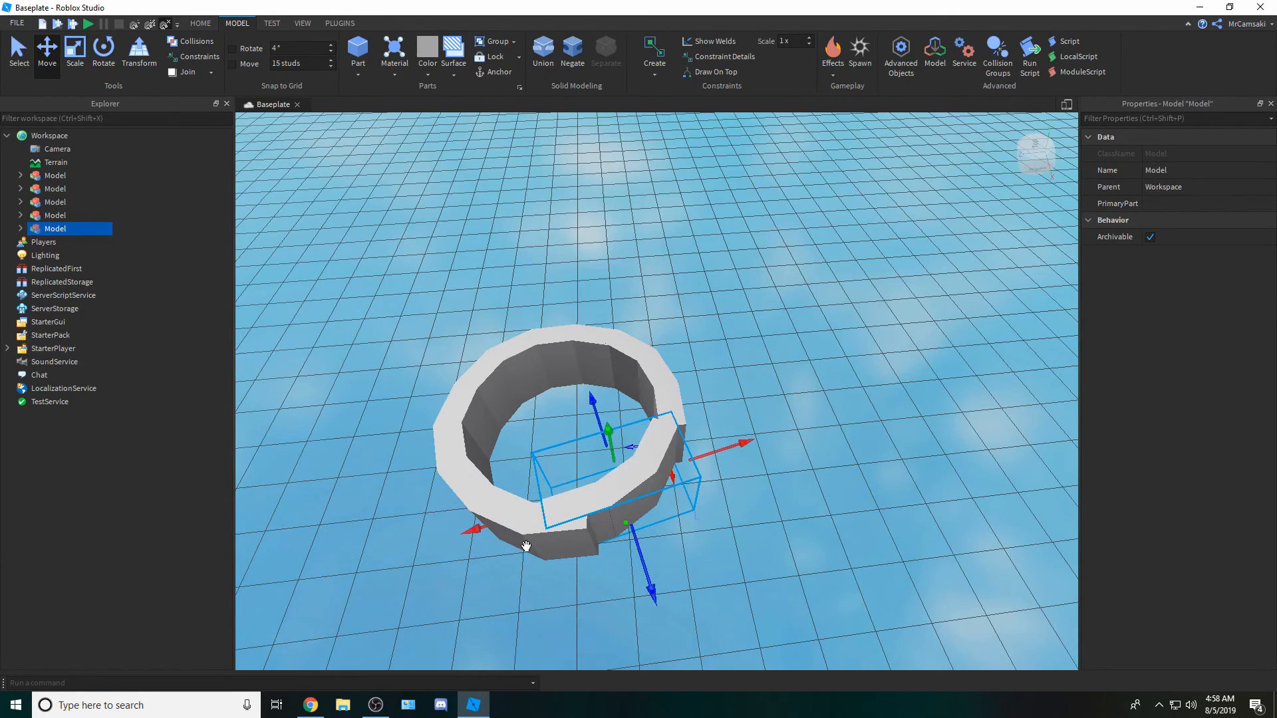
drag(526, 546, 603, 537)
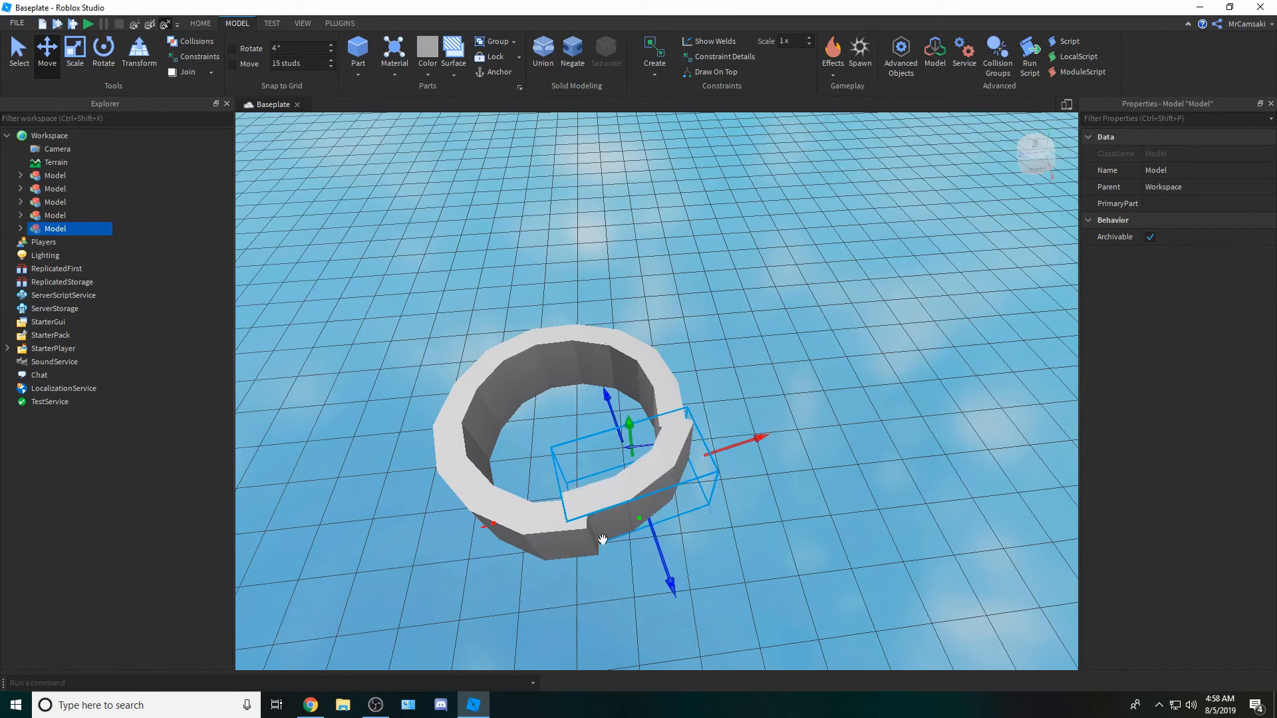
click(103, 50)
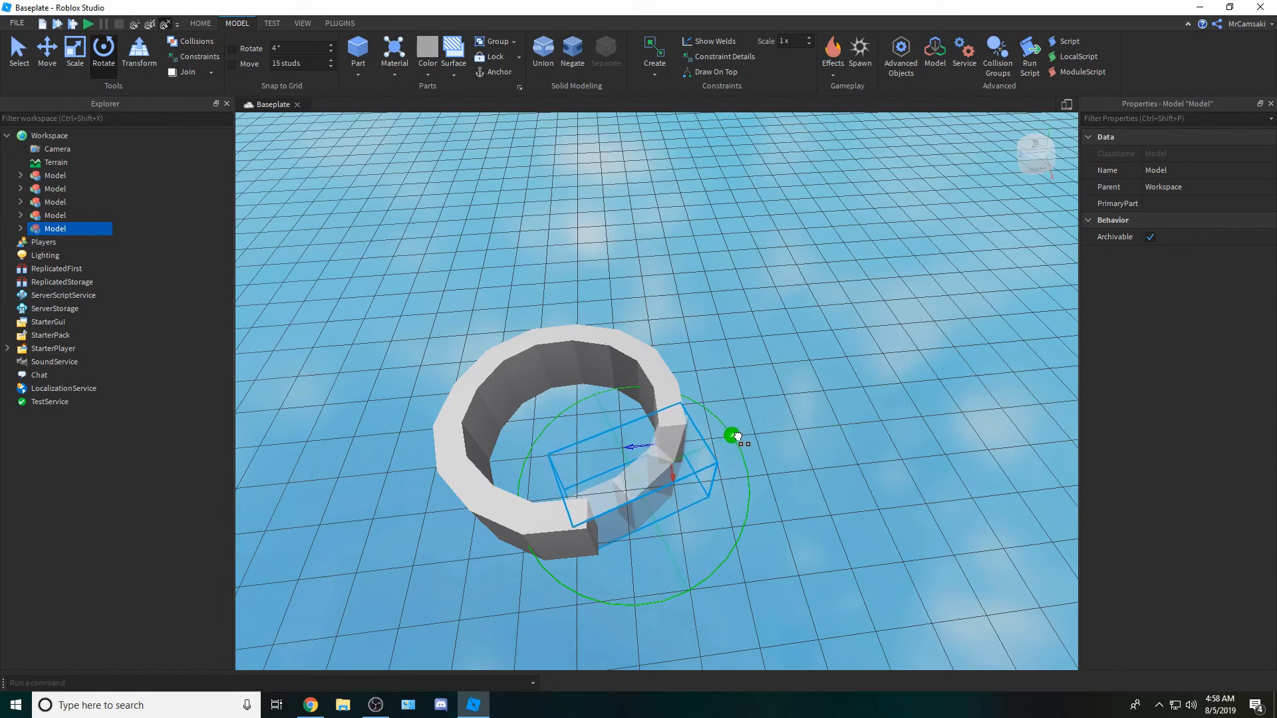
click(45, 50)
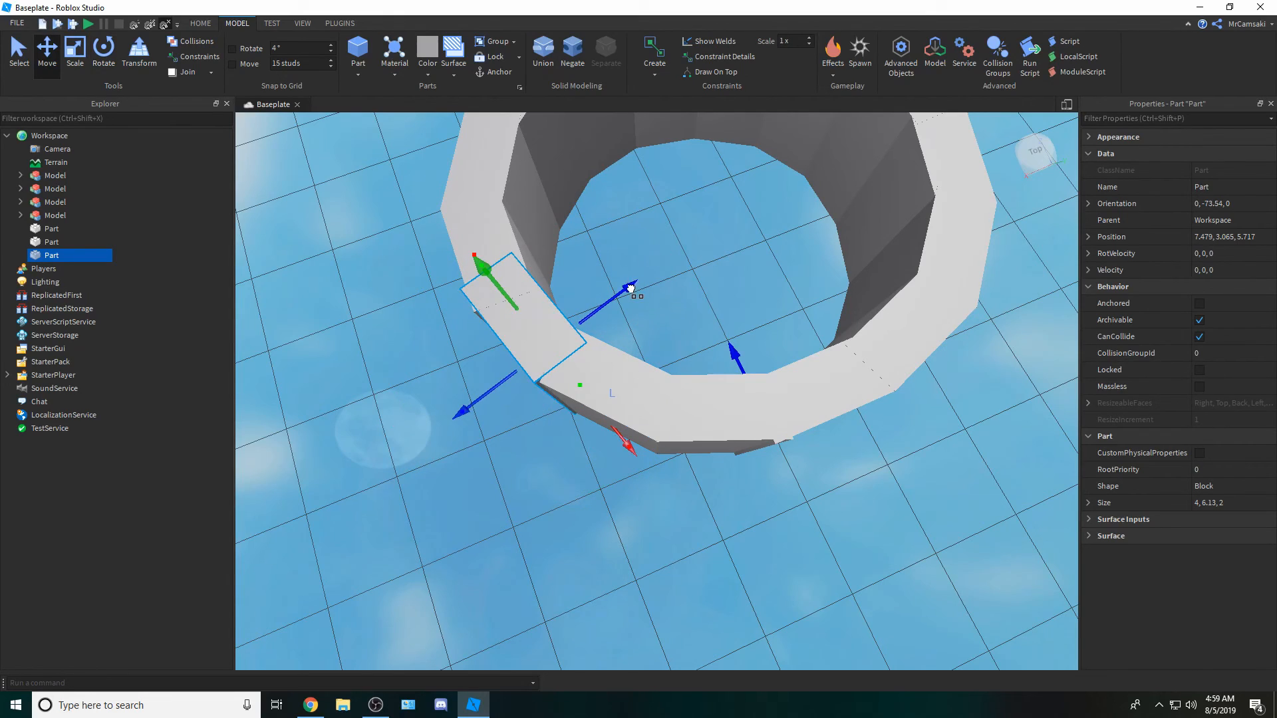
Move the remaining individual blocks into place to fully close the ring
drag(630, 289, 623, 453)
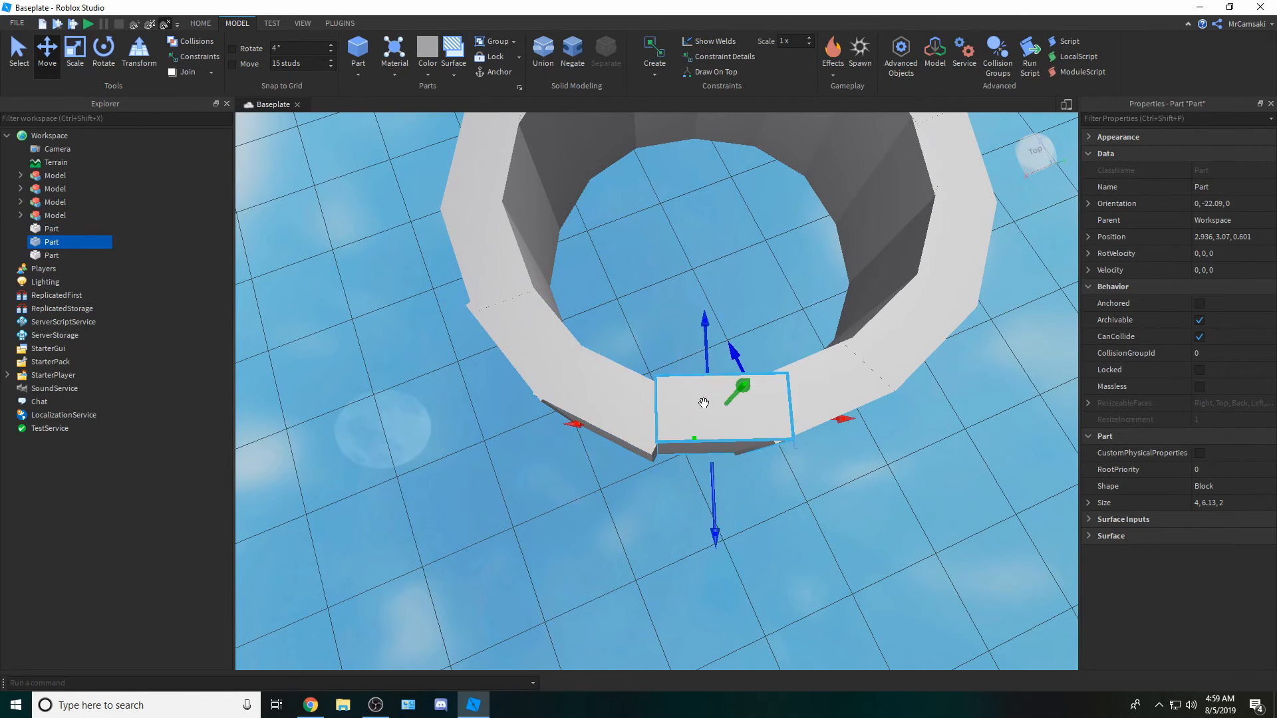
drag(576, 423, 831, 429)
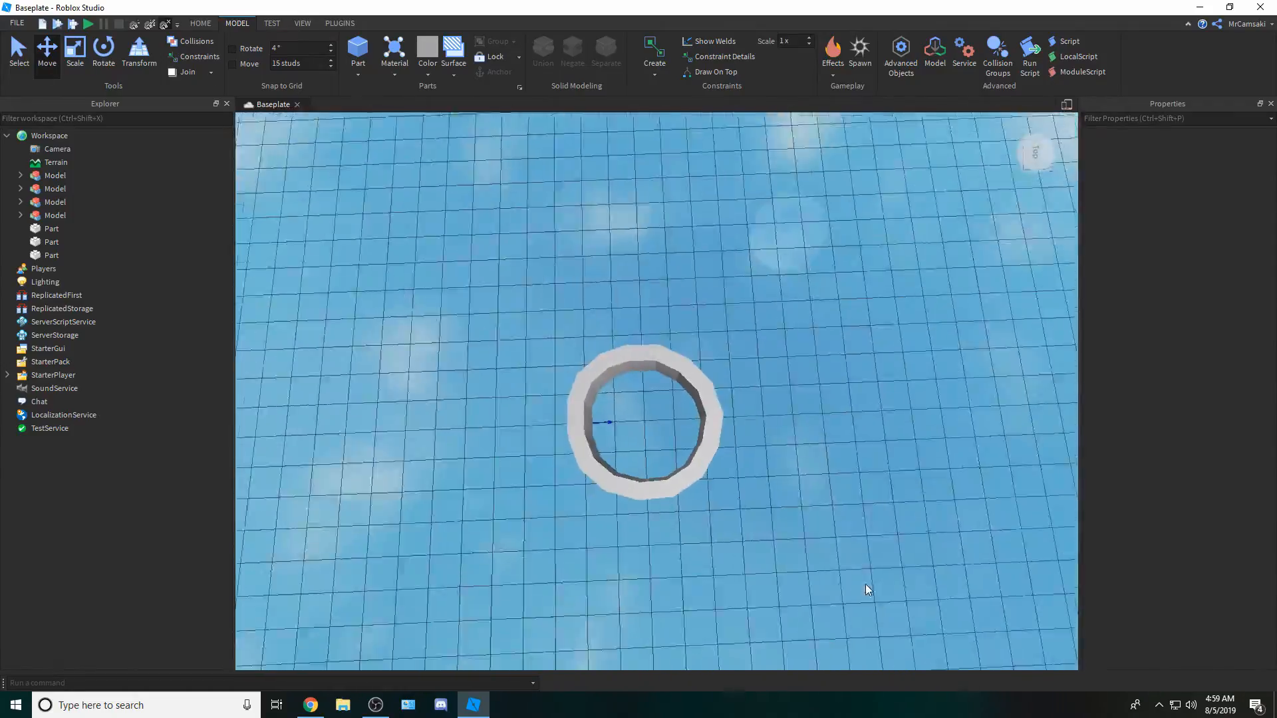
Add a new block part onto the Baseplate, away from the finished ring
scroll(down, 3)
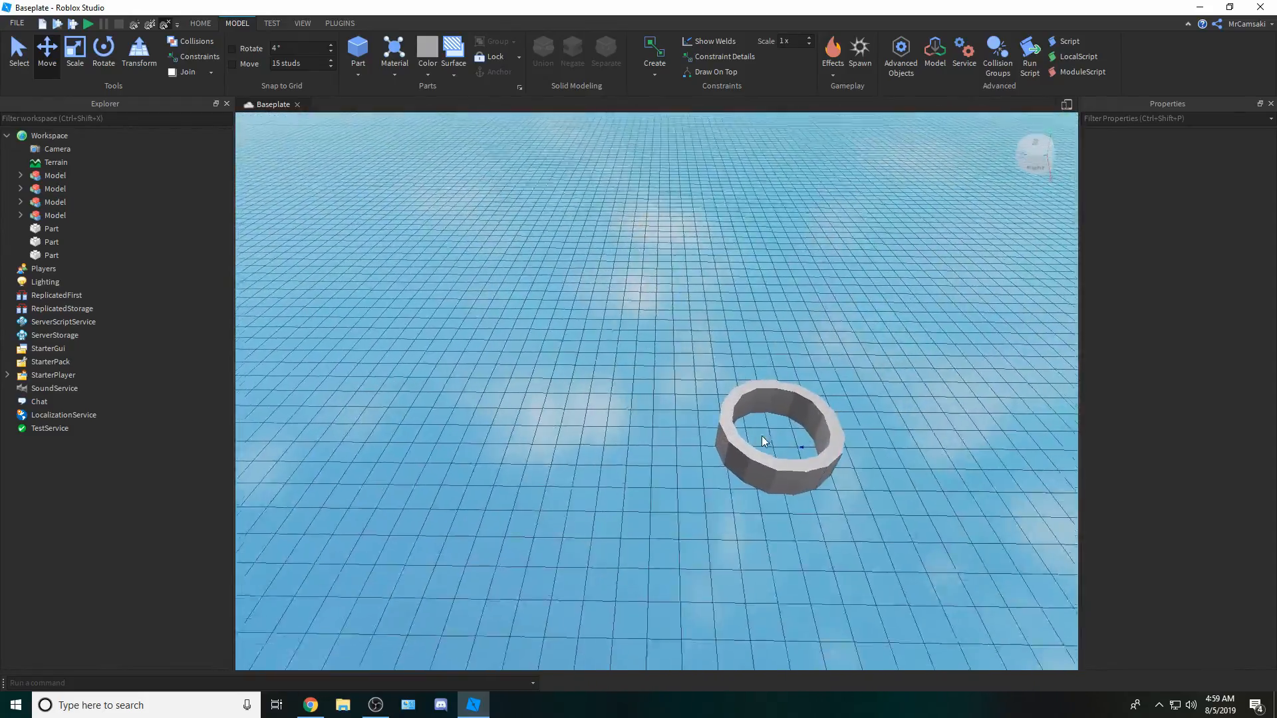
click(778, 440)
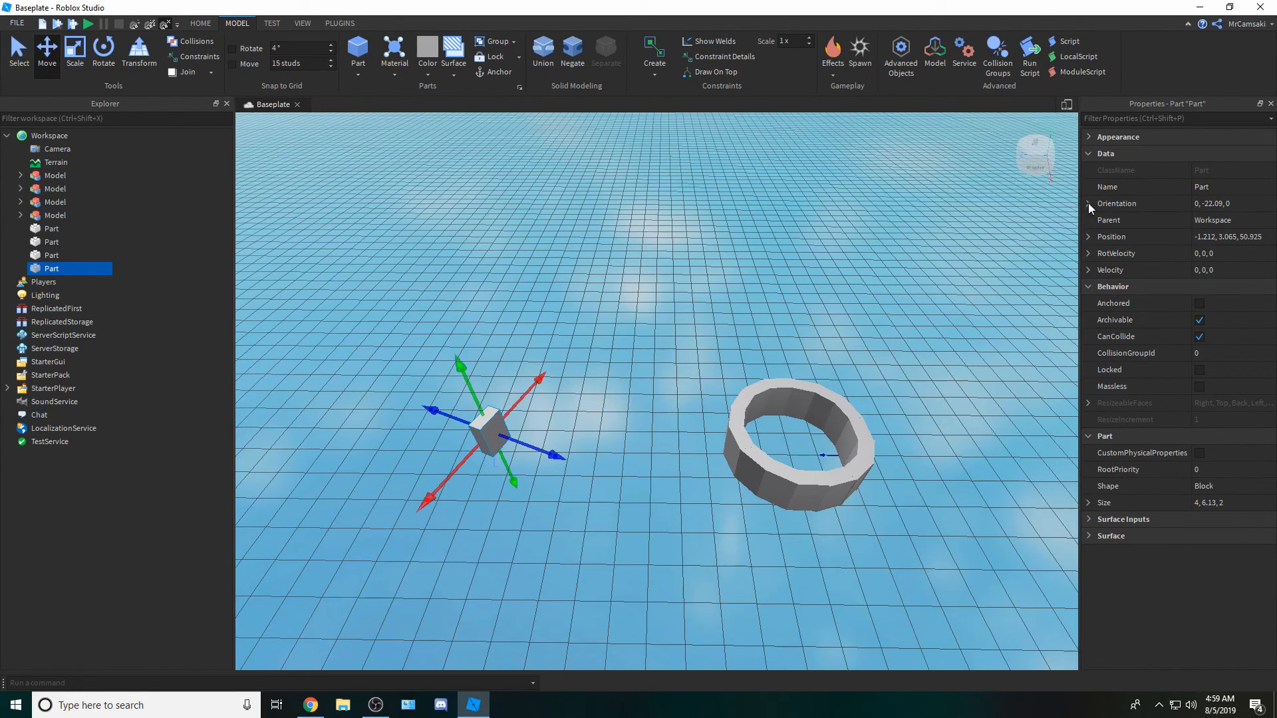
Reset the new block's Orientation to 0, 0, 0, reselect it and look for a calculator
click(1221, 202)
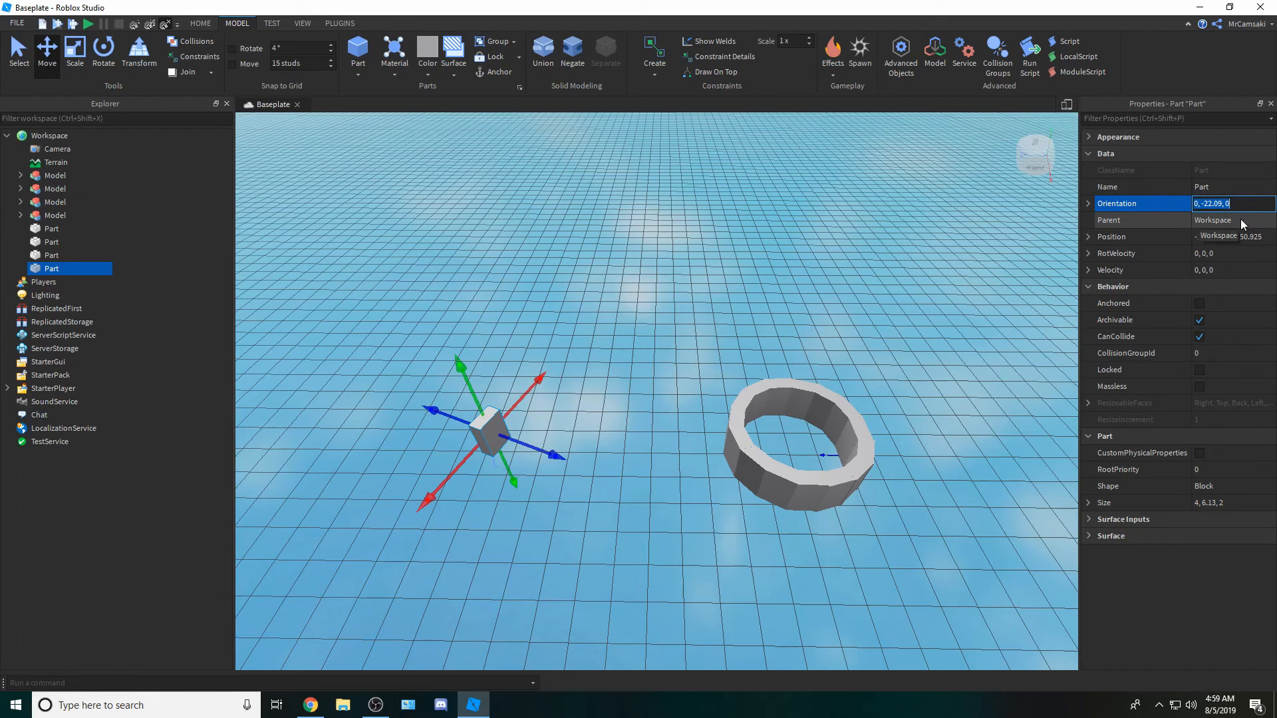
text(0,0,0)
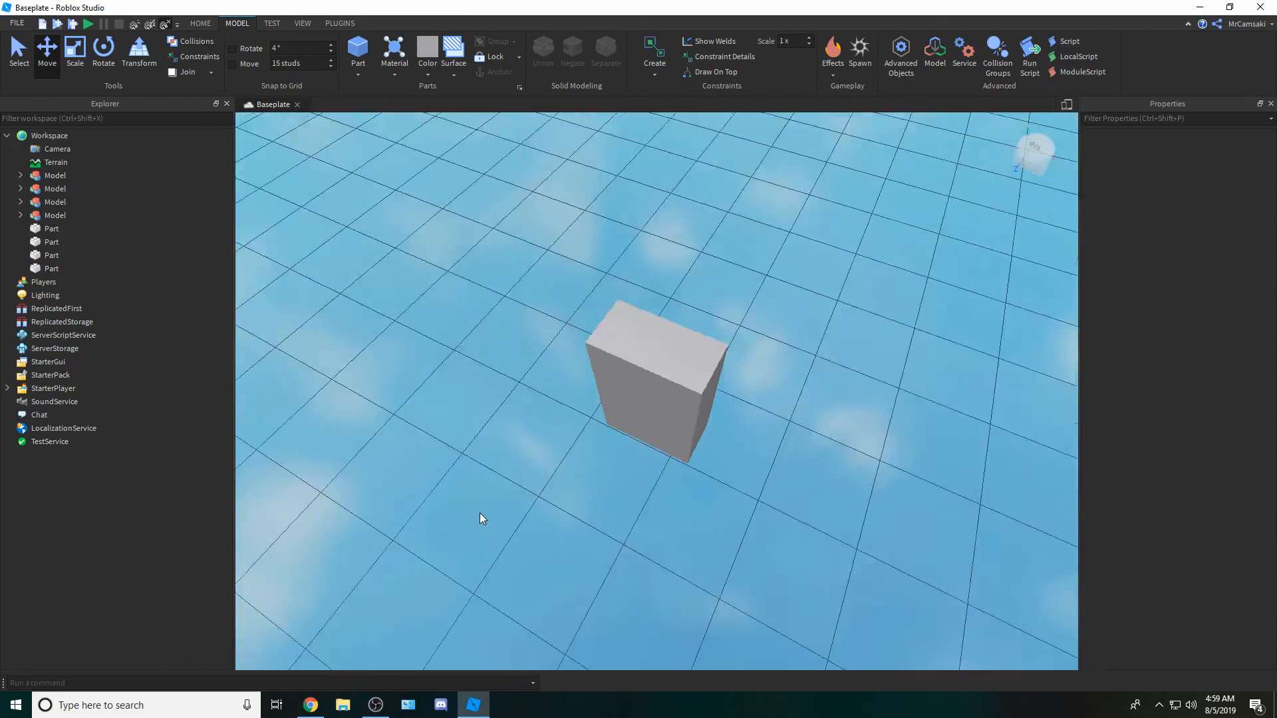
click(656, 383)
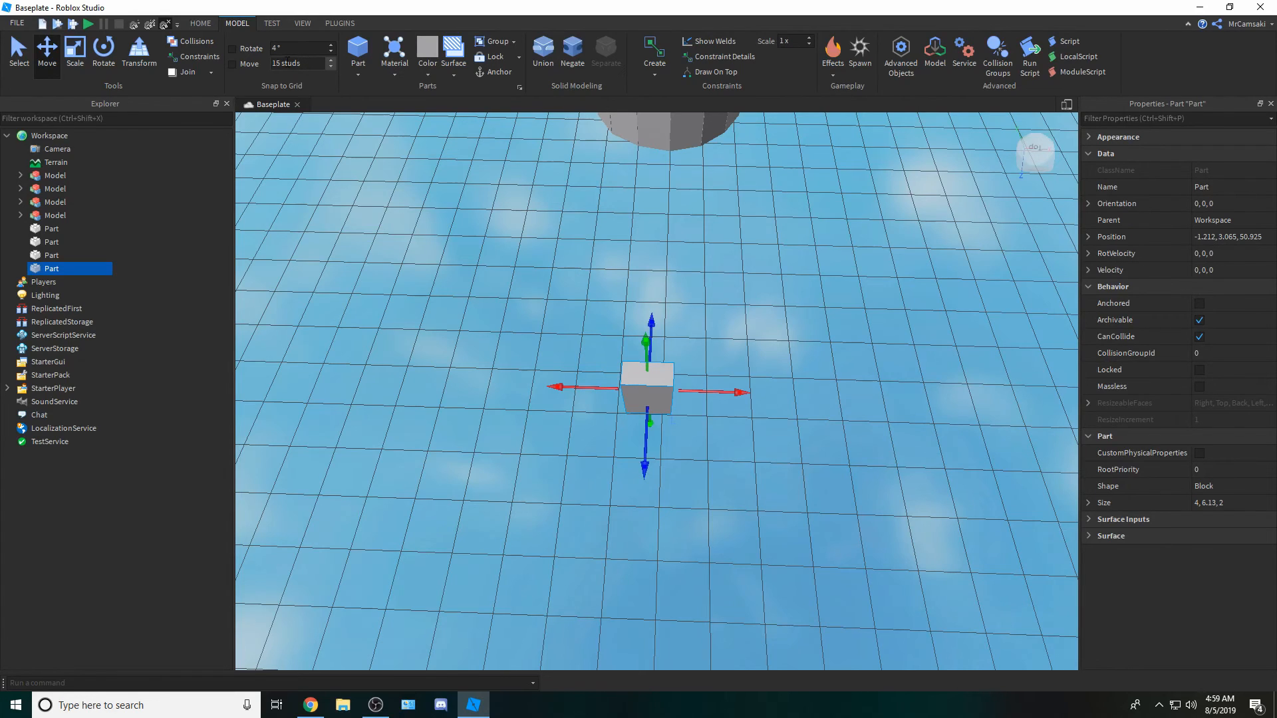
click(299, 48)
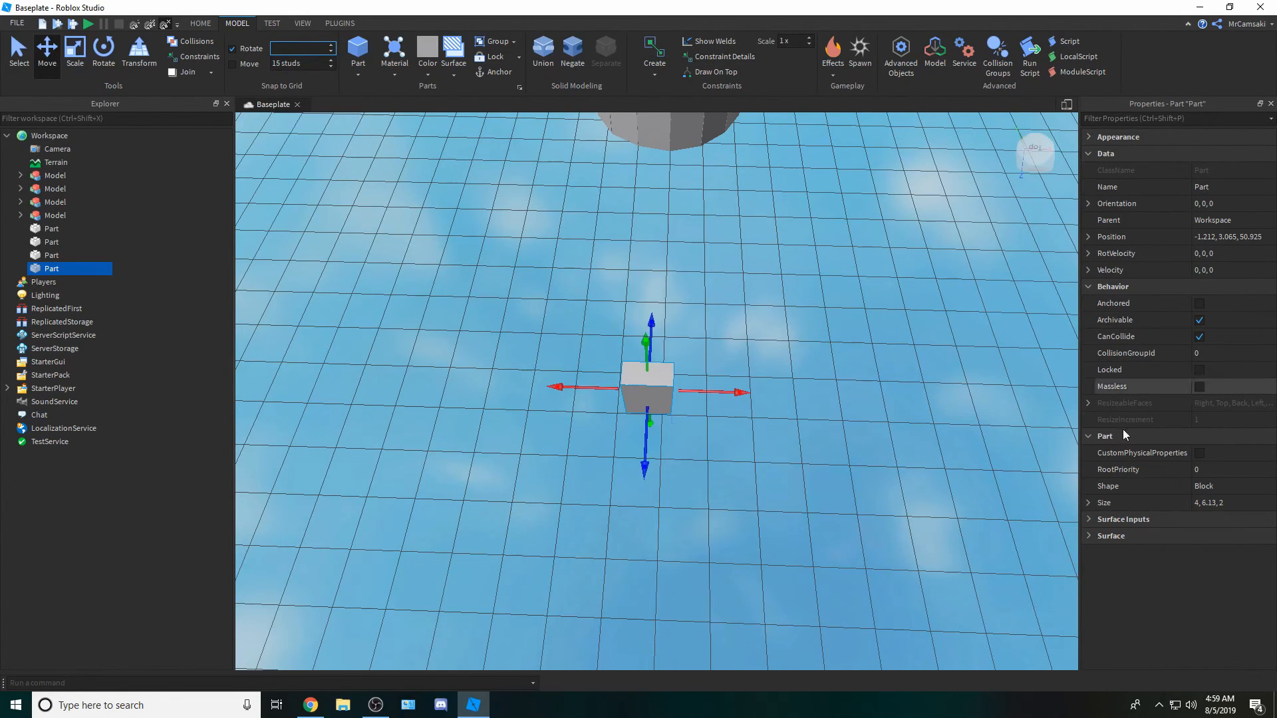
click(14, 705)
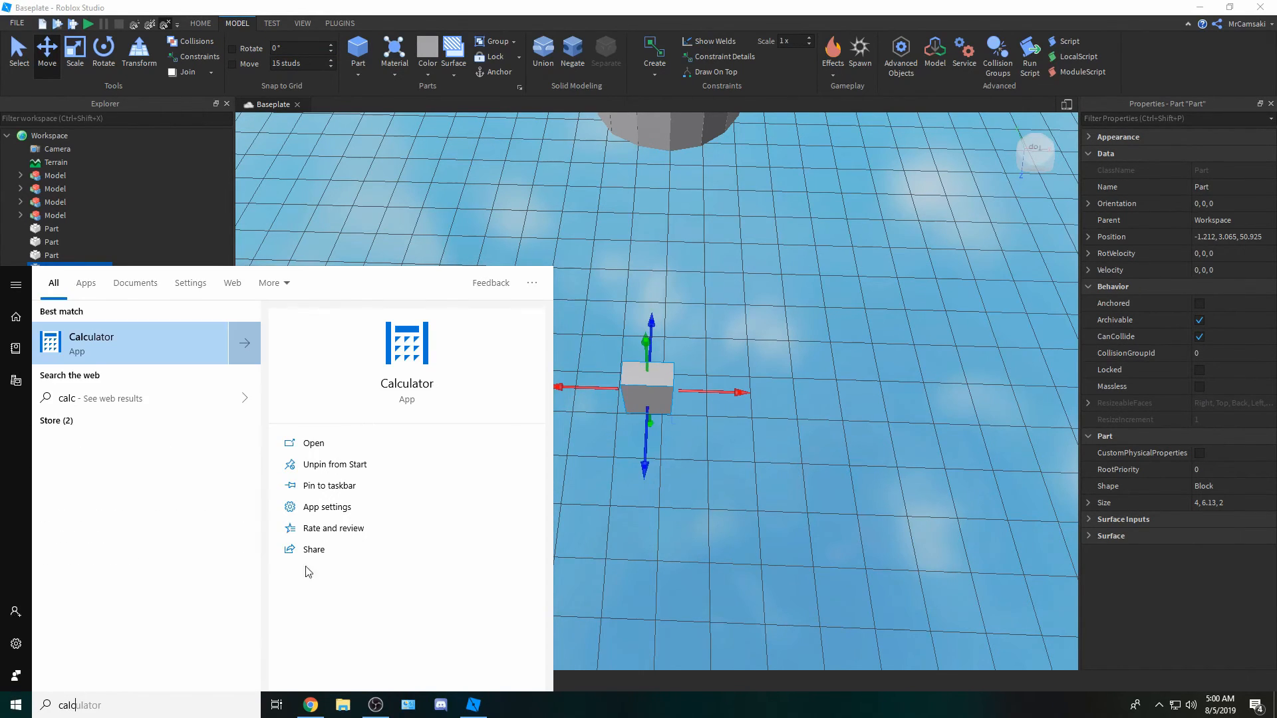
Work out 360 ÷ 4 = 90 in the Calculator app
click(313, 441)
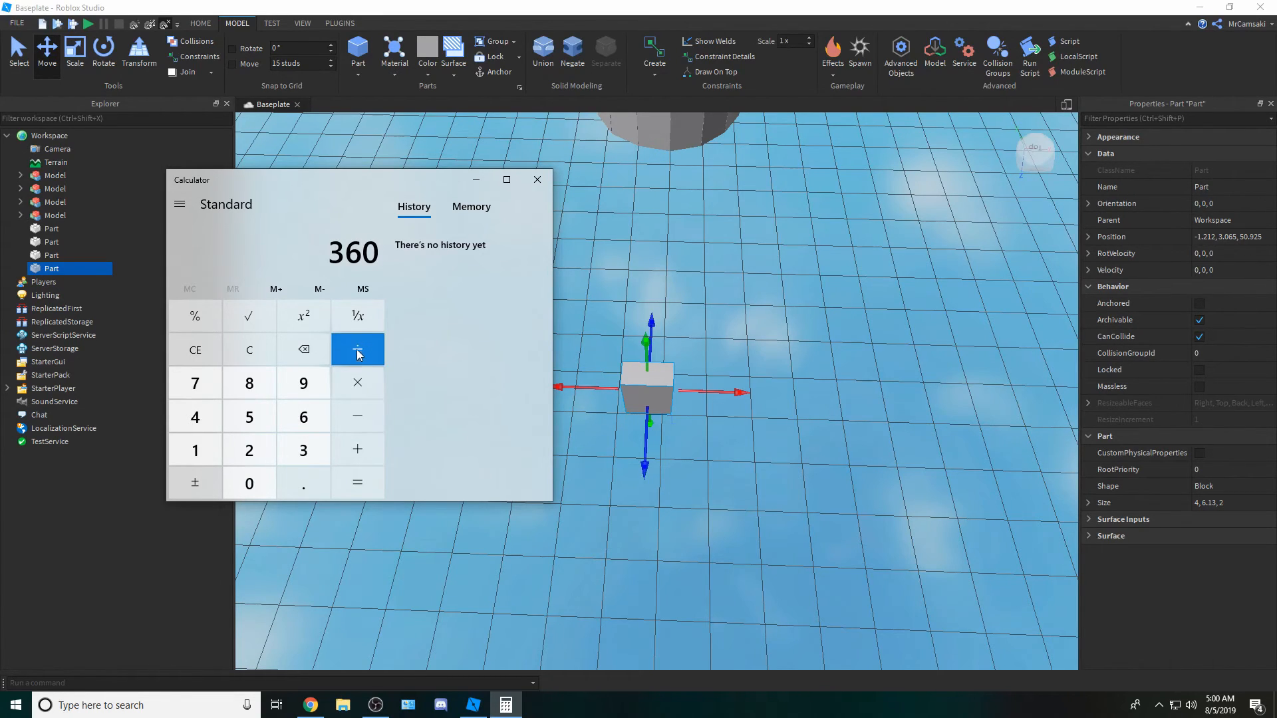
click(194, 416)
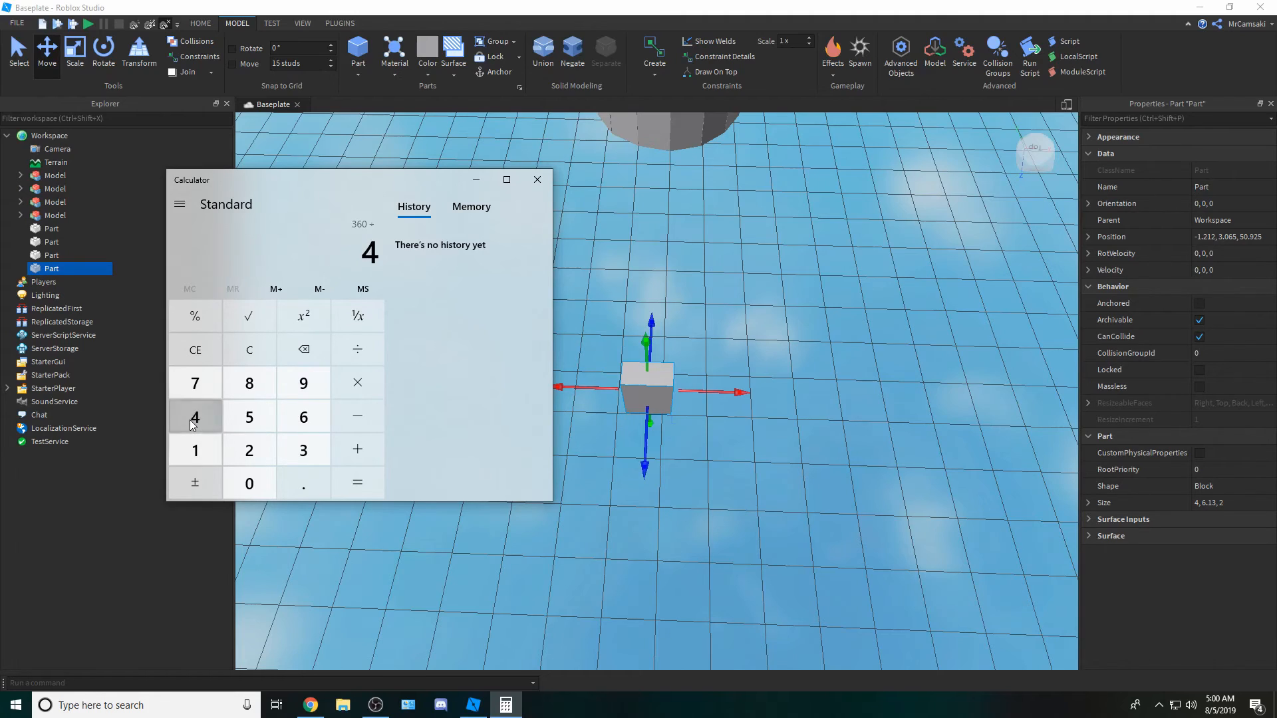
click(357, 483)
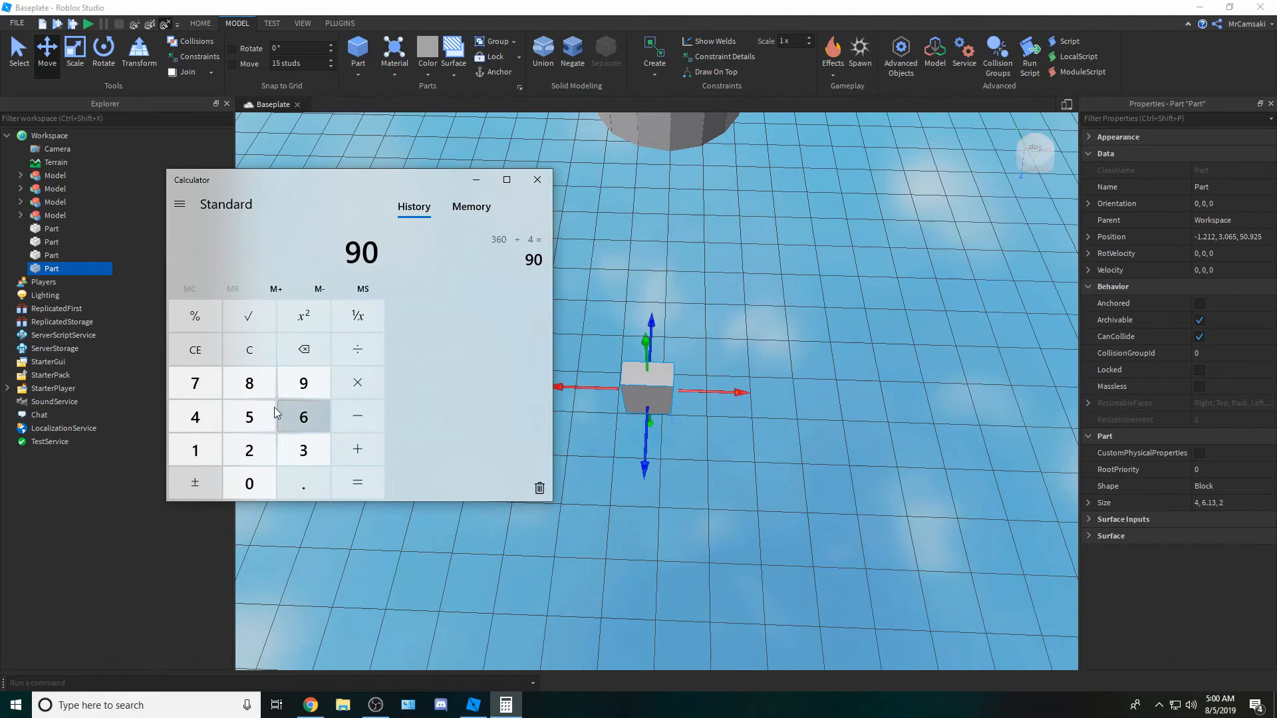
mouse_move(249, 417)
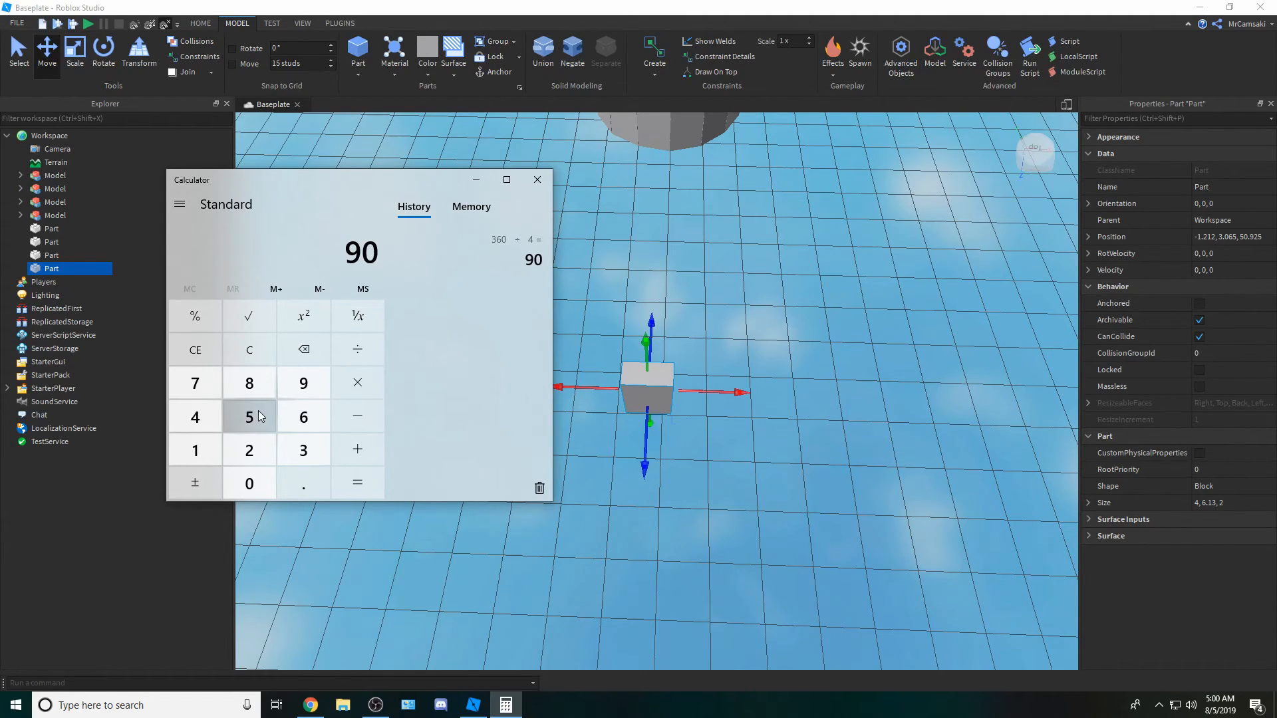
mouse_move(249, 450)
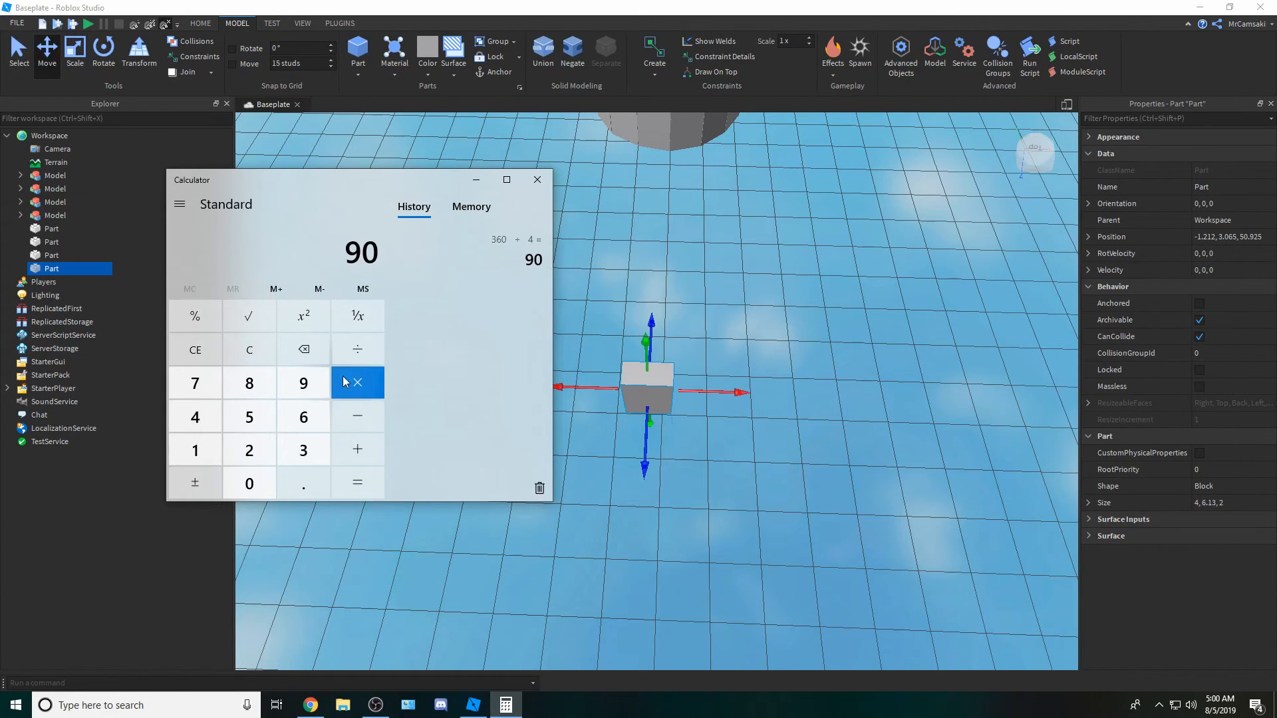
click(357, 348)
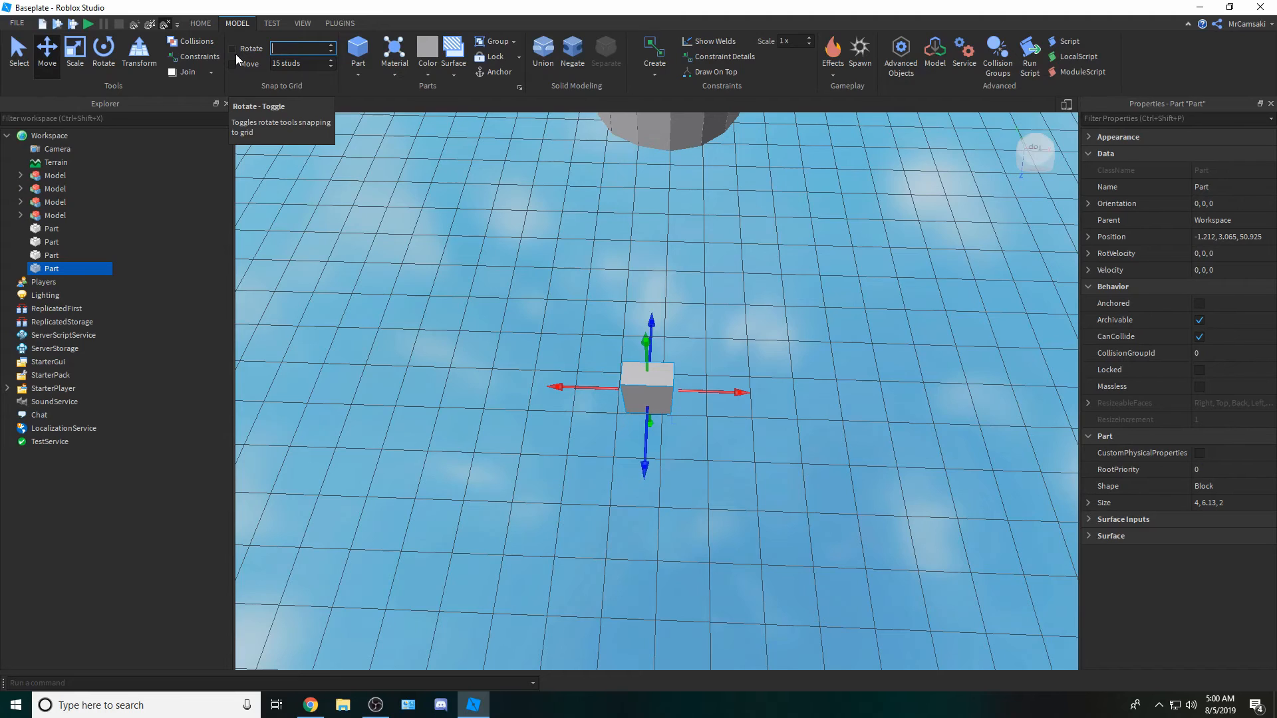
Enable 30° rotation snap, turn the copied block 30° and move it against the first block
click(232, 48)
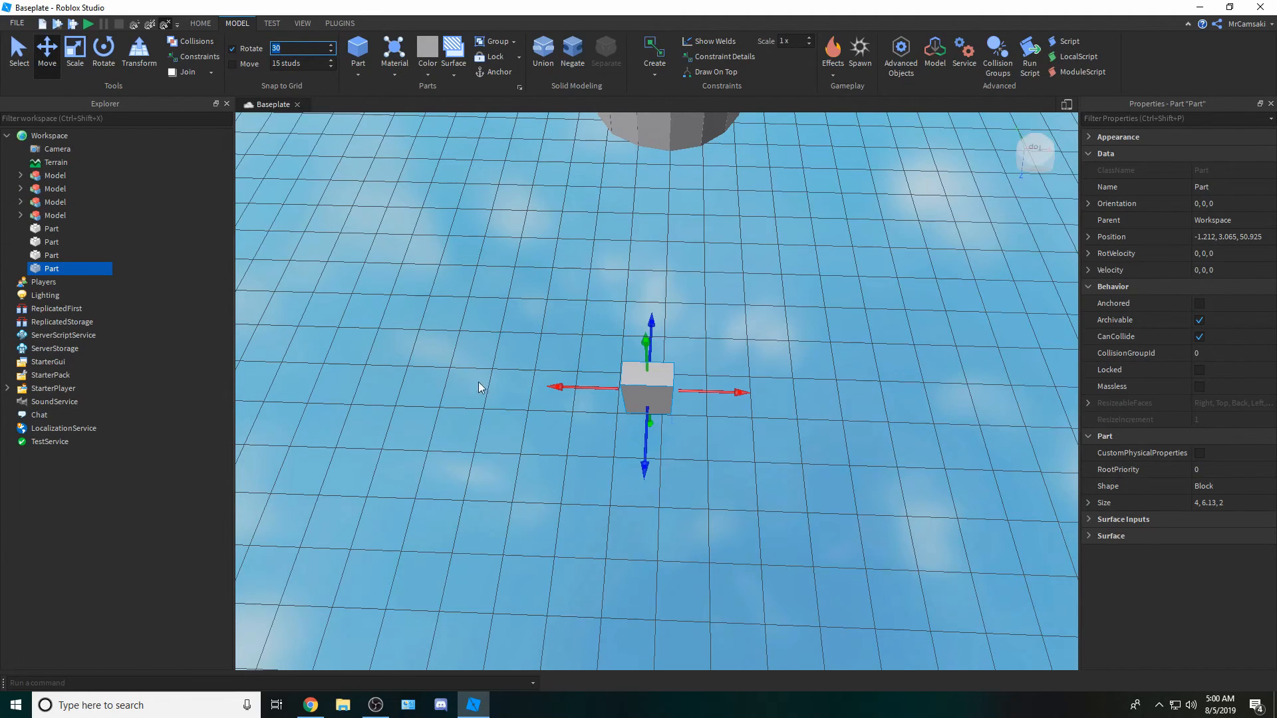
mouse_move(692, 415)
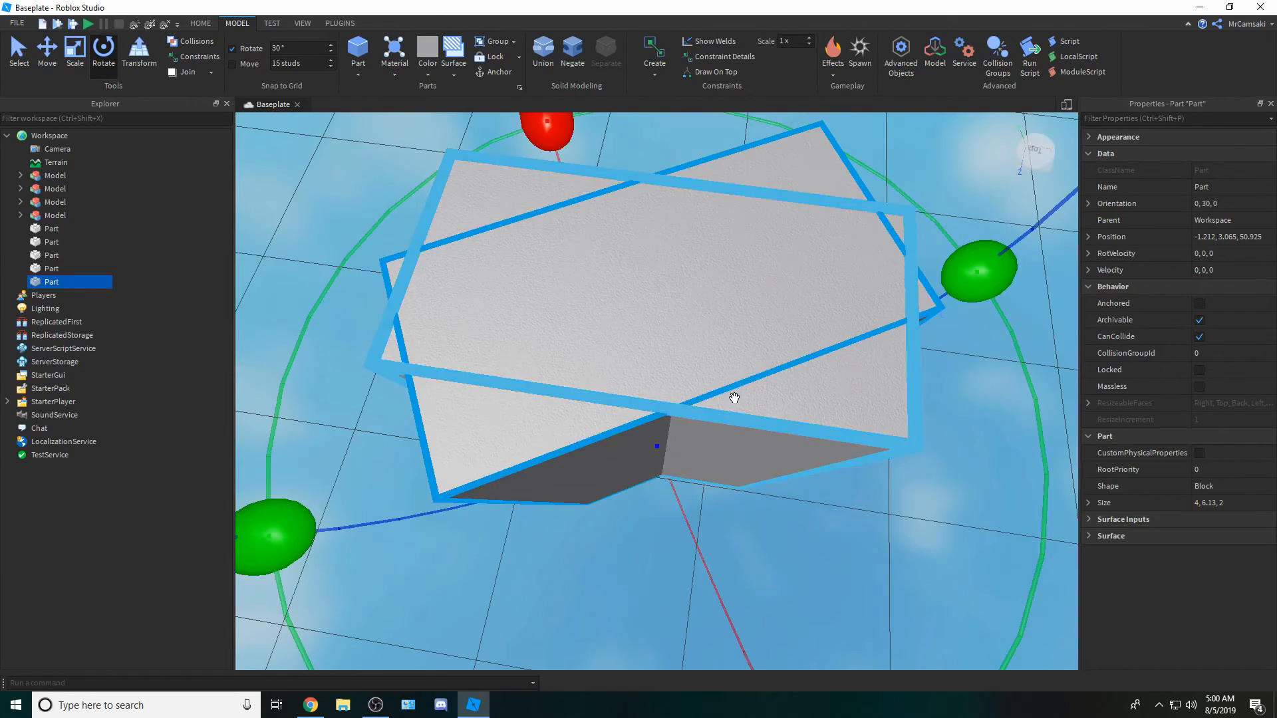
click(46, 52)
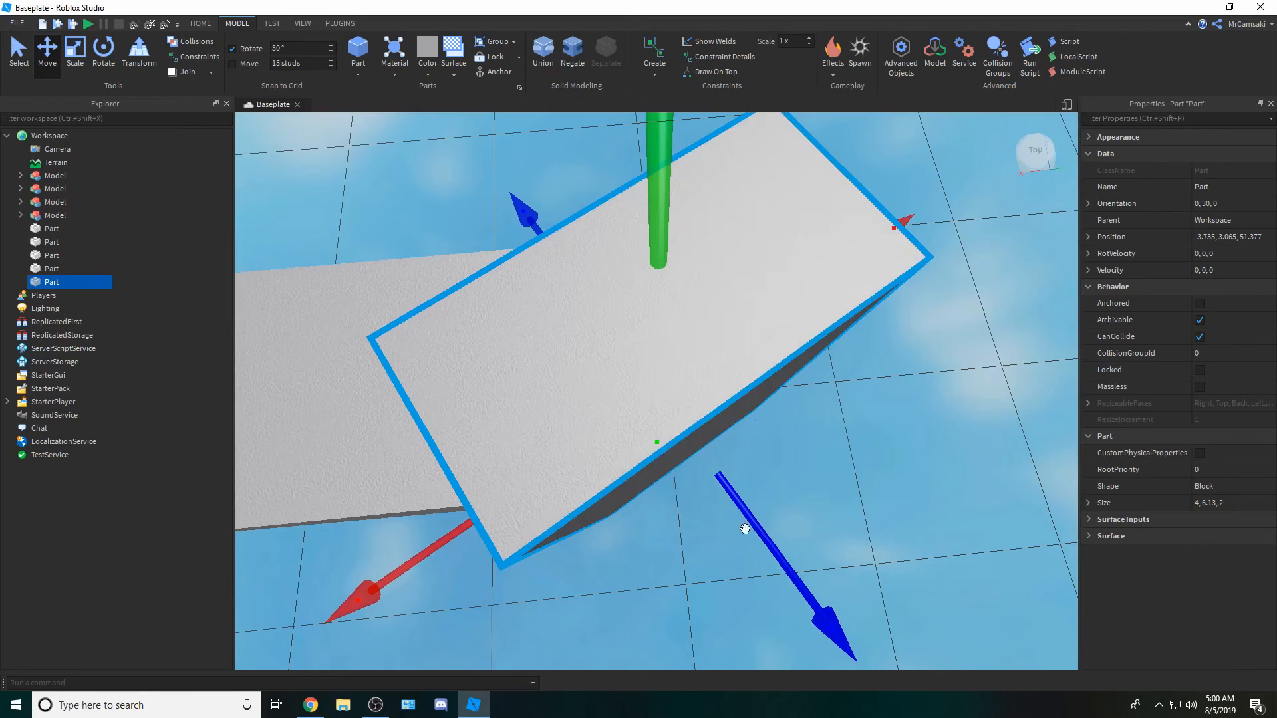
drag(744, 528, 399, 578)
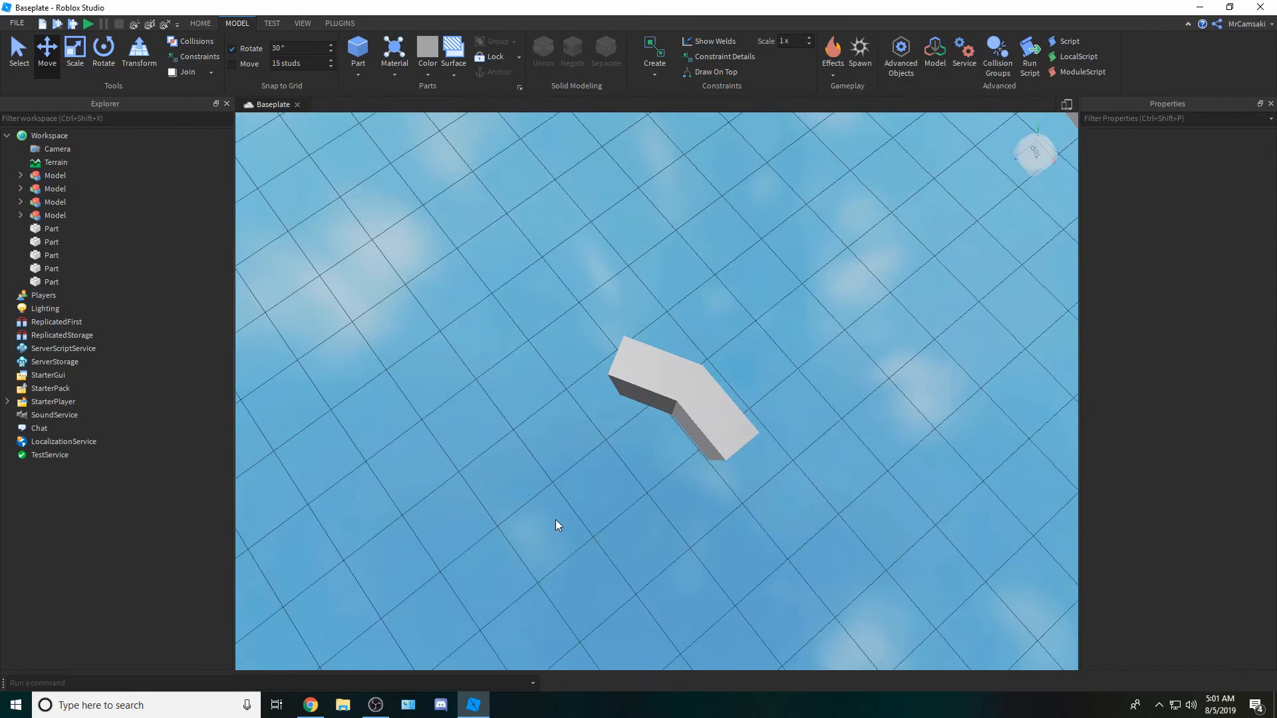
Rotate a third block to 60° and slide it against the end of the bent arm
click(680, 395)
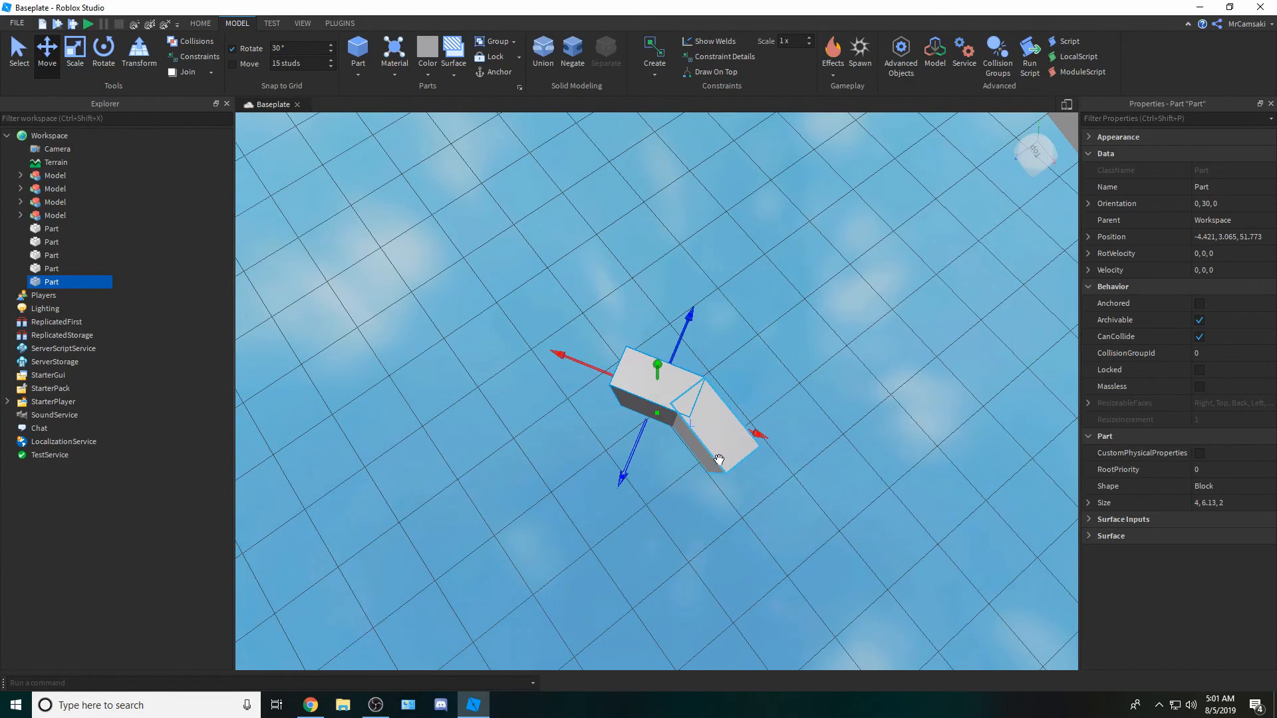
click(103, 54)
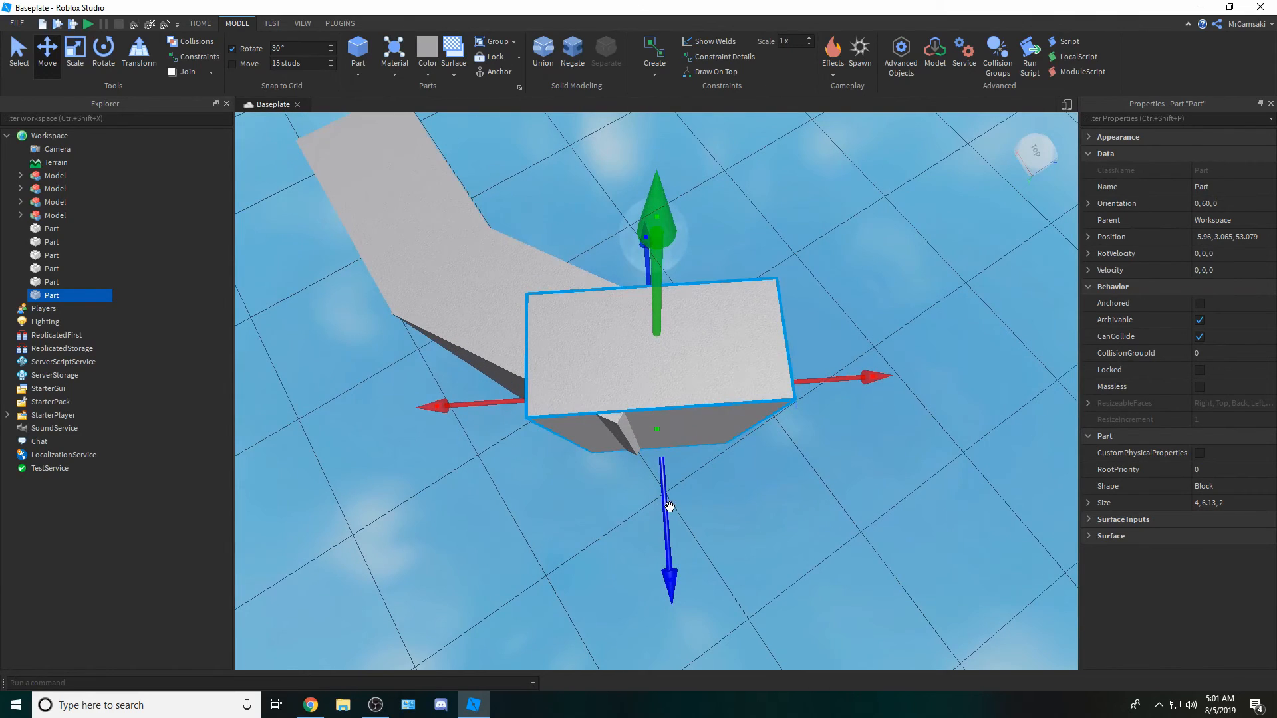
drag(667, 505, 668, 520)
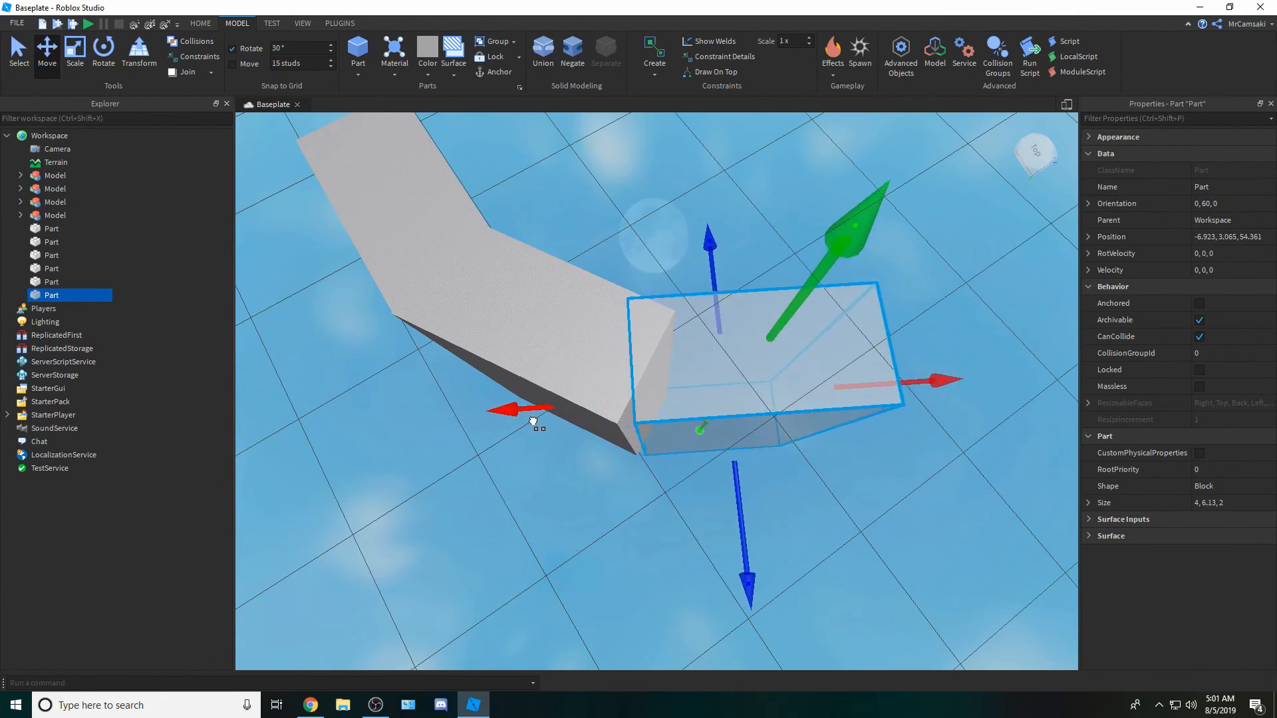
drag(522, 408, 538, 415)
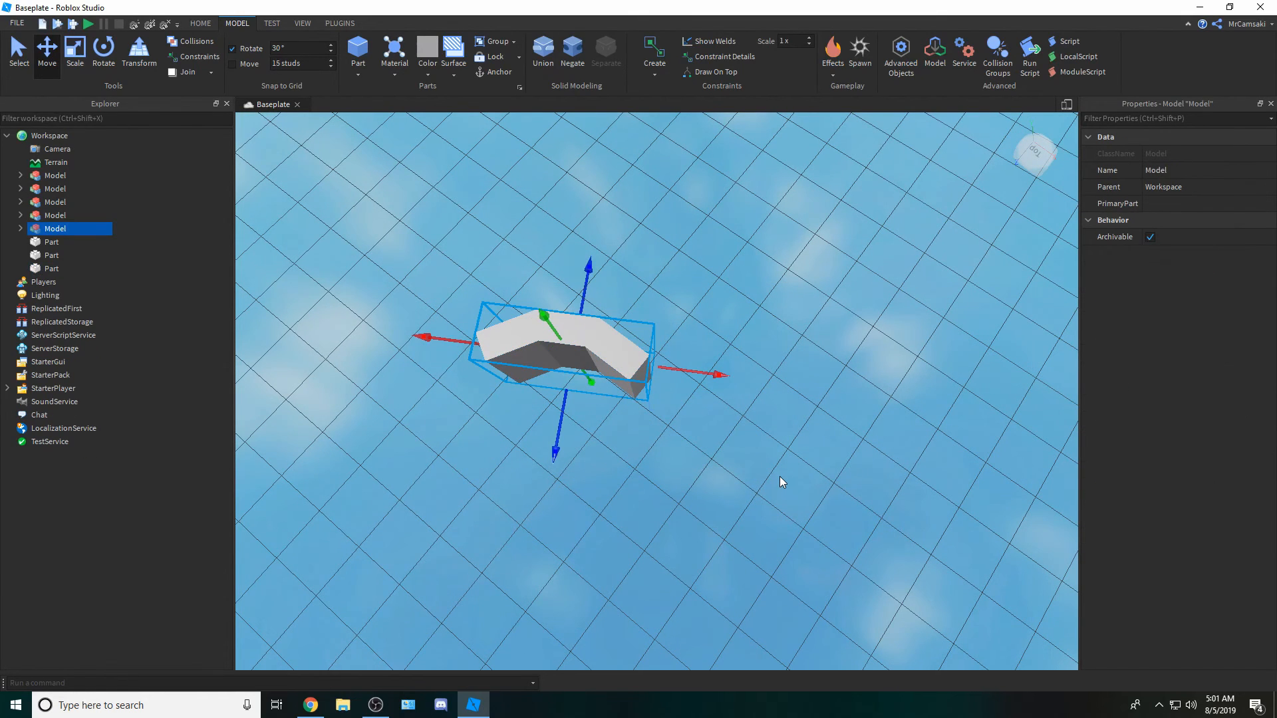
Turn the copied bend model around and move it toward the first arc
click(102, 51)
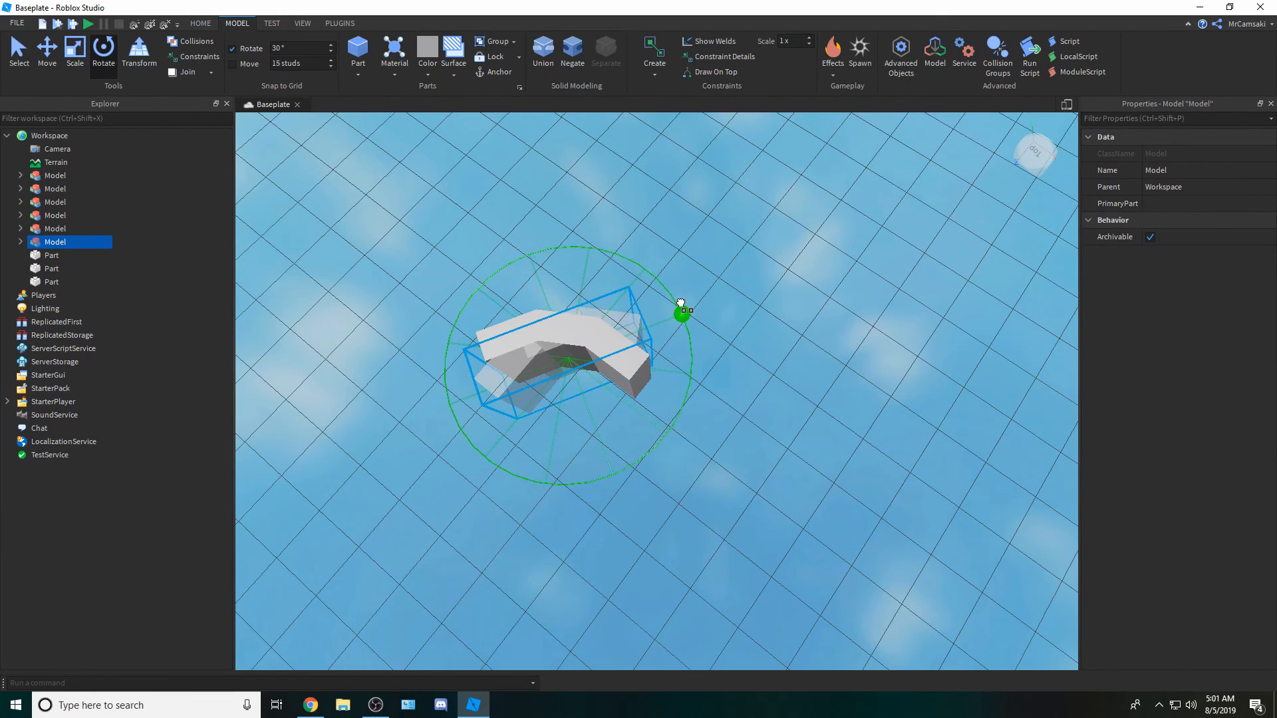
drag(679, 304, 560, 259)
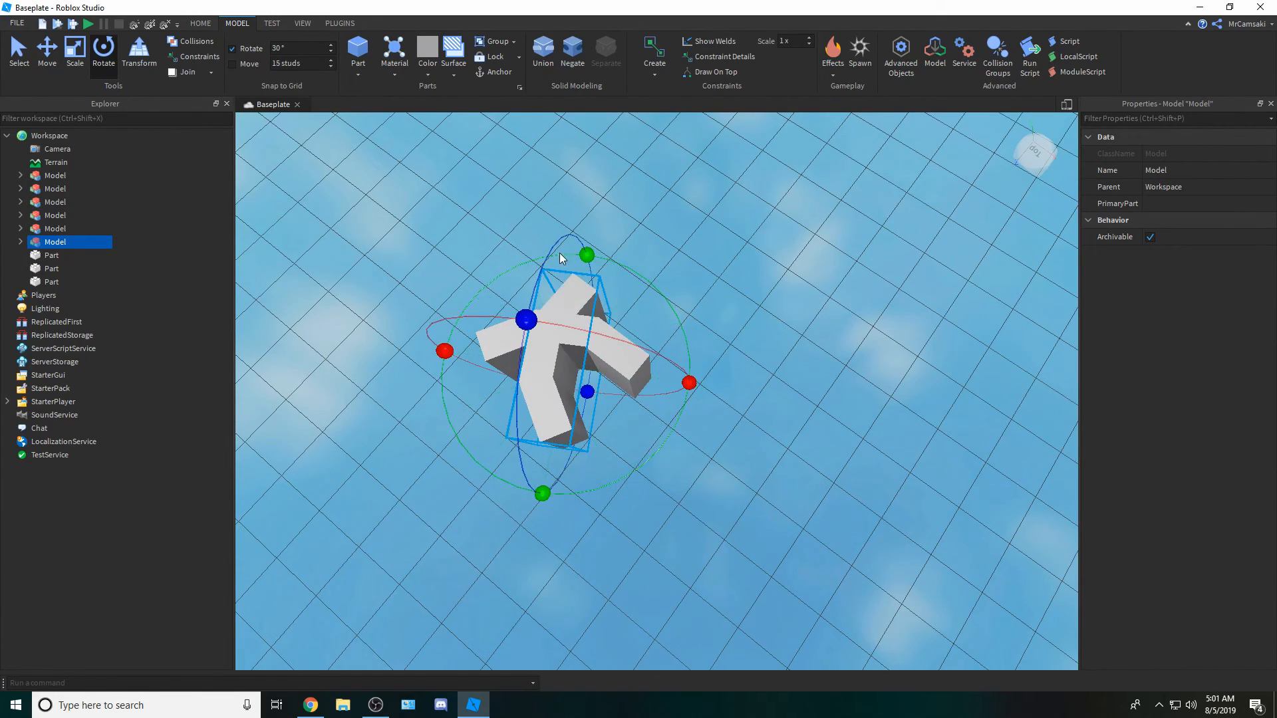
click(47, 52)
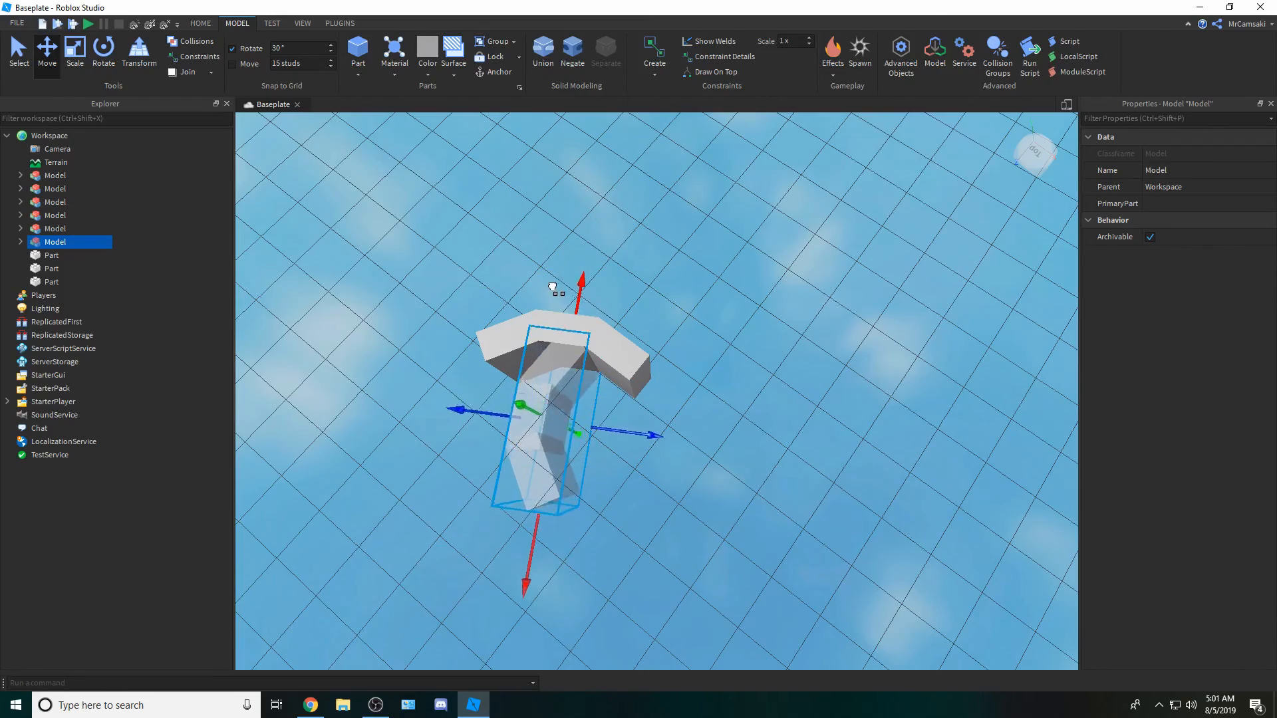
drag(579, 433, 513, 441)
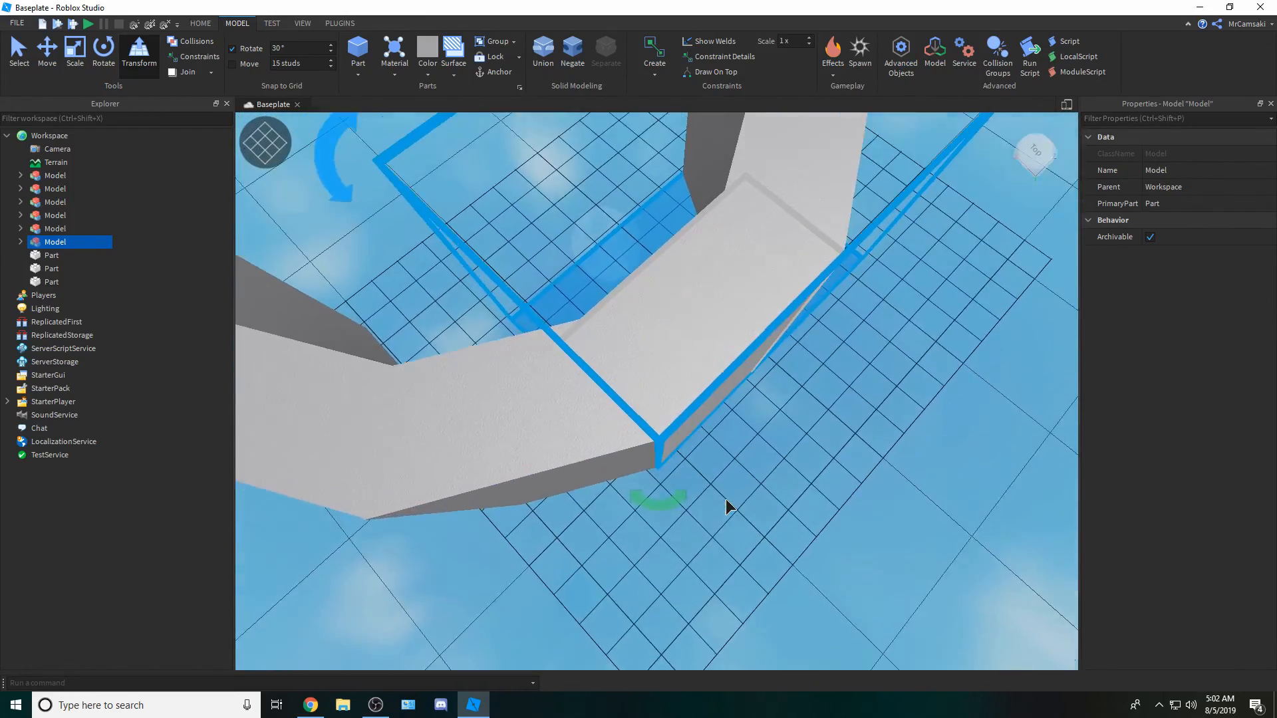
Rotate and fit the copy's end onto the arc's end to form a half ring, then deselect
drag(727, 507, 789, 219)
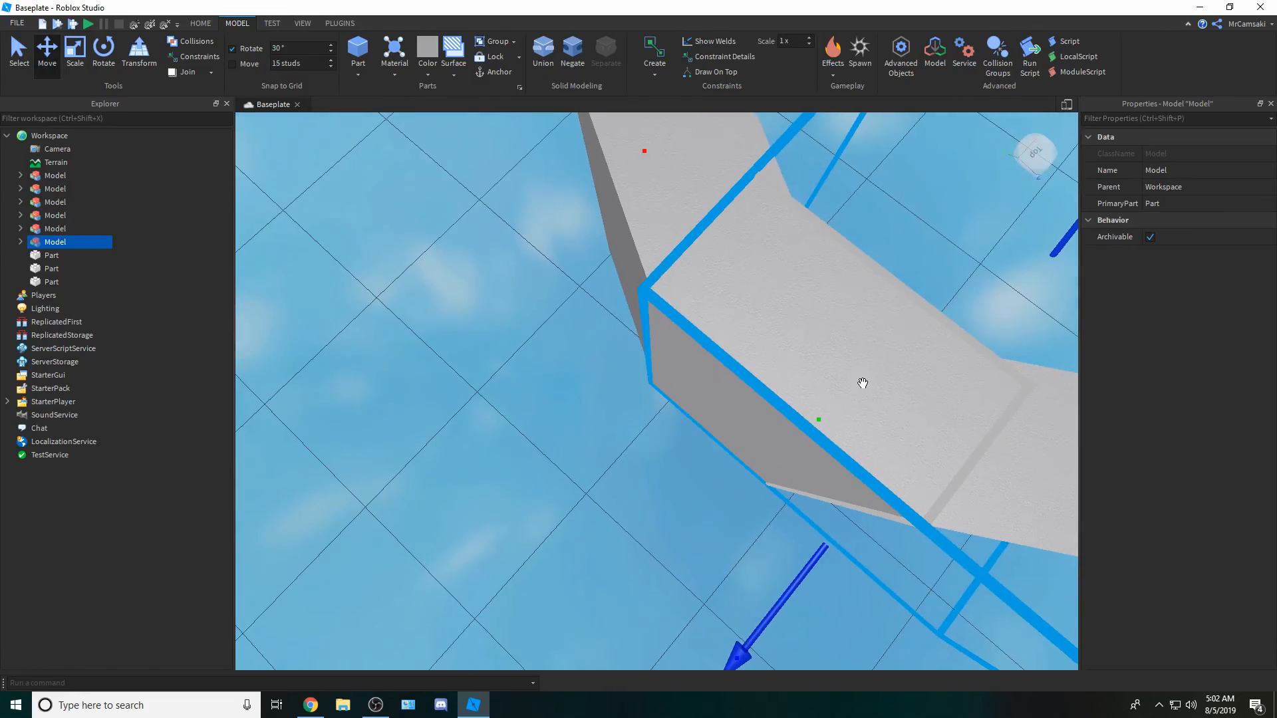
drag(862, 384, 737, 569)
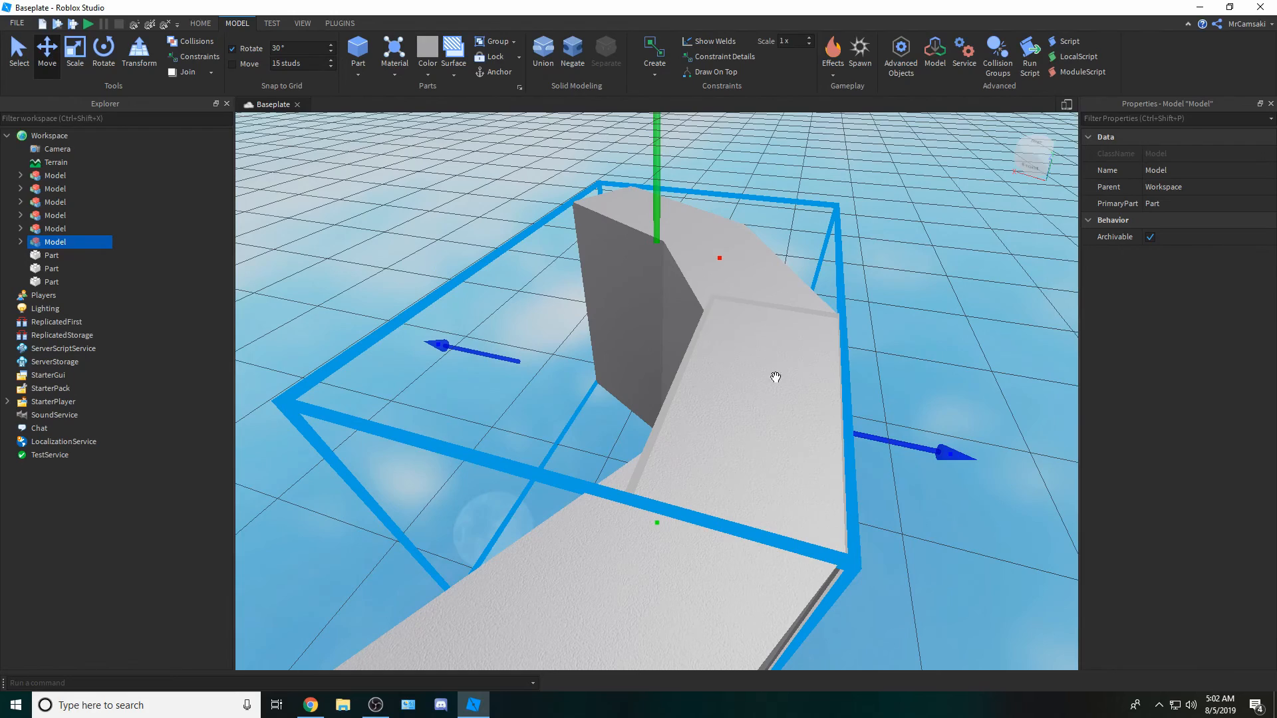
mouse_move(900, 544)
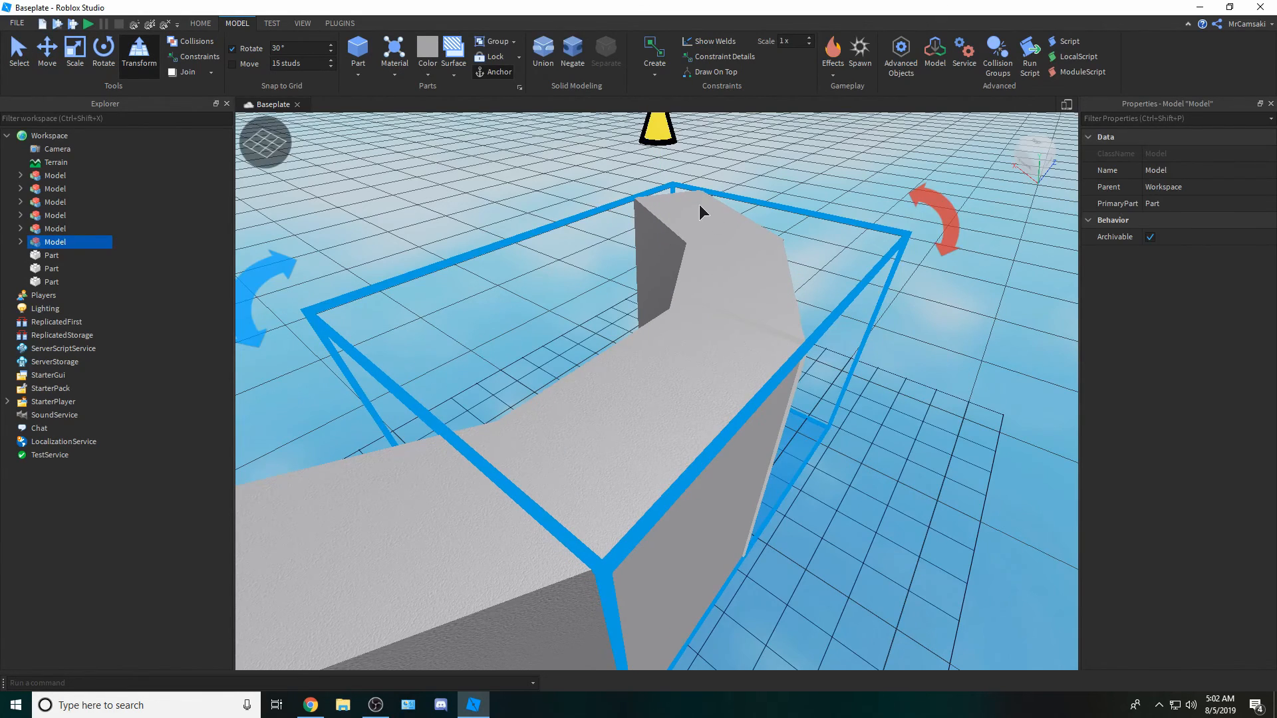
click(46, 53)
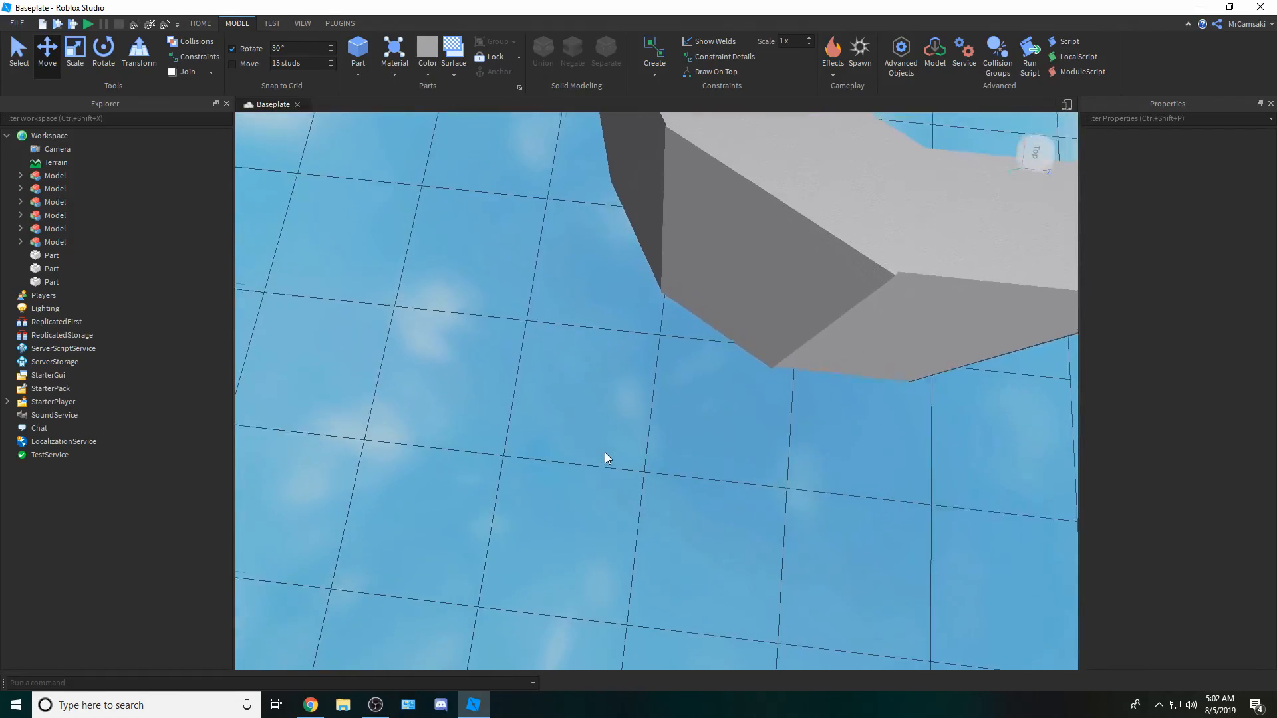
Duplicate the half-ring model and join the copy to it, closing a second small ring
click(54, 243)
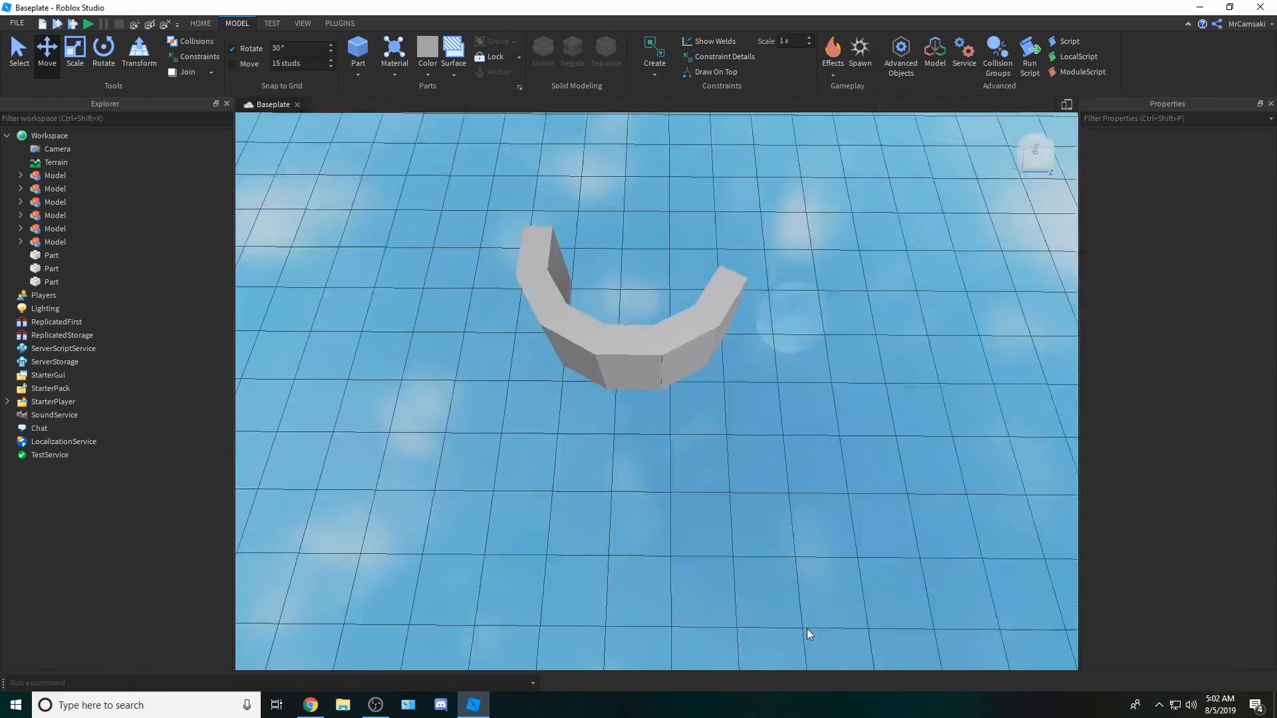
click(55, 242)
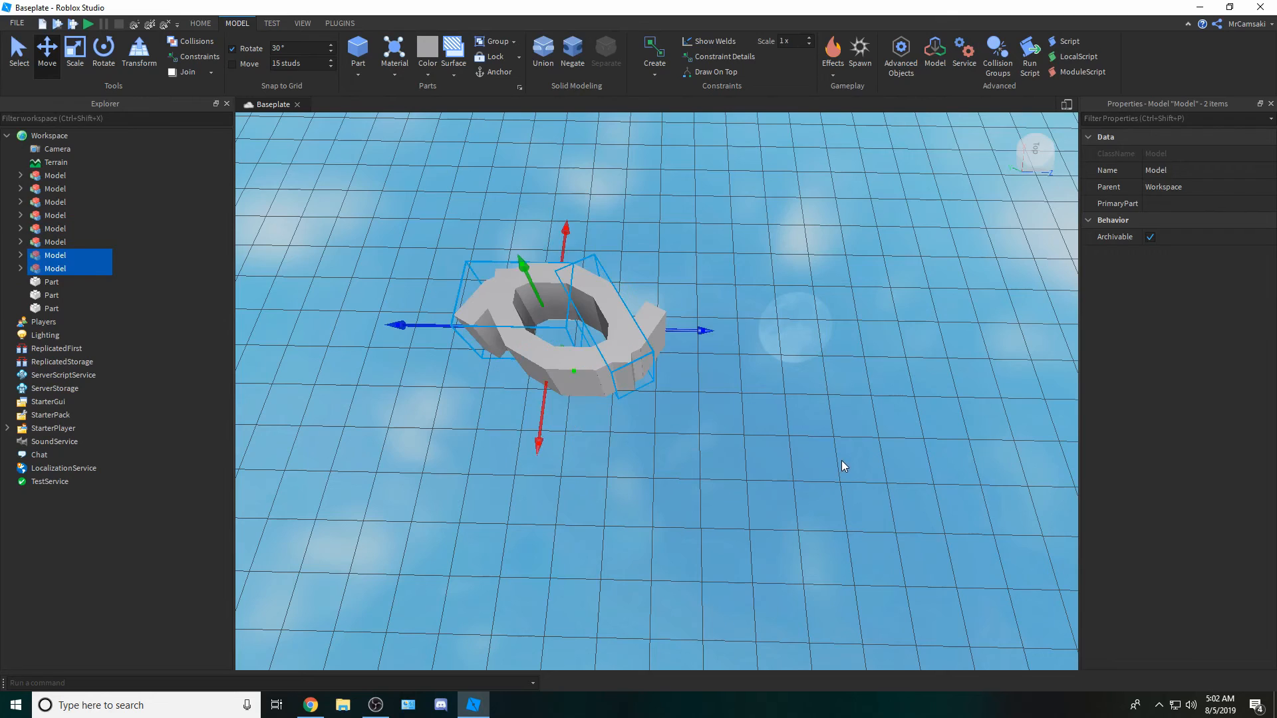
mouse_move(536, 423)
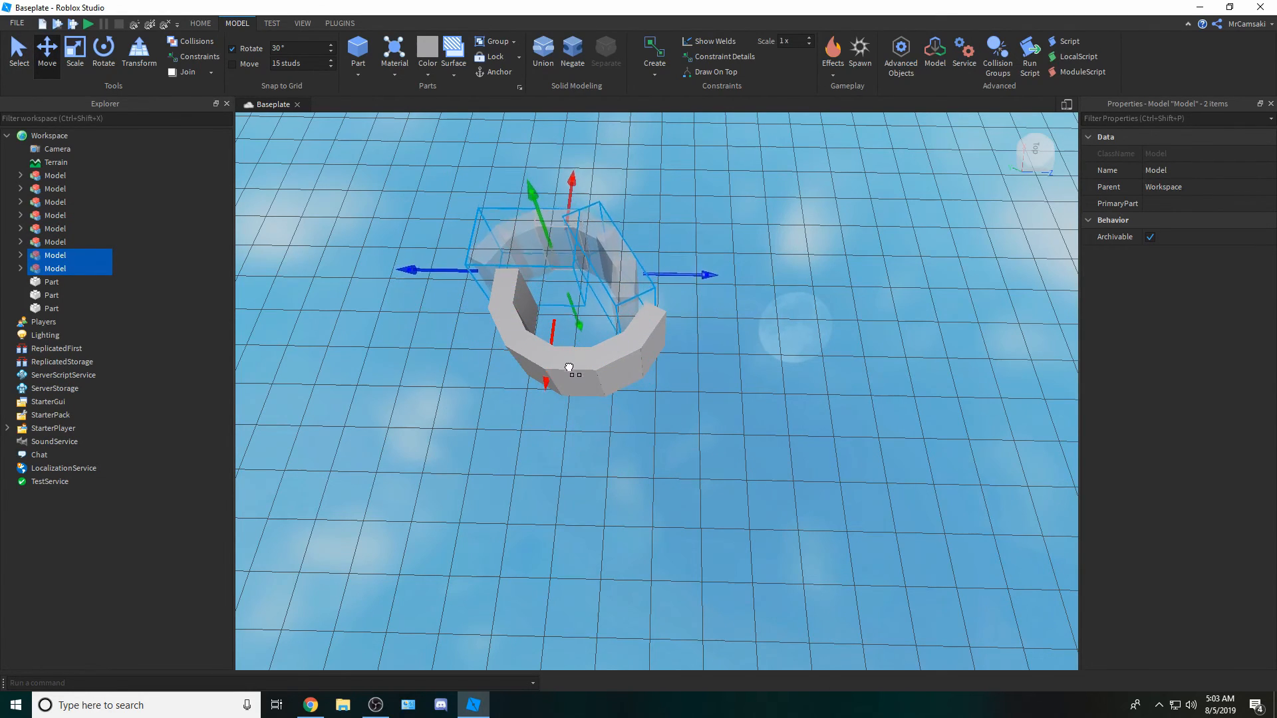
drag(571, 367, 724, 282)
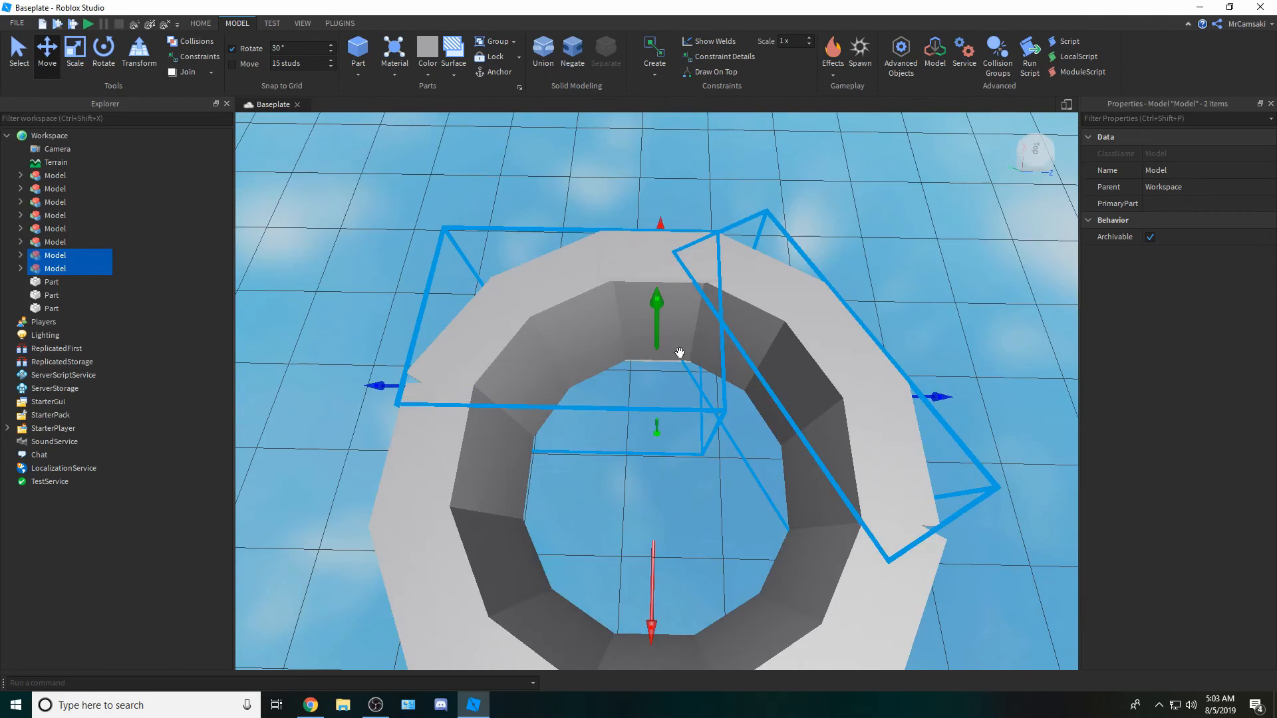
drag(680, 354, 691, 559)
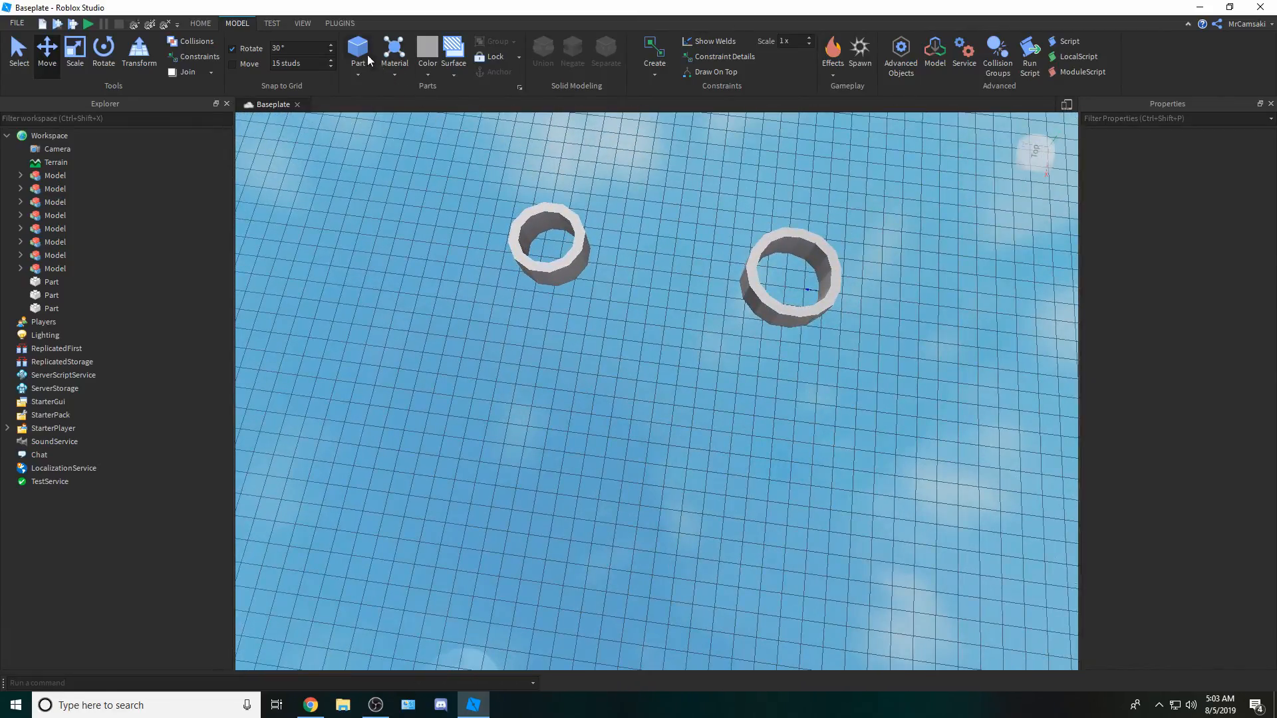
Insert a new block, move it out to one side and select it with its opposite copy
click(547, 236)
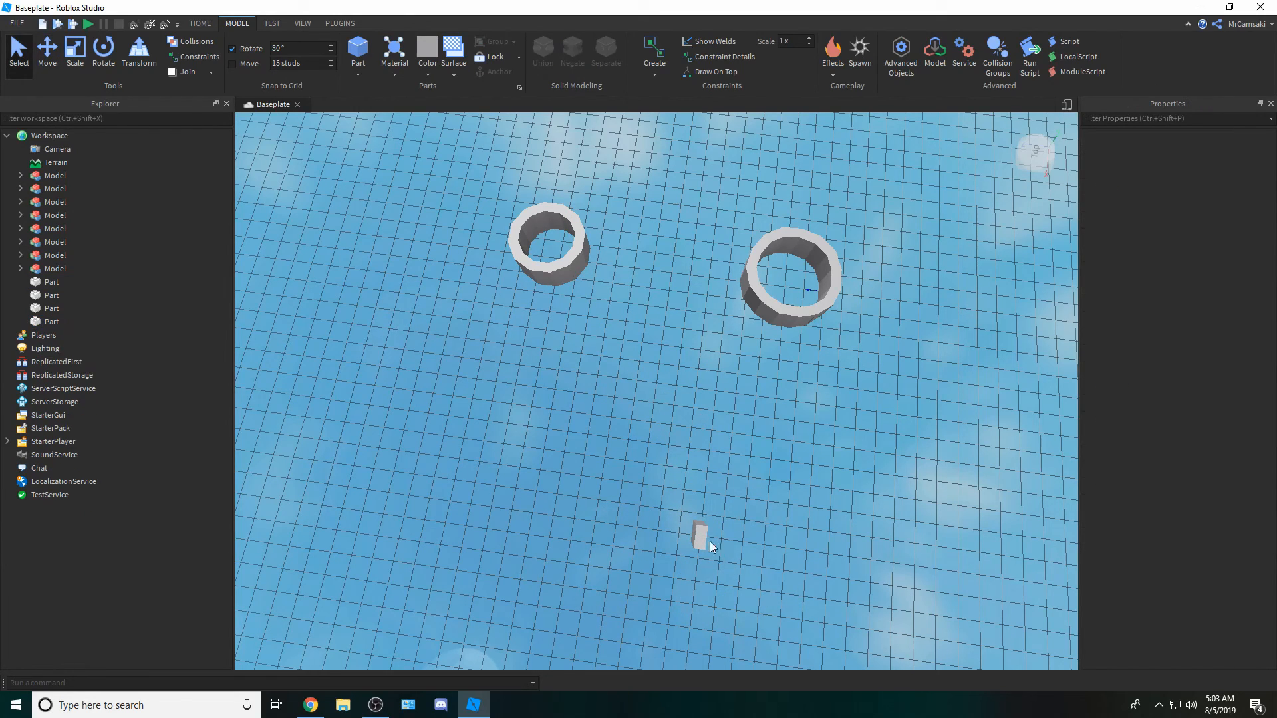
click(701, 538)
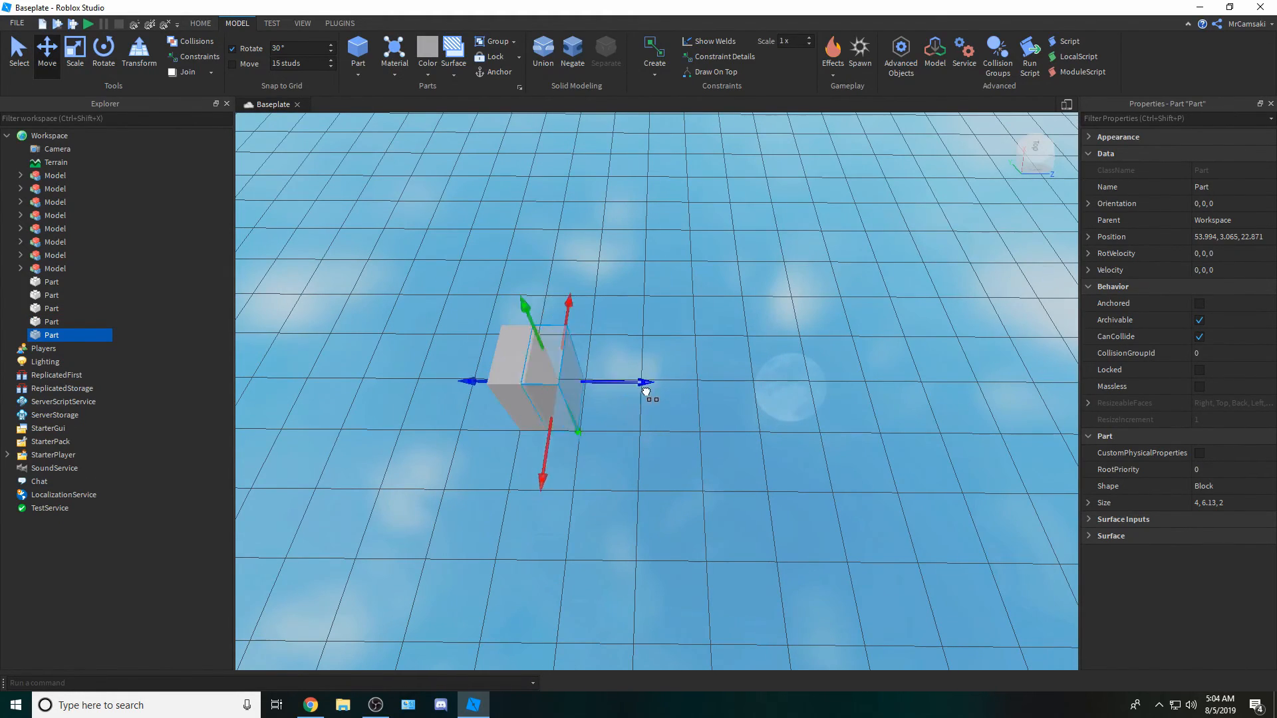
drag(644, 384, 966, 383)
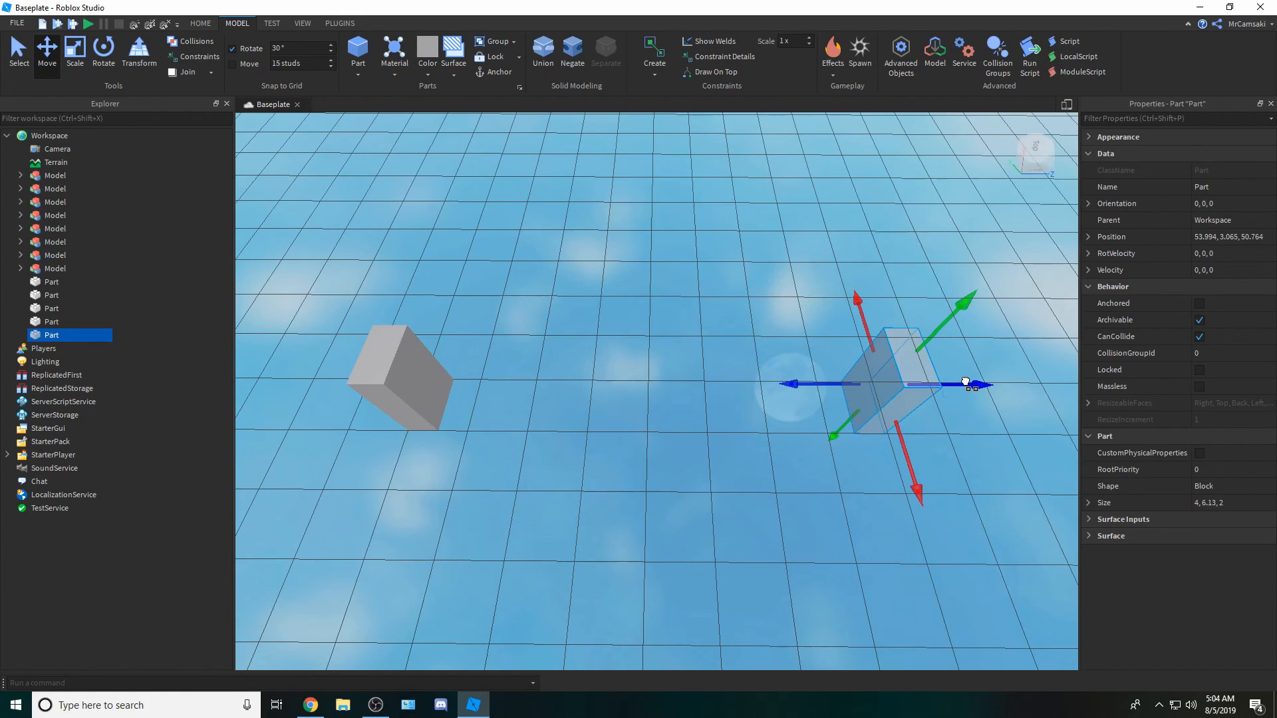
click(399, 379)
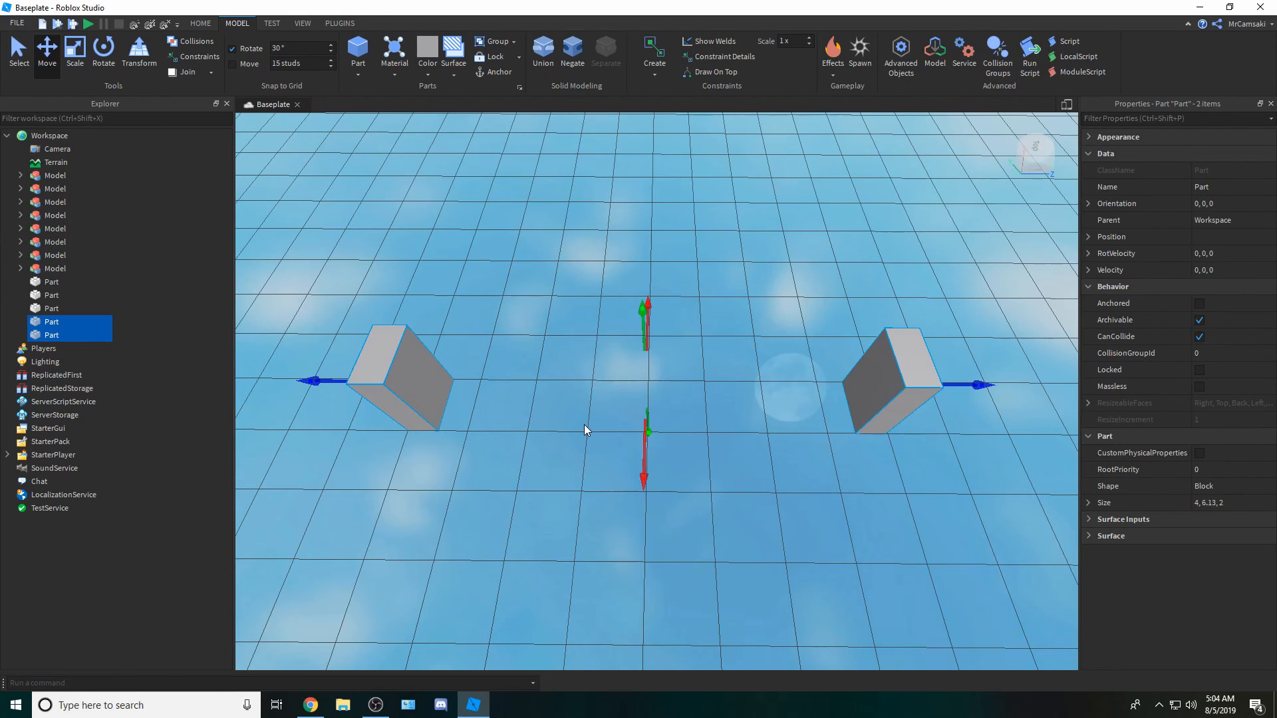
mouse_move(484, 383)
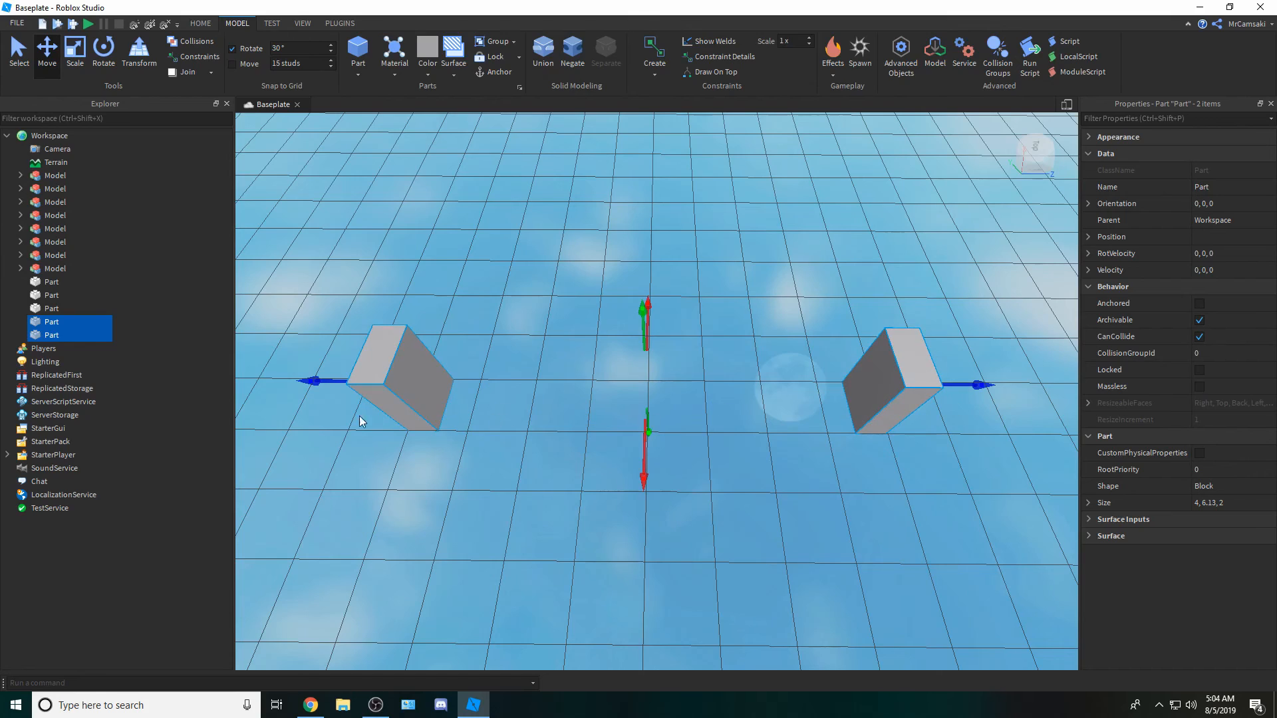
mouse_move(522, 407)
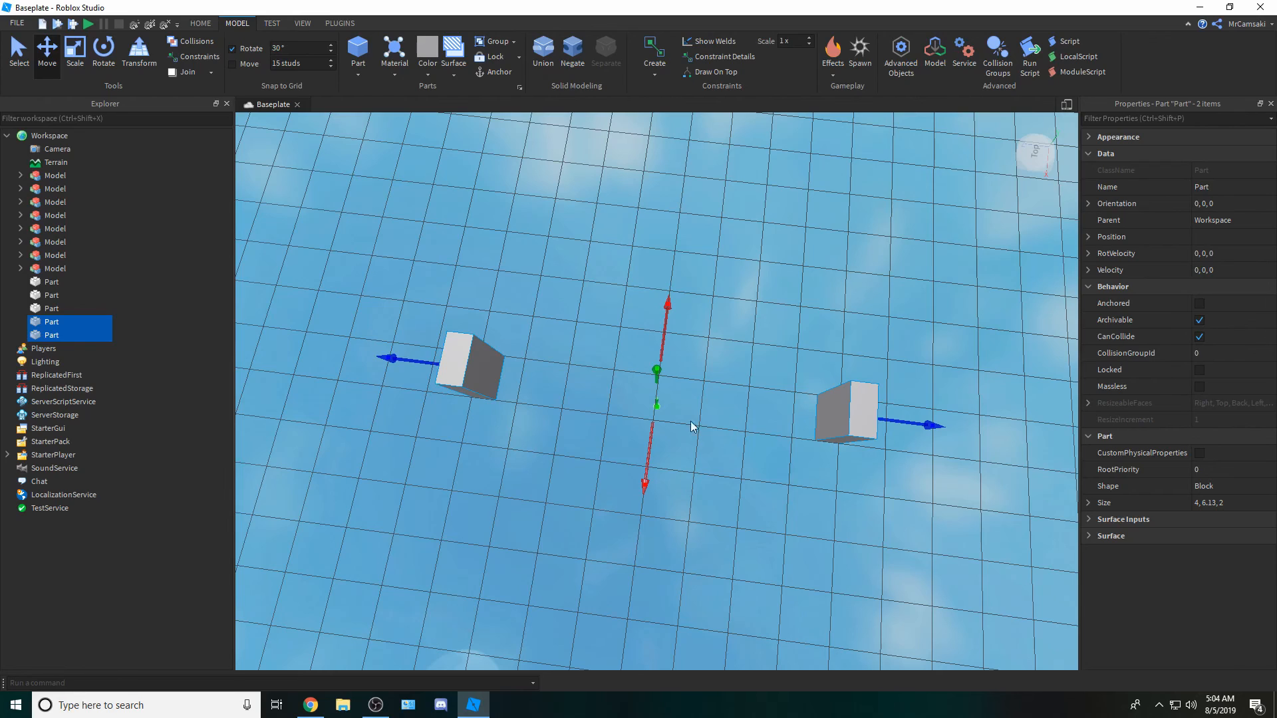
mouse_move(302, 137)
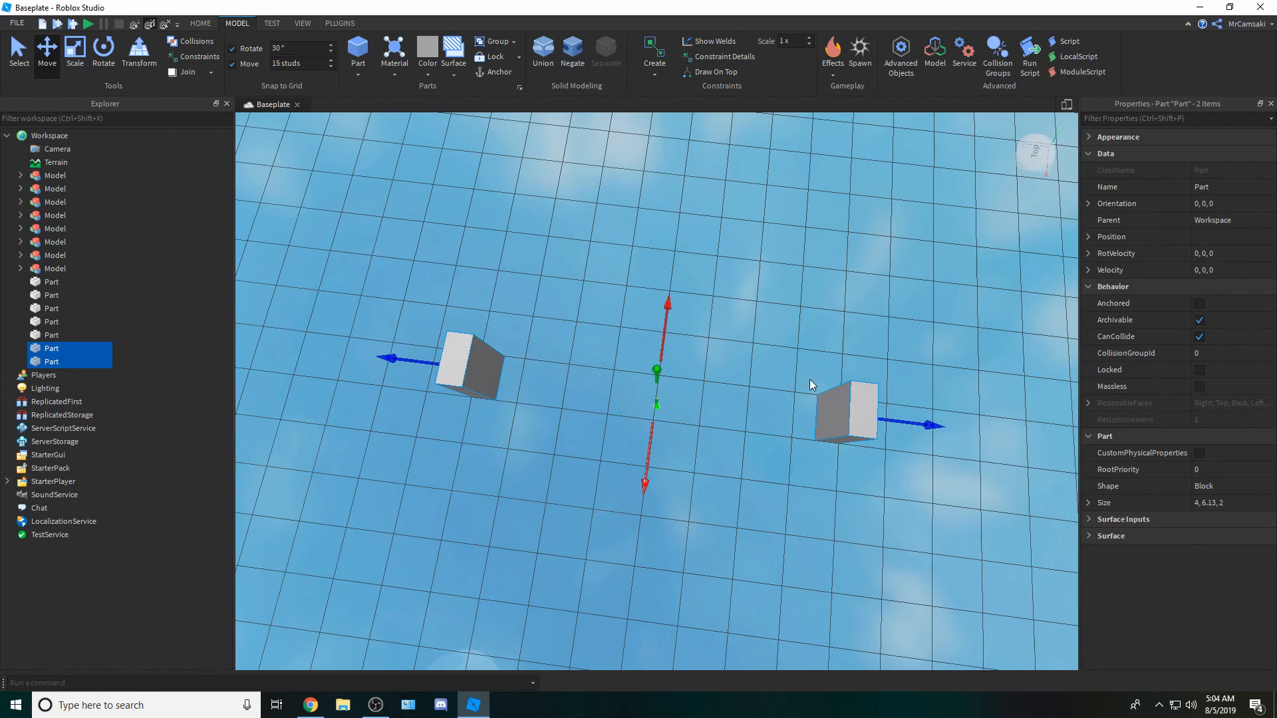
Duplicate the block pair repeatedly and rotate each copy 15° further around the circle
click(104, 54)
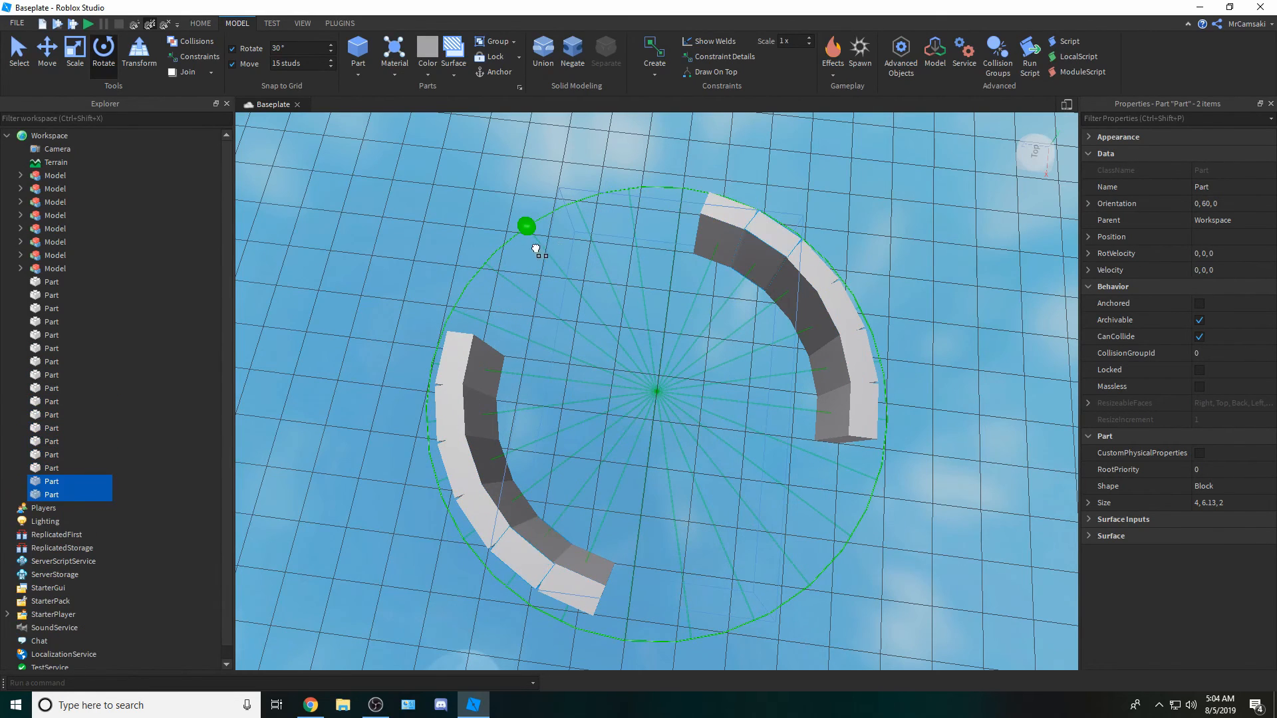
drag(526, 224, 431, 363)
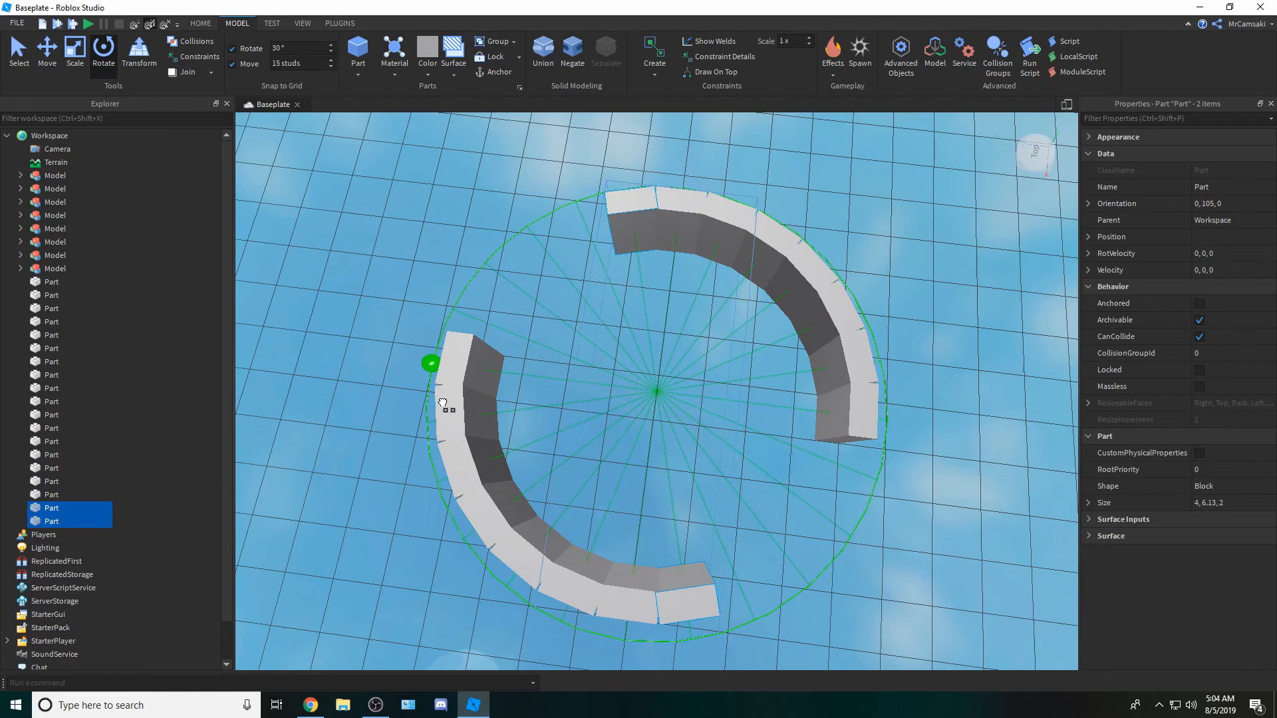
drag(431, 363, 462, 539)
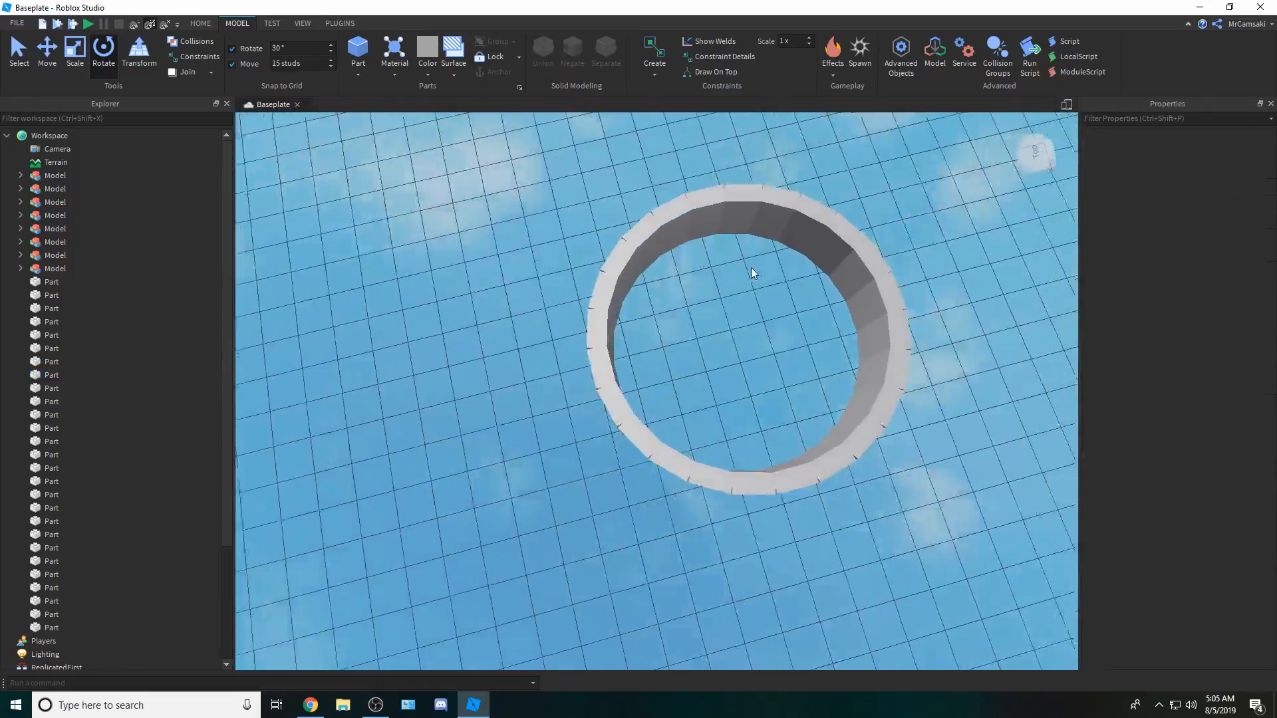
Rotate the remaining block pairs into place to close the 24-part ring
drag(749, 273, 686, 362)
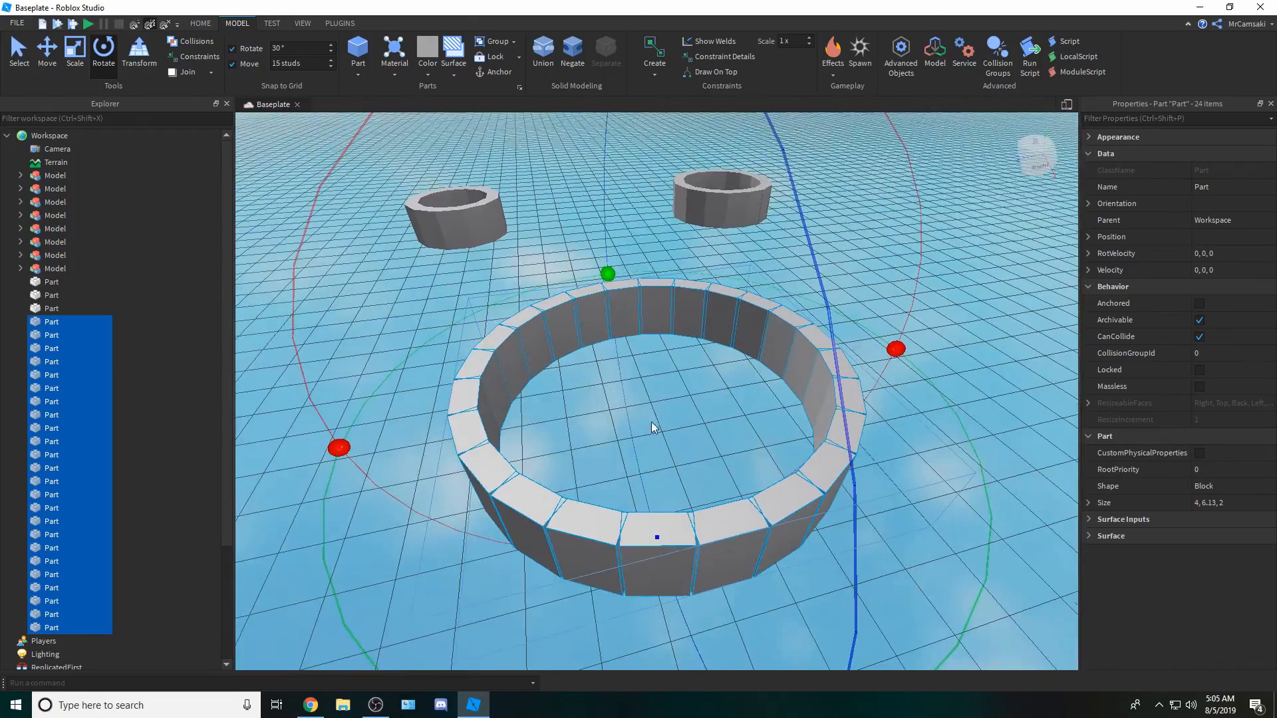
mouse_move(612, 444)
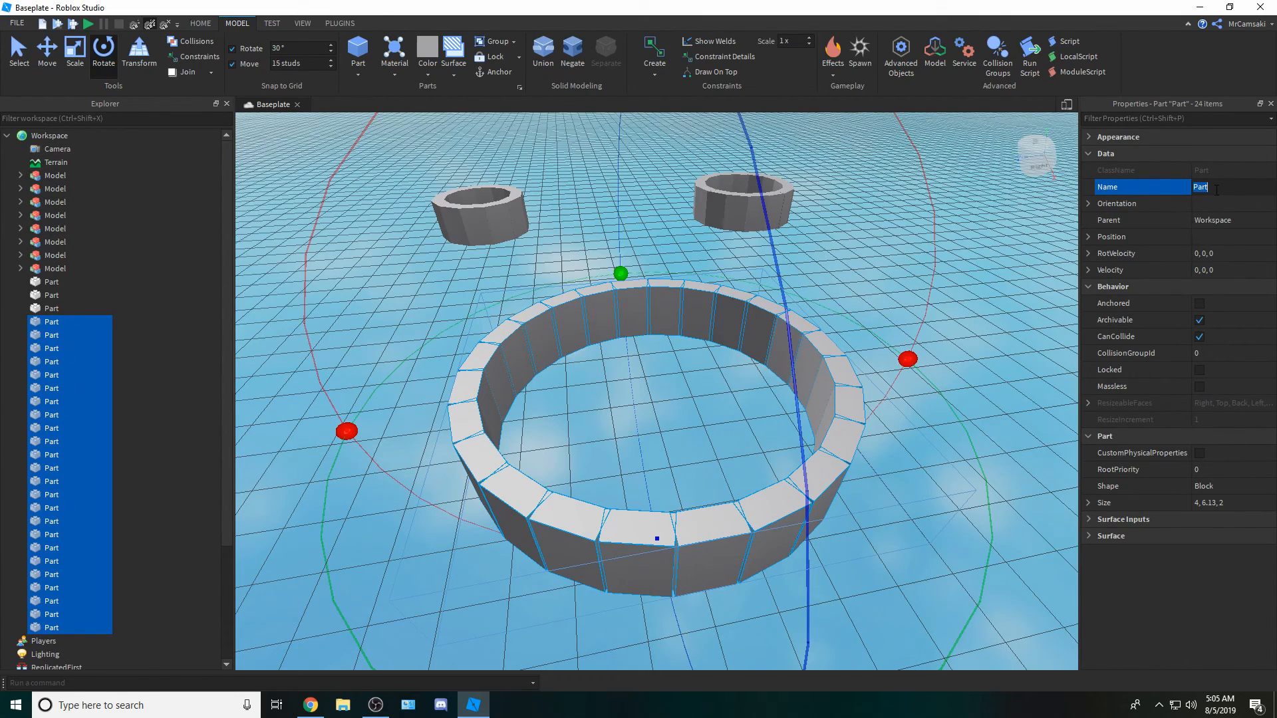
Name the 24 ring parts Circl1, filter the Explorer by 'irc' and select them all
text(Circl1)
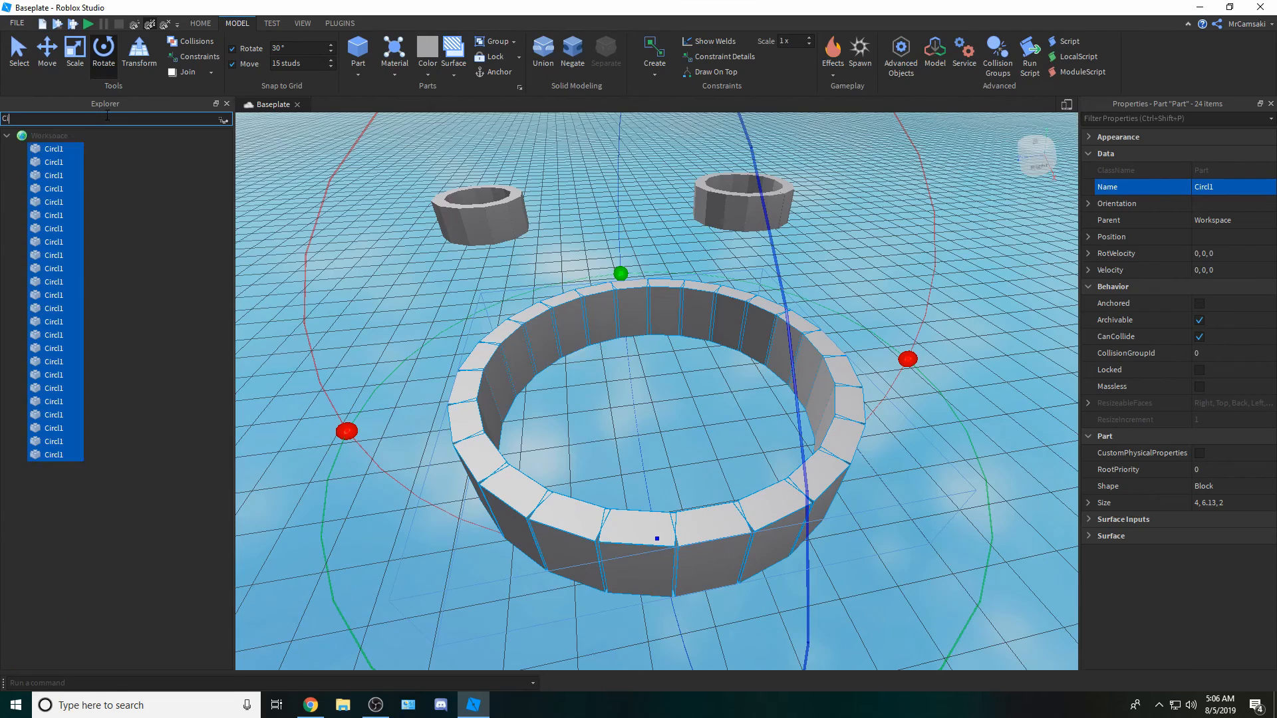
text(irc)
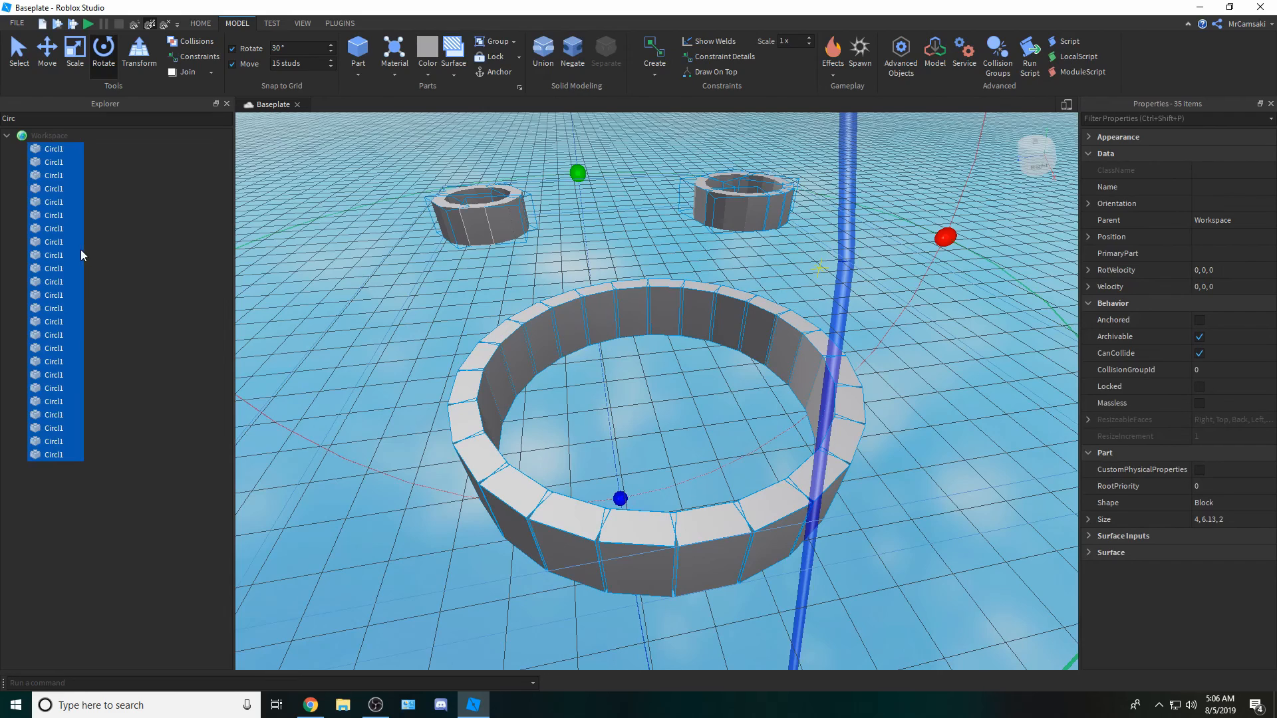
click(53, 401)
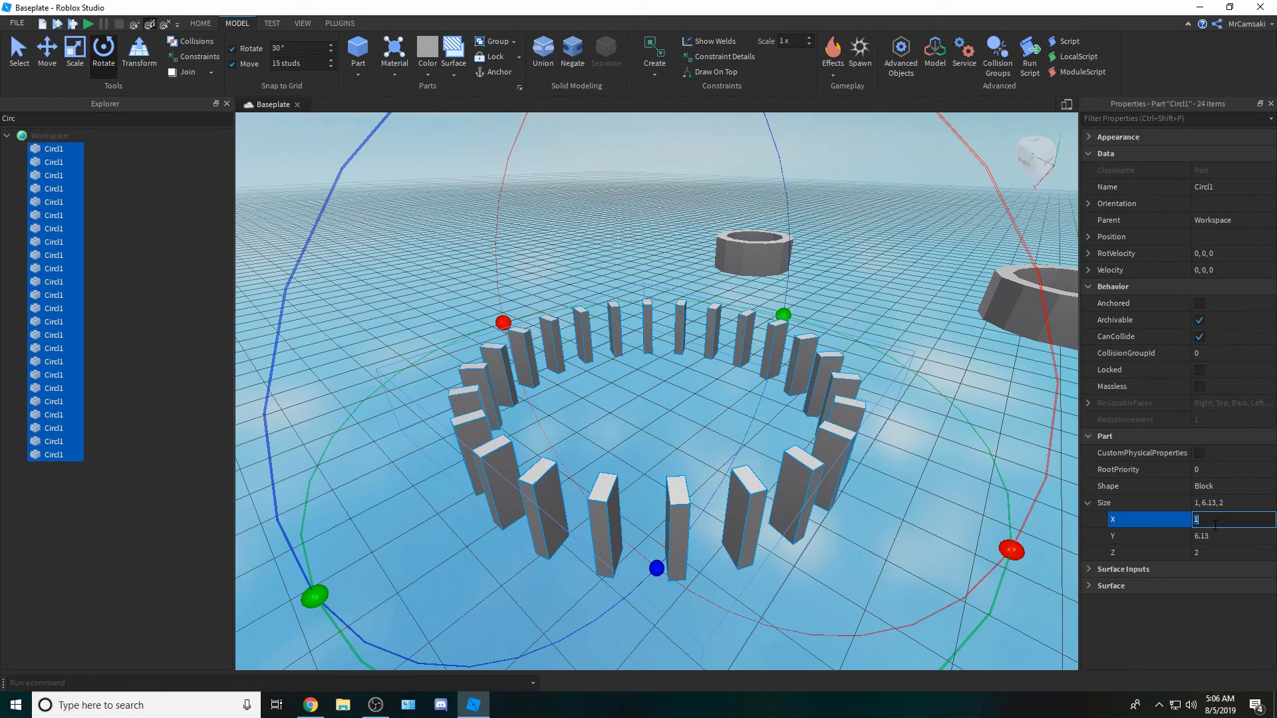
Adjust the ring blocks' Size X through 5, 4 and 4.3 to a final width of 4.2 studs
text(5)
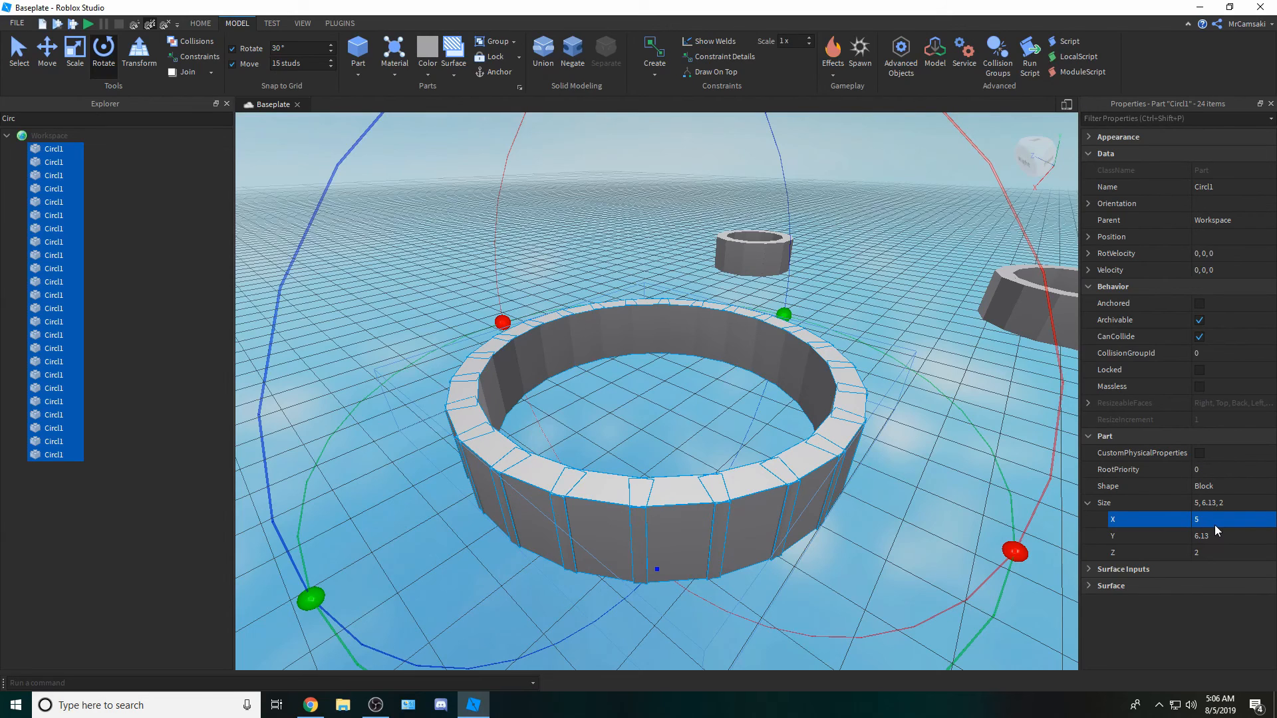
text(4.)
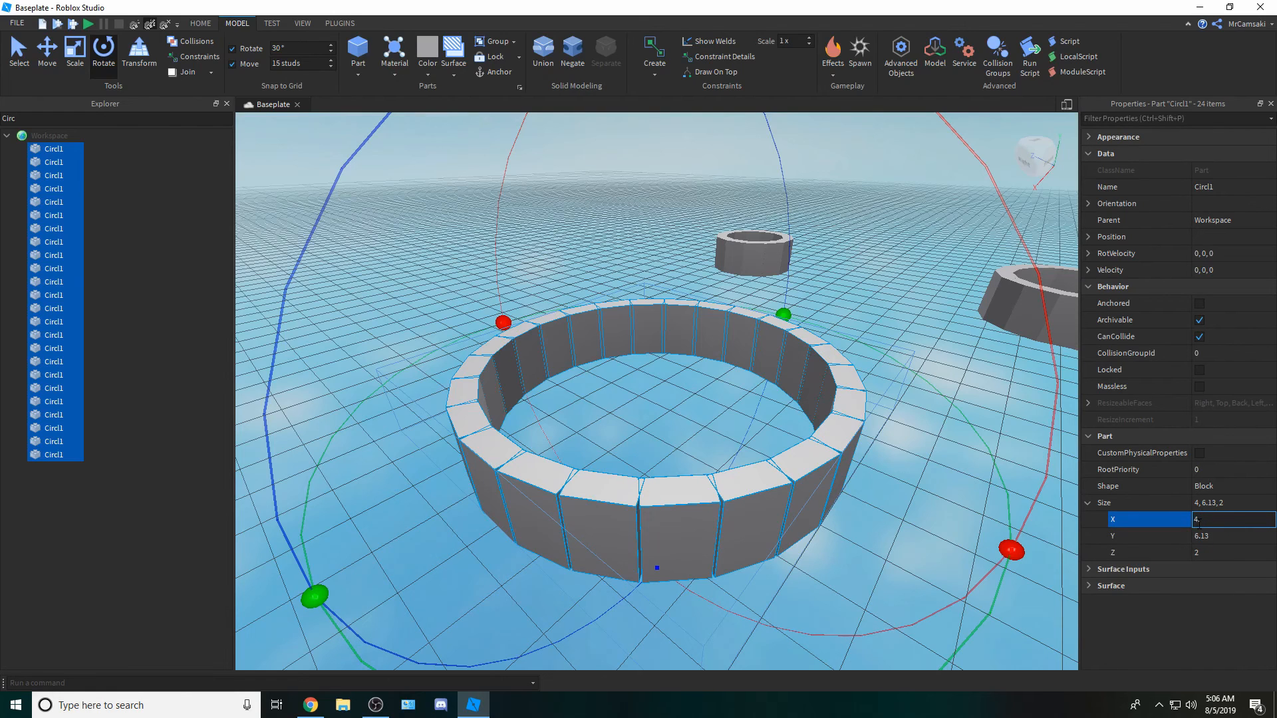
text(4.3)
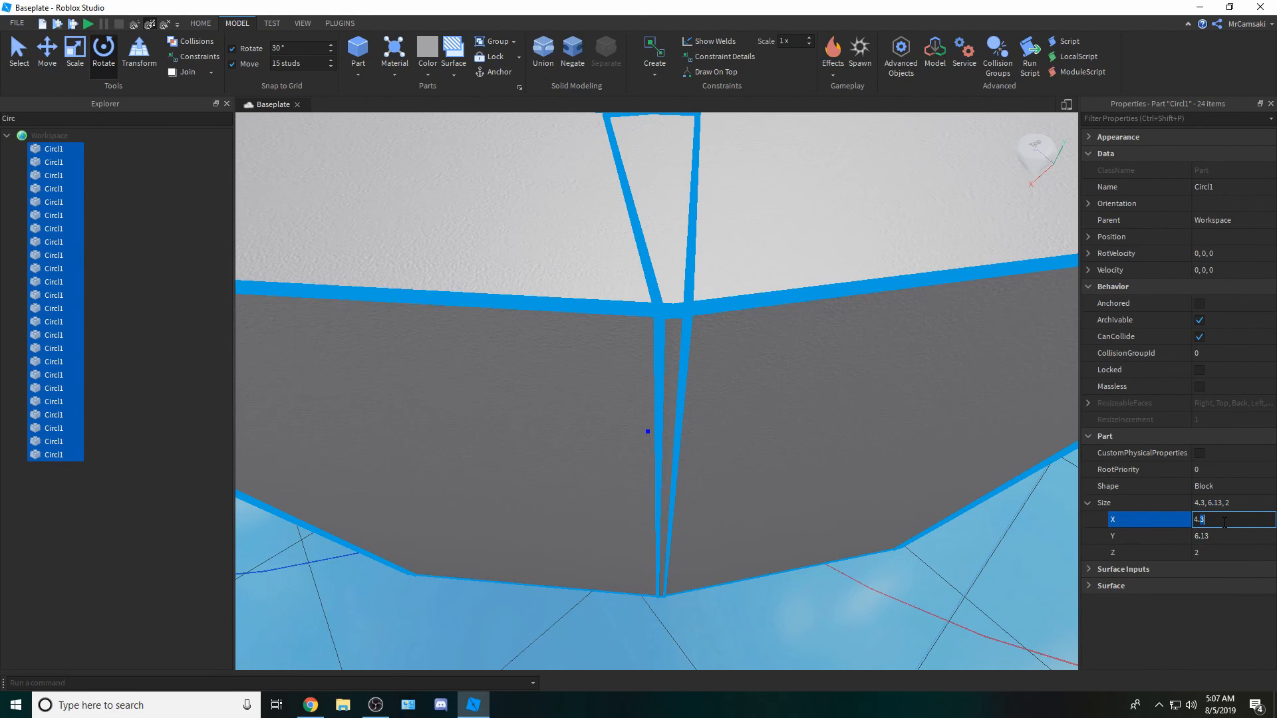
text(4.2)
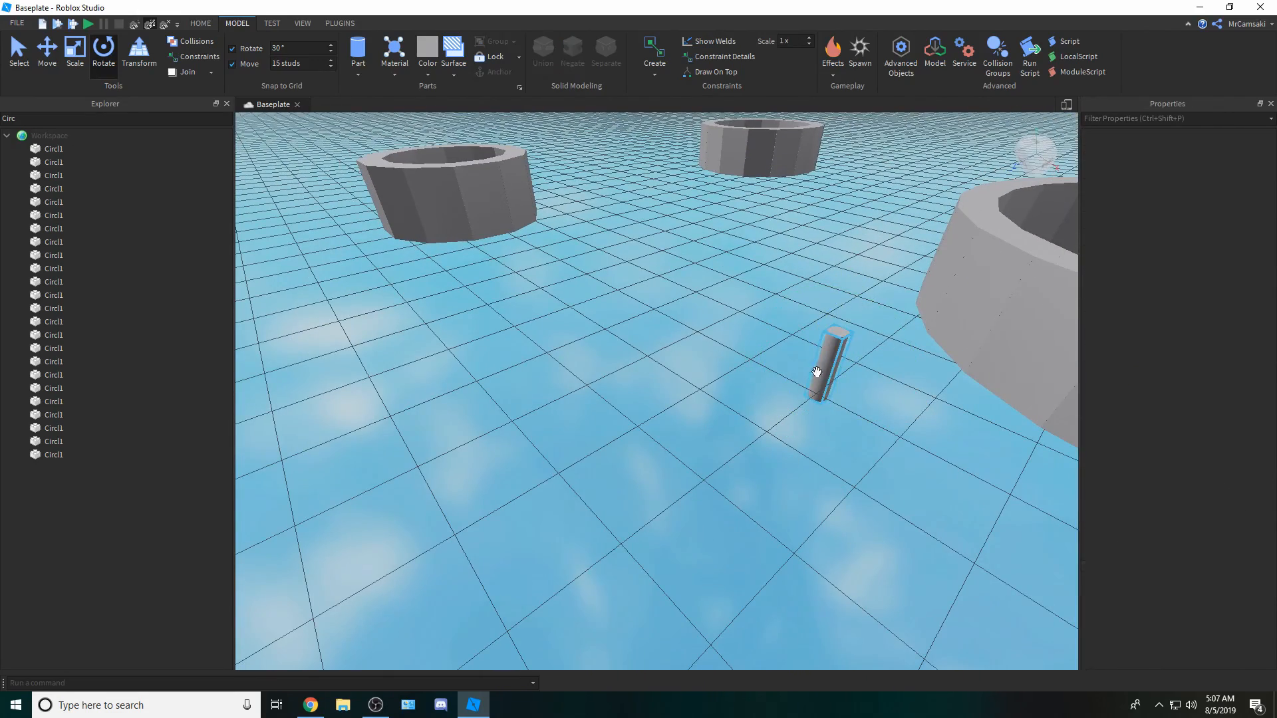
Turn the small cylinder into a large flat disc and start a play test on it
click(822, 371)
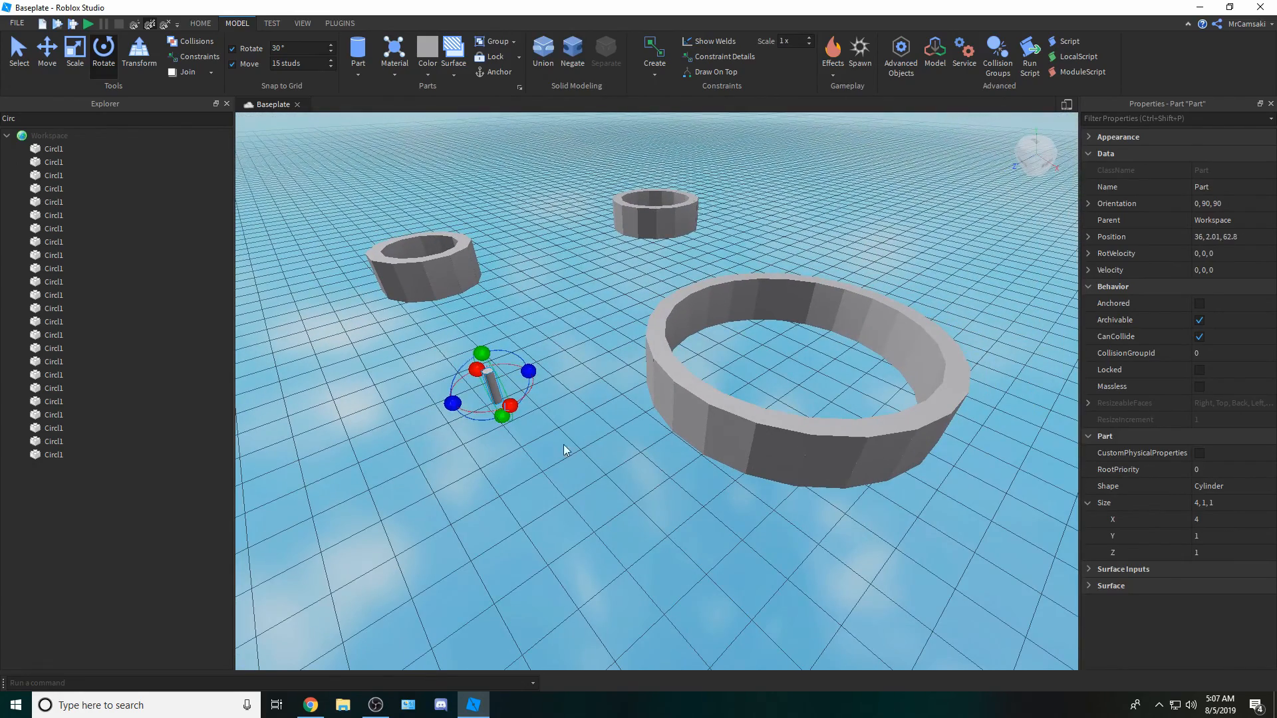
click(74, 52)
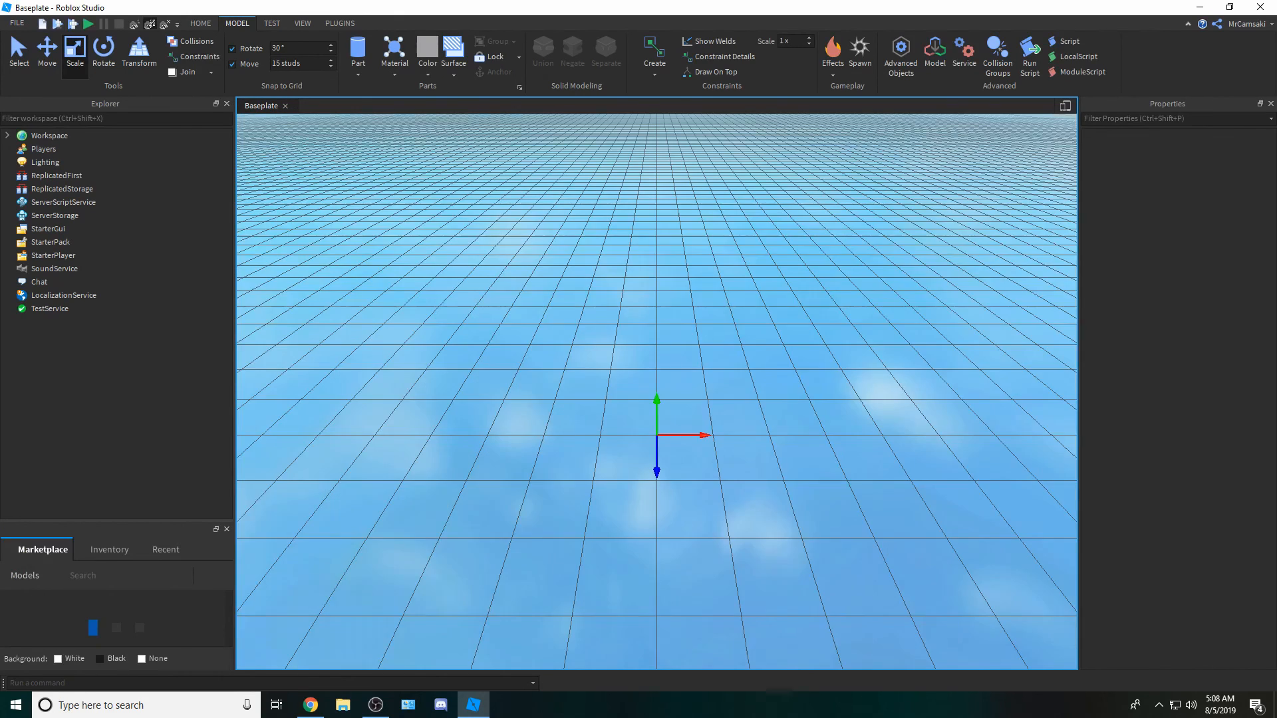
click(87, 22)
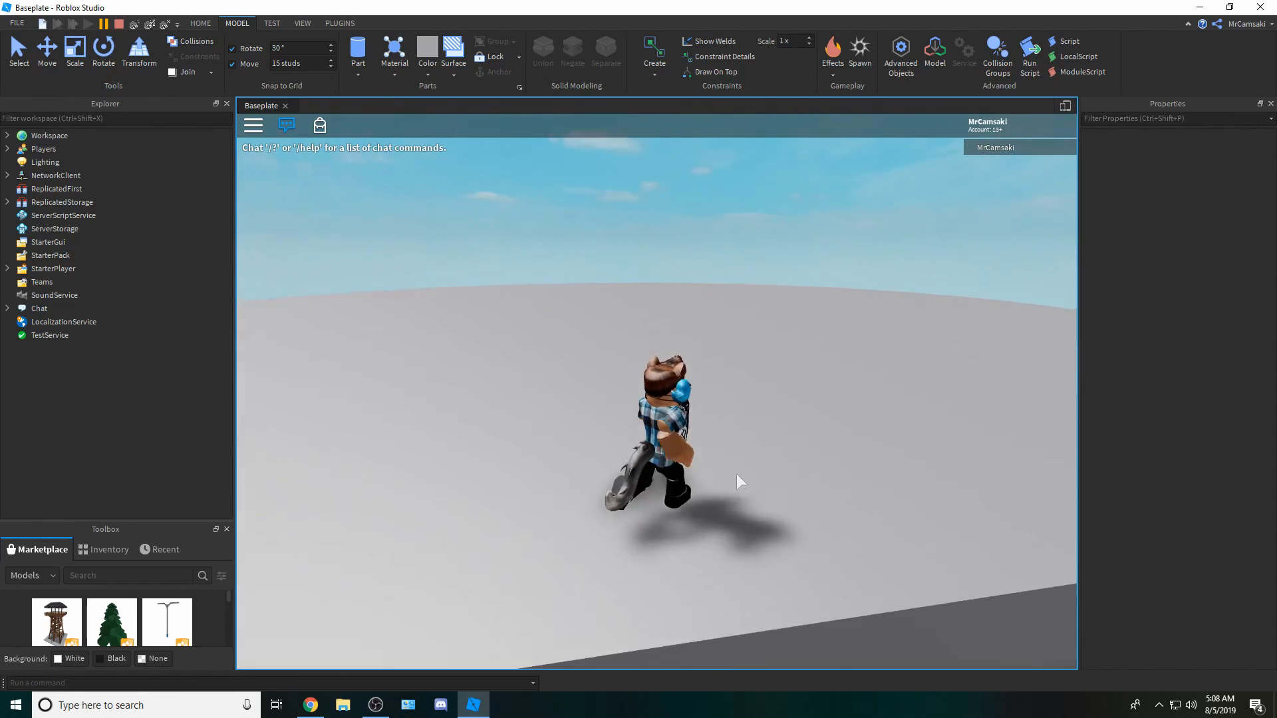
Stop the play test and return to editing the giant anchored cylinder
click(87, 23)
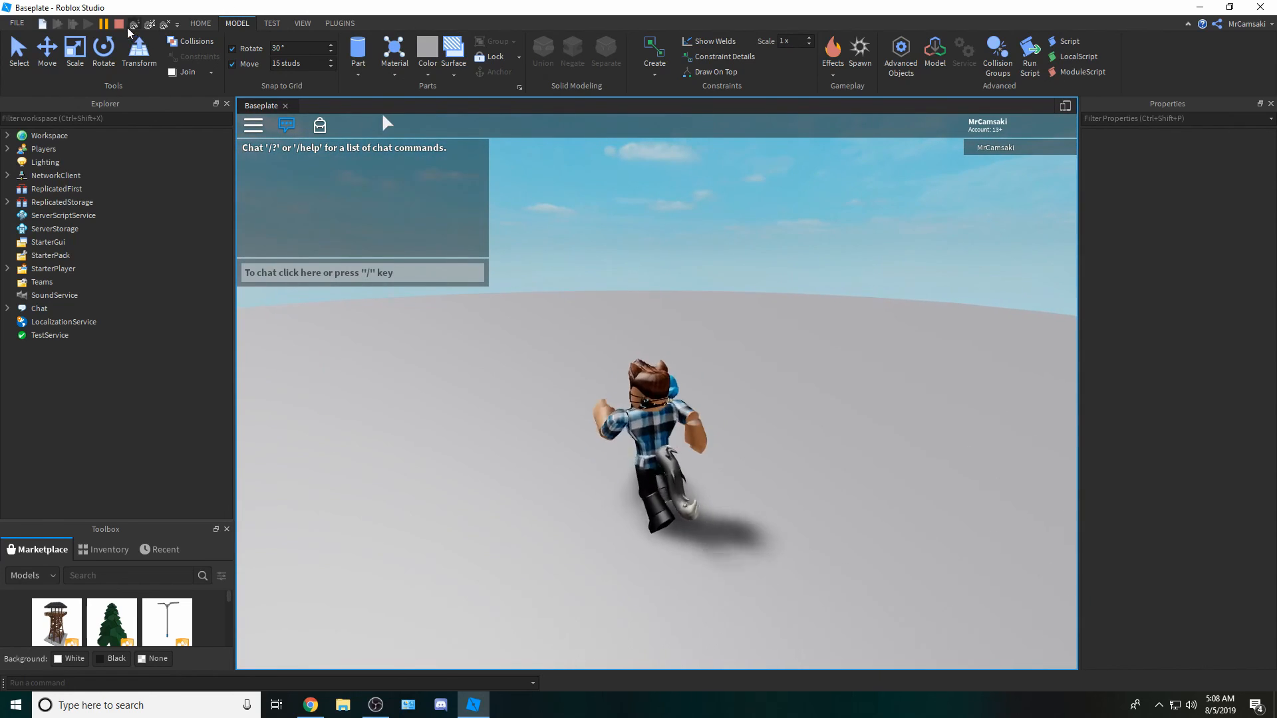
click(87, 23)
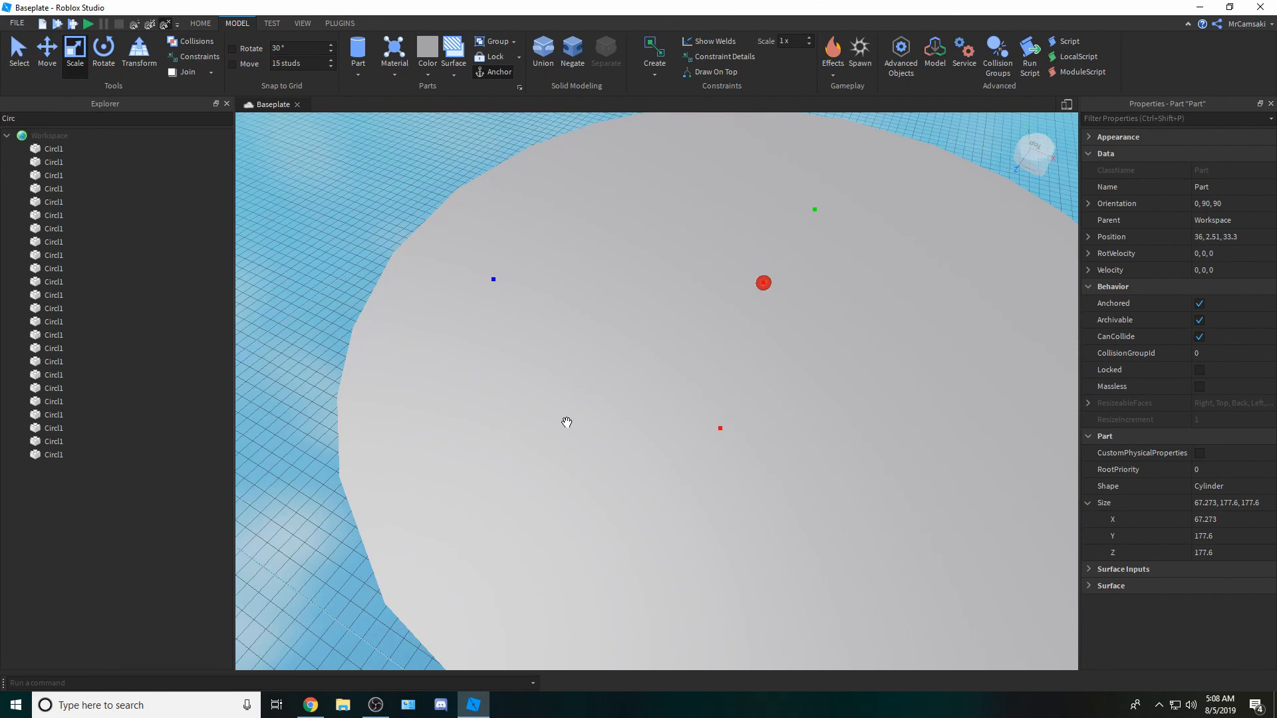
Hollow the giant cylinder with a negated inner cylinder and Union them into a wide ring
drag(493, 278, 510, 288)
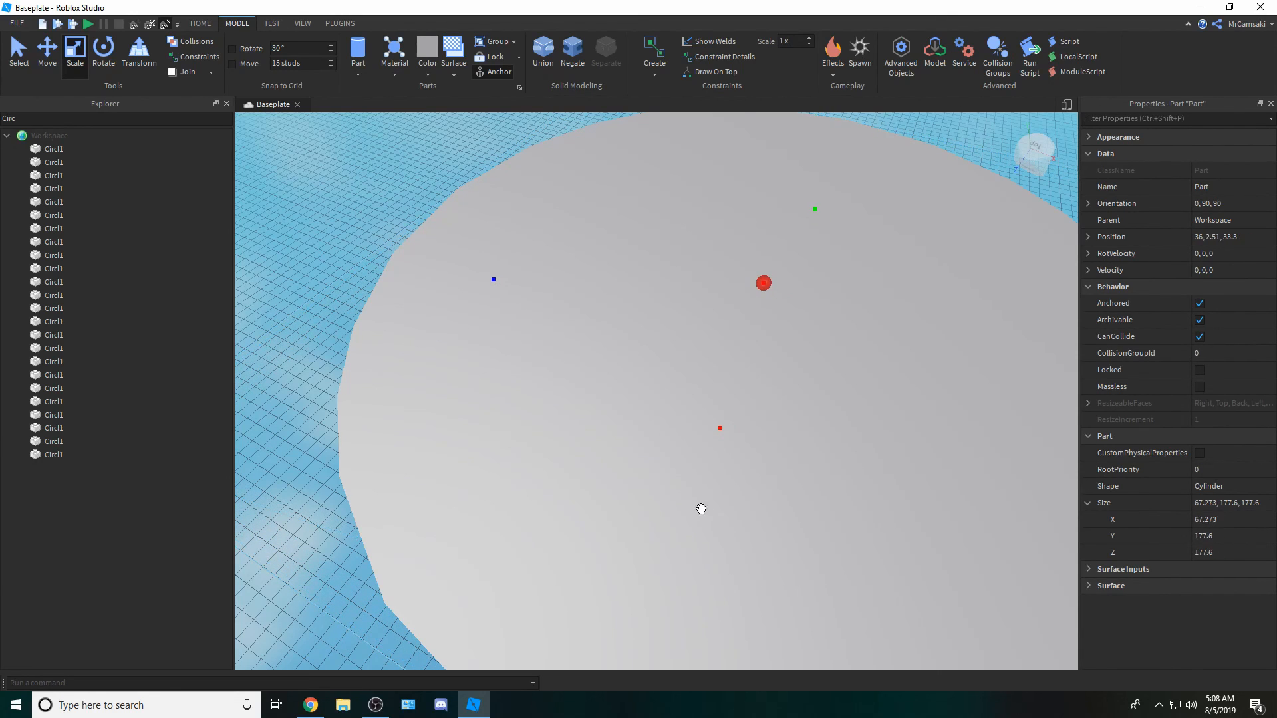
drag(702, 510, 778, 528)
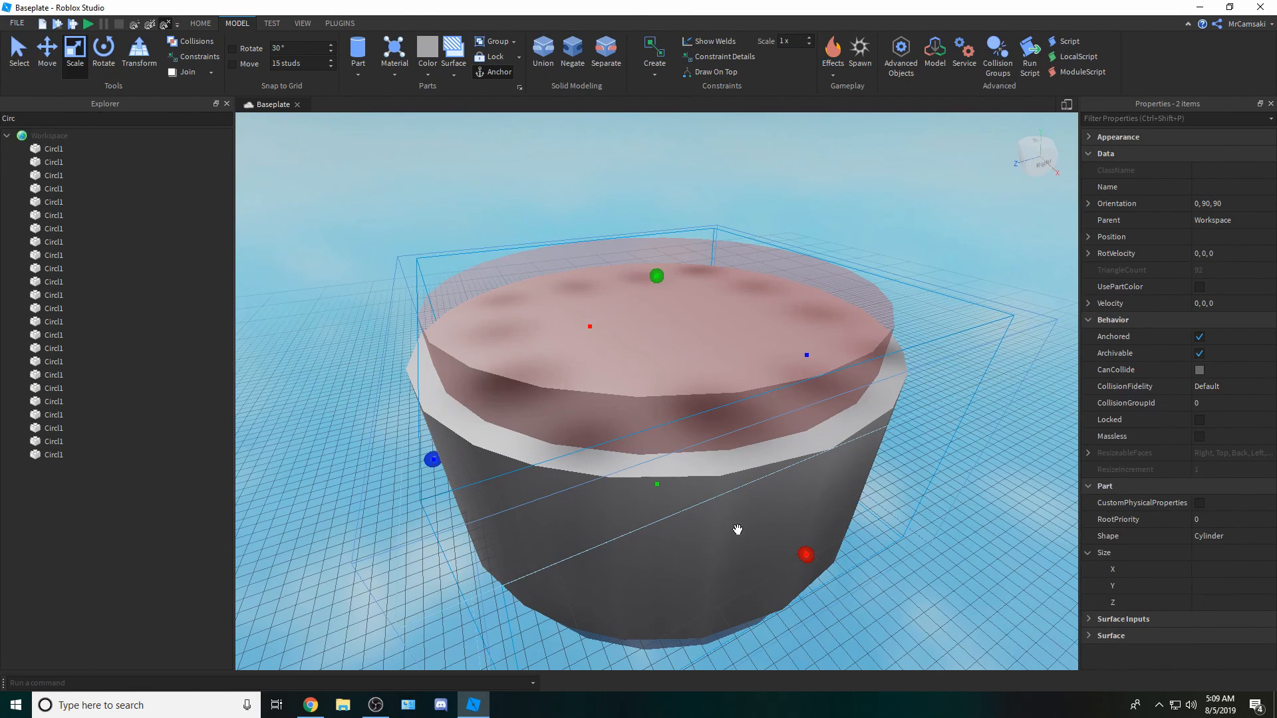
click(543, 50)
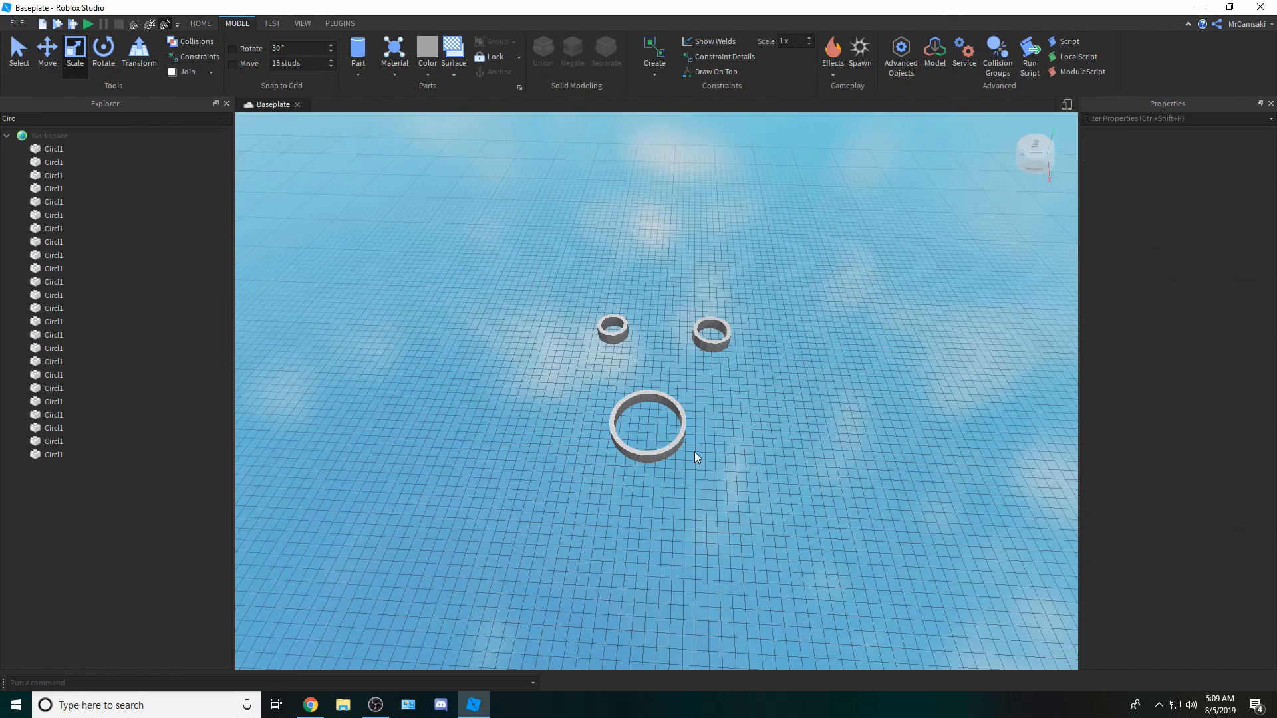
Make all Circl1 blocks 10 studs tall and merge them into one solid ring
click(647, 426)
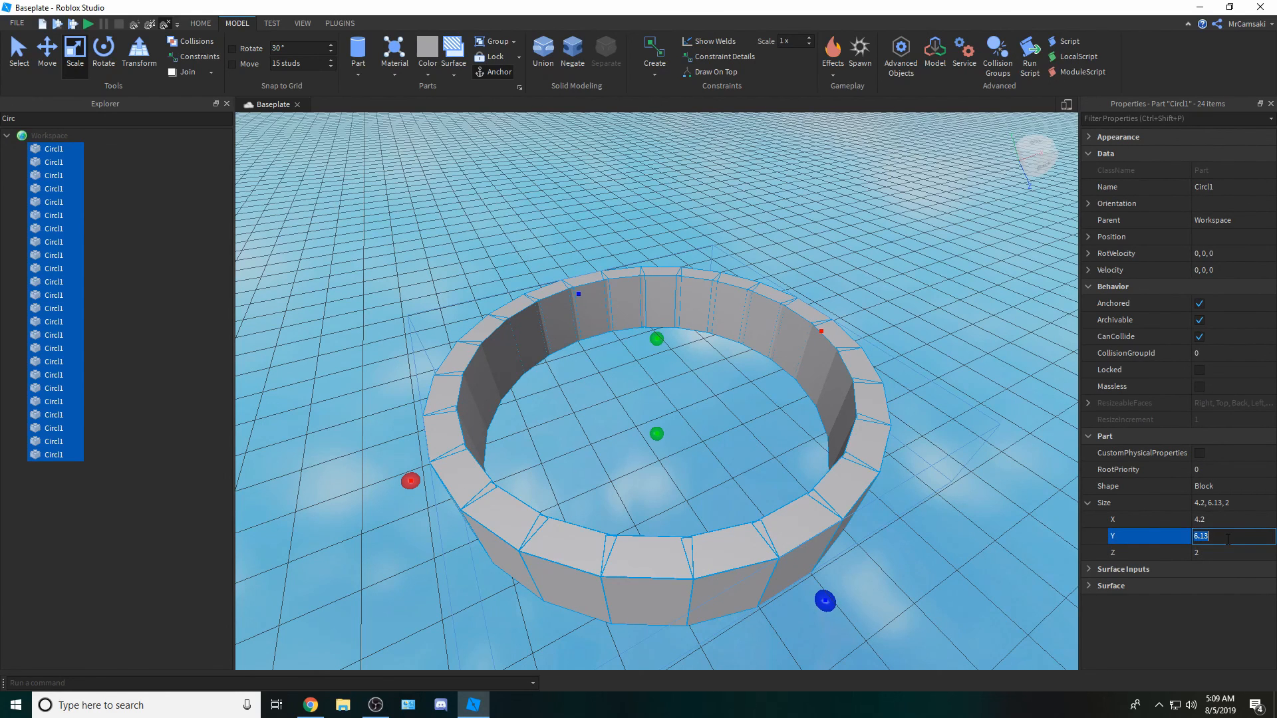
text(10)
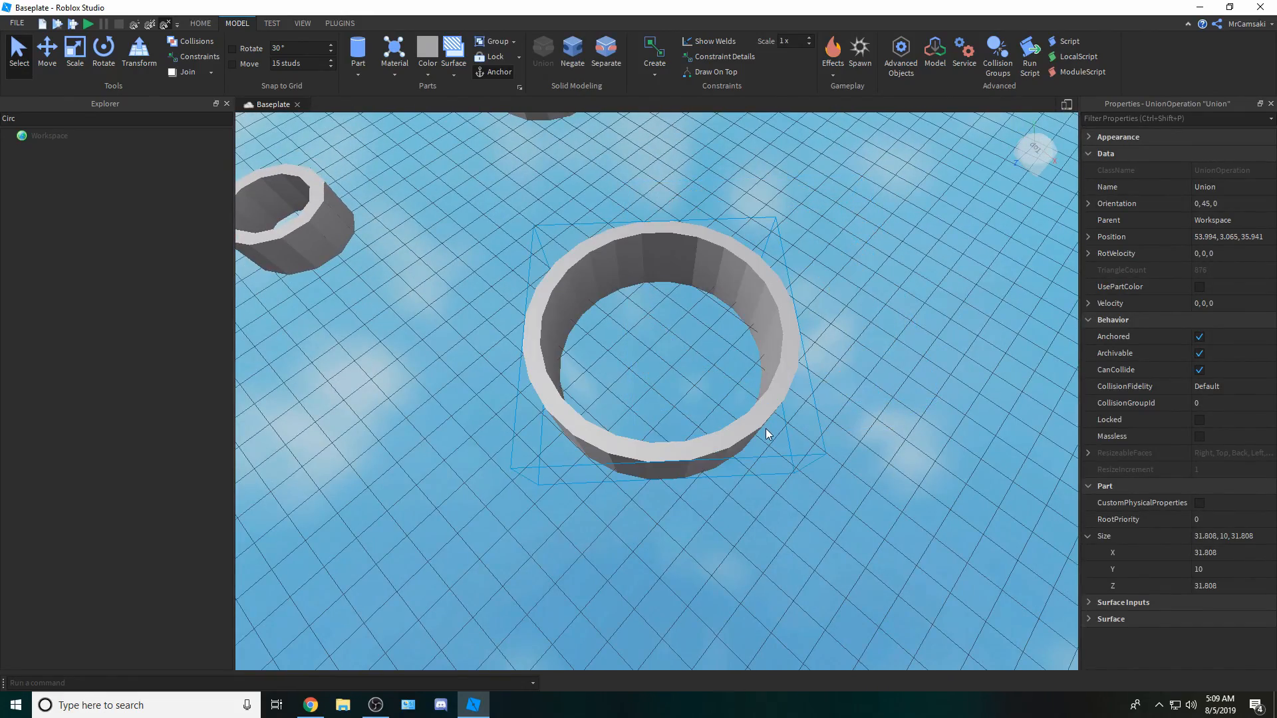
click(605, 52)
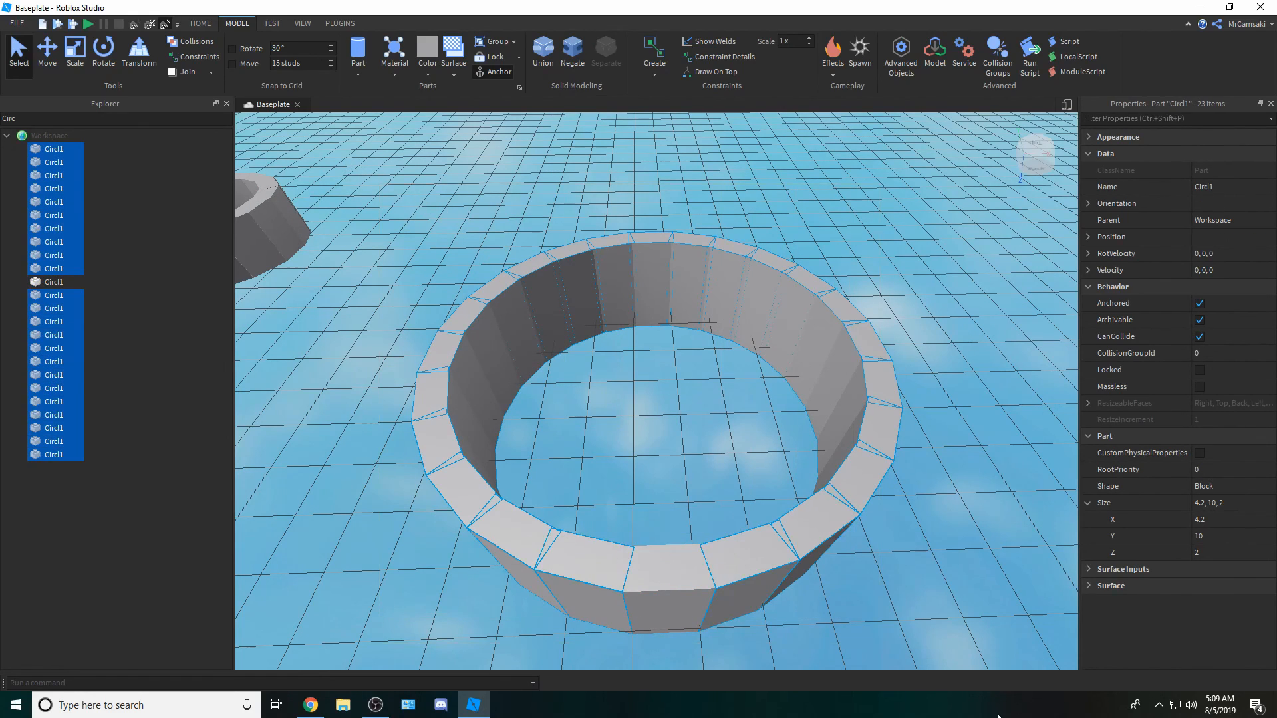
click(543, 50)
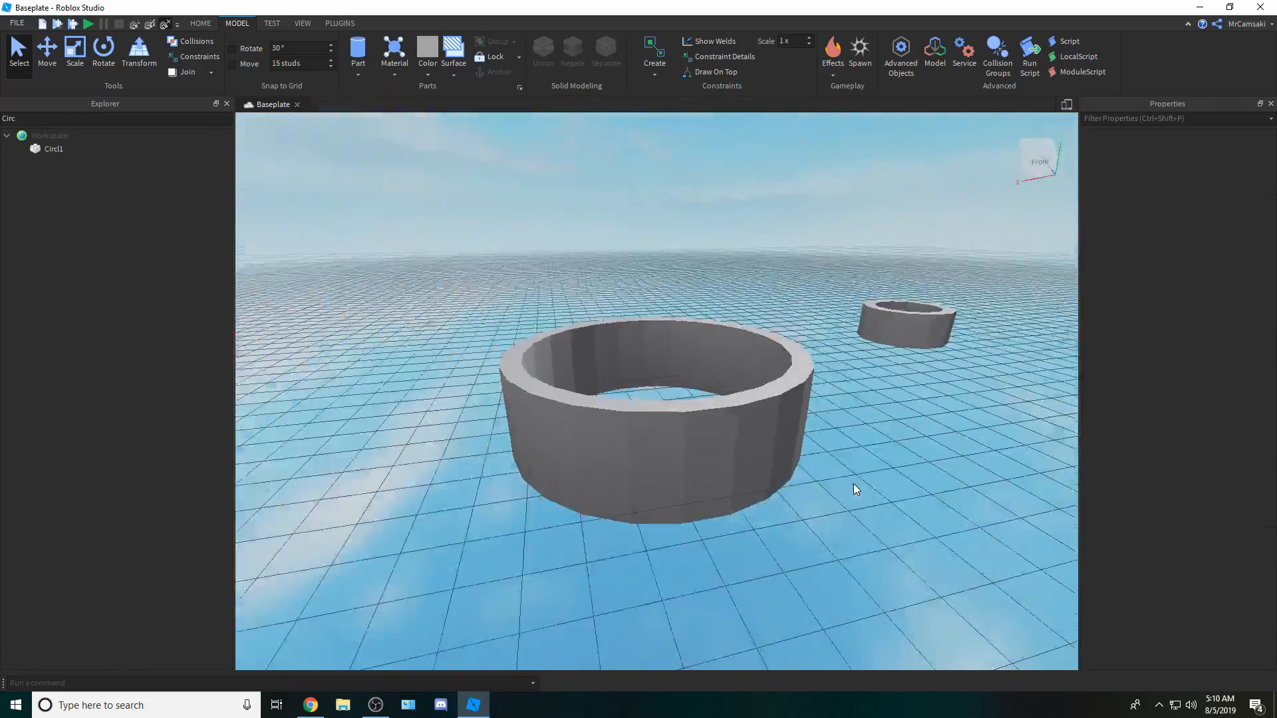
Separate the unioned tall ring back into individual Circl1 blocks and deselect them
drag(856, 489, 701, 440)
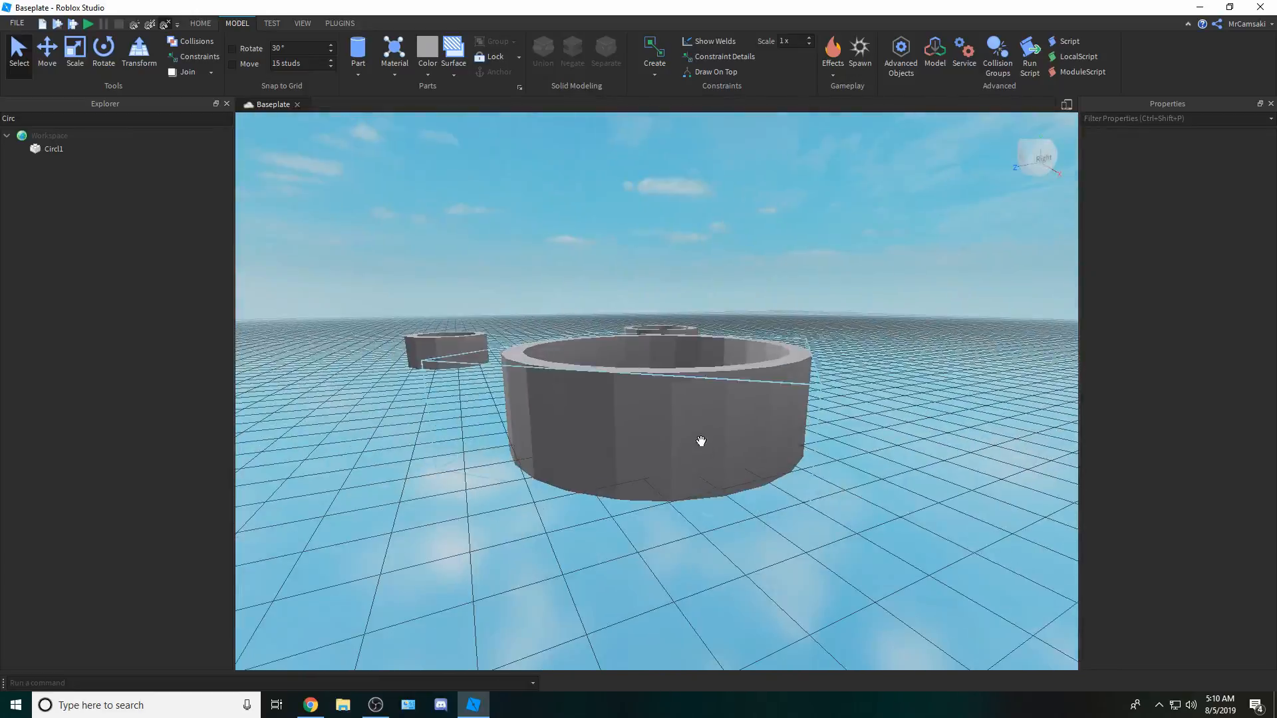
click(542, 50)
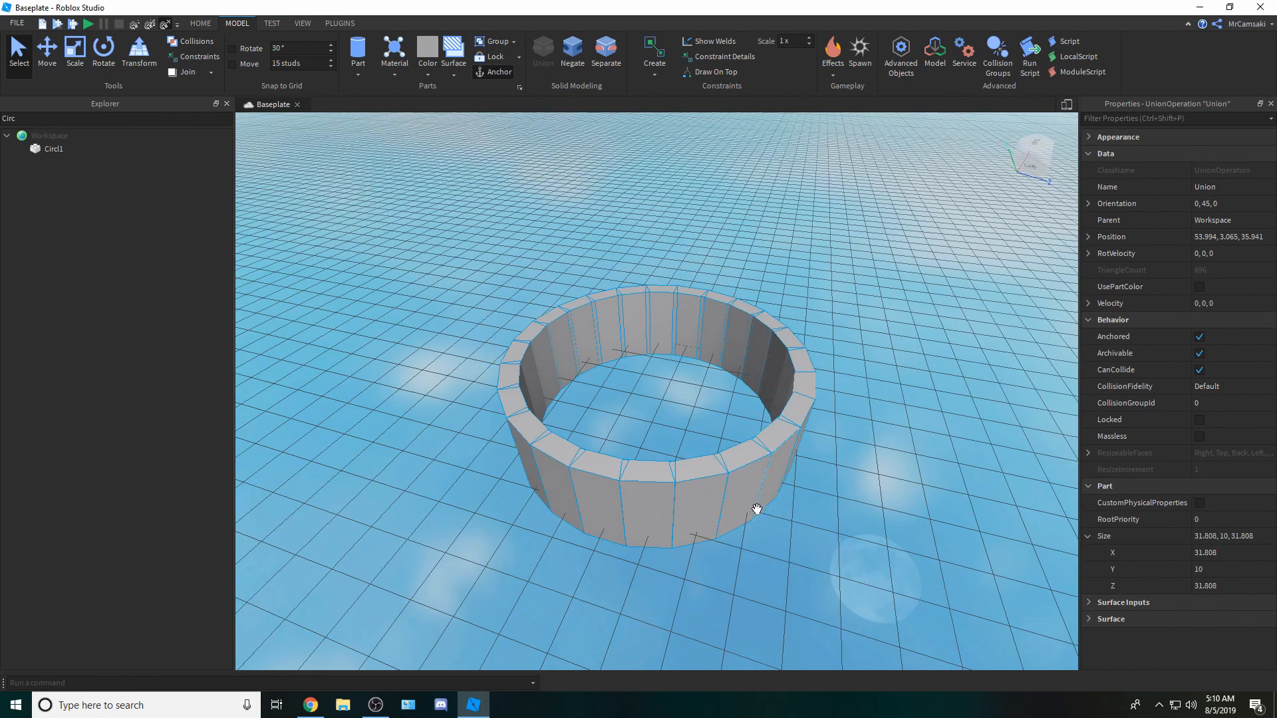
click(607, 53)
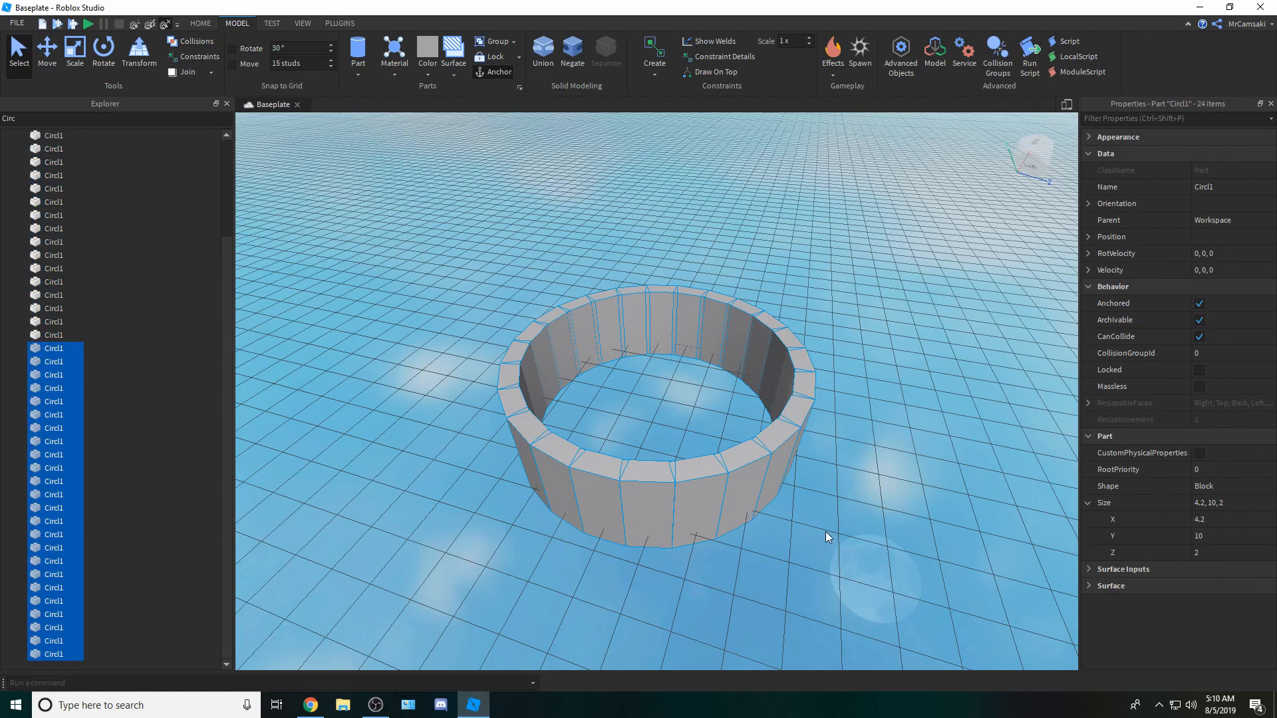
click(46, 54)
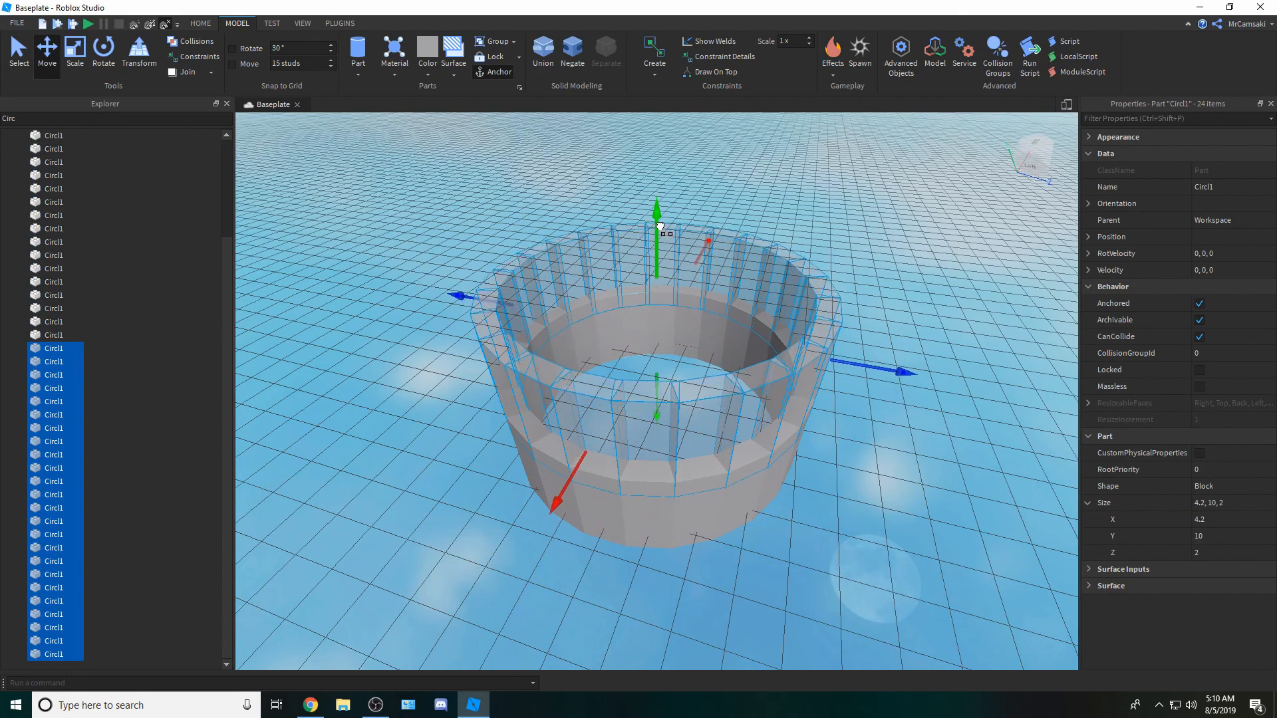
click(651, 438)
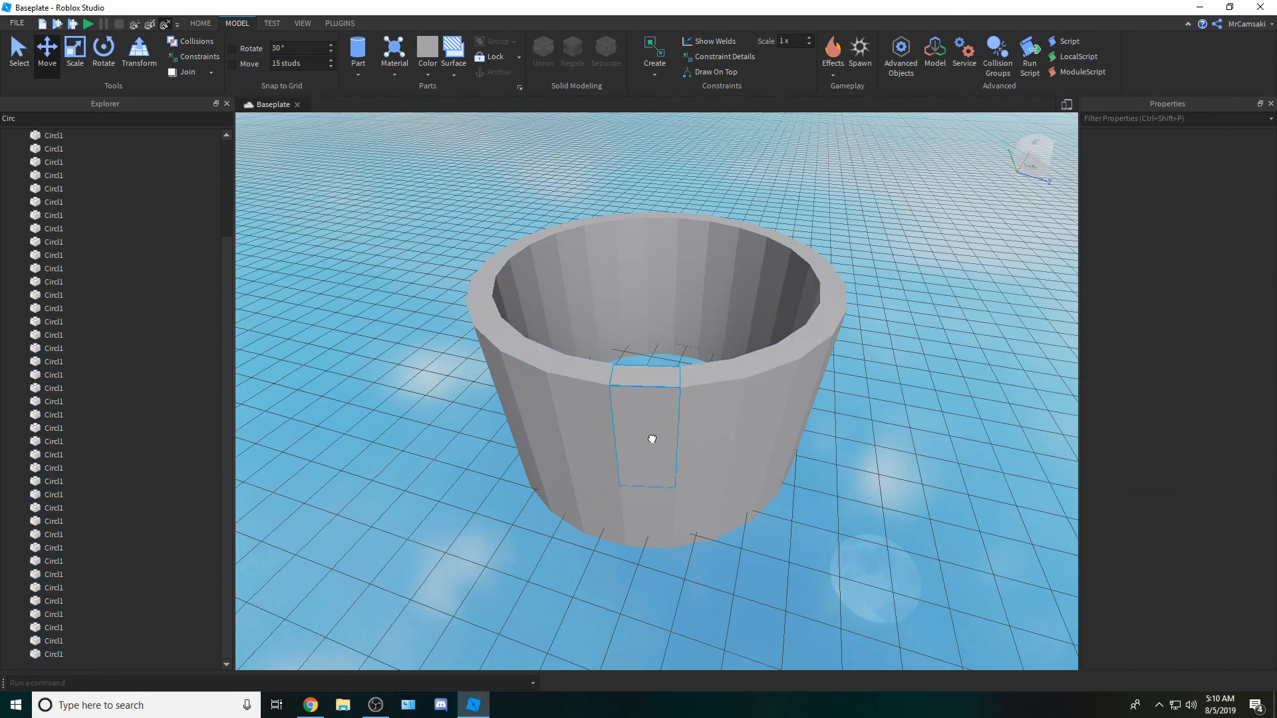